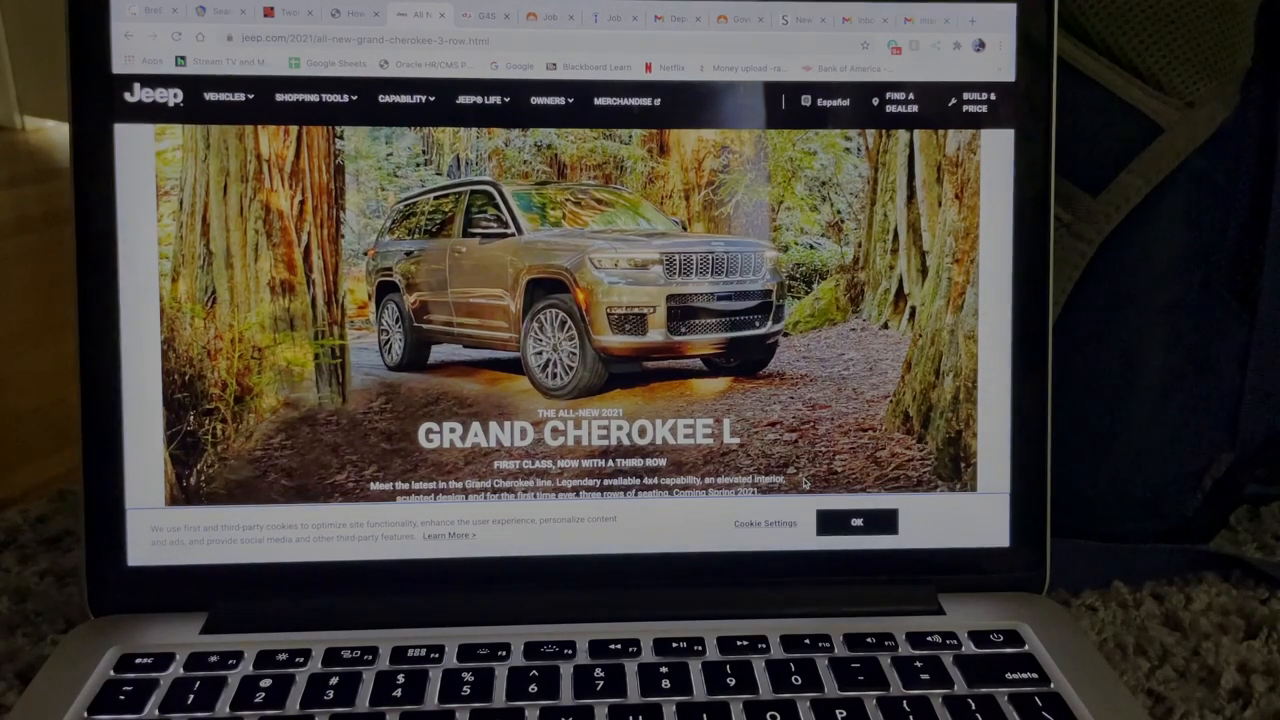
Accept the cookie notice and scroll past the hero image toward the Engineered to Elevate heading.
left_click(856, 522)
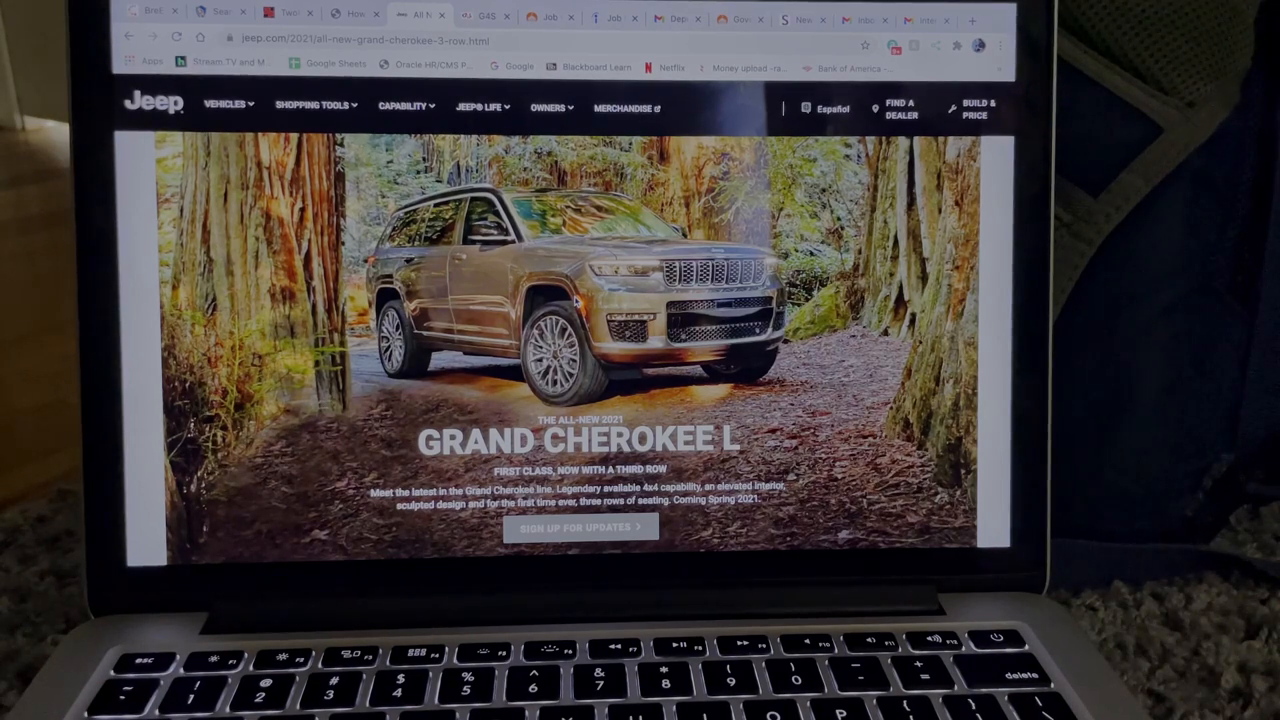
mouse_move(548, 460)
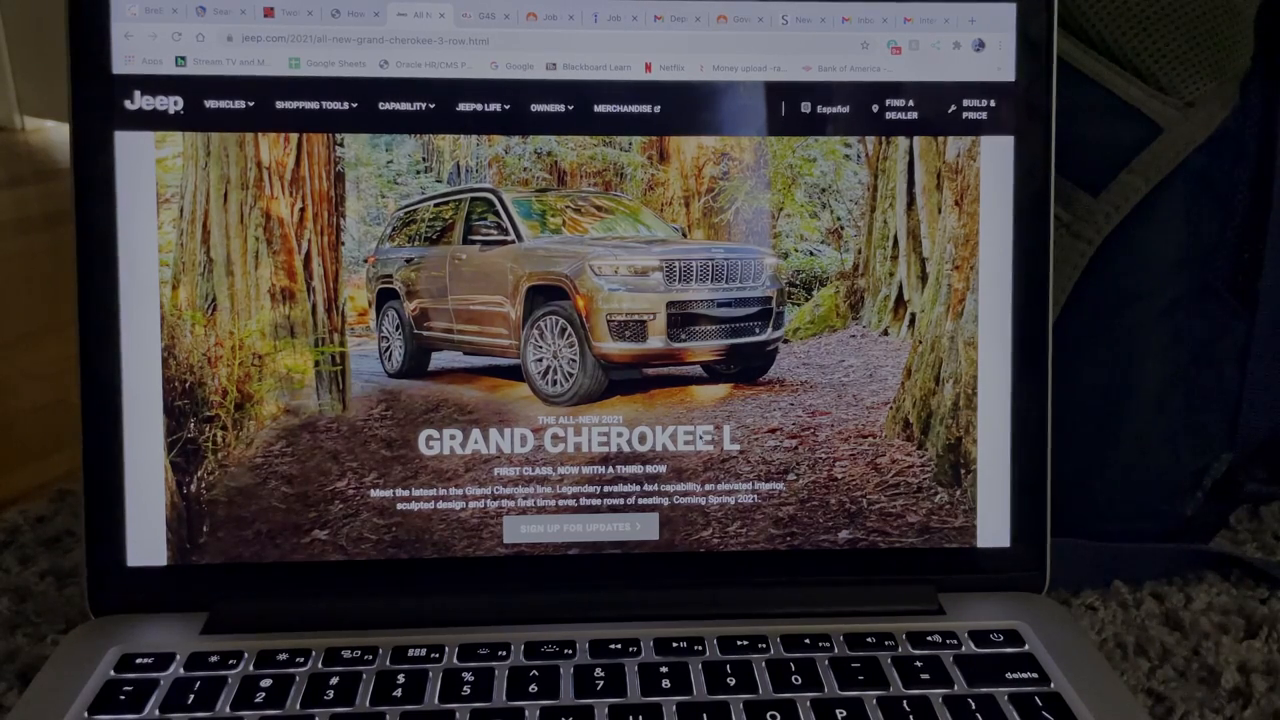
scroll("down", 3)
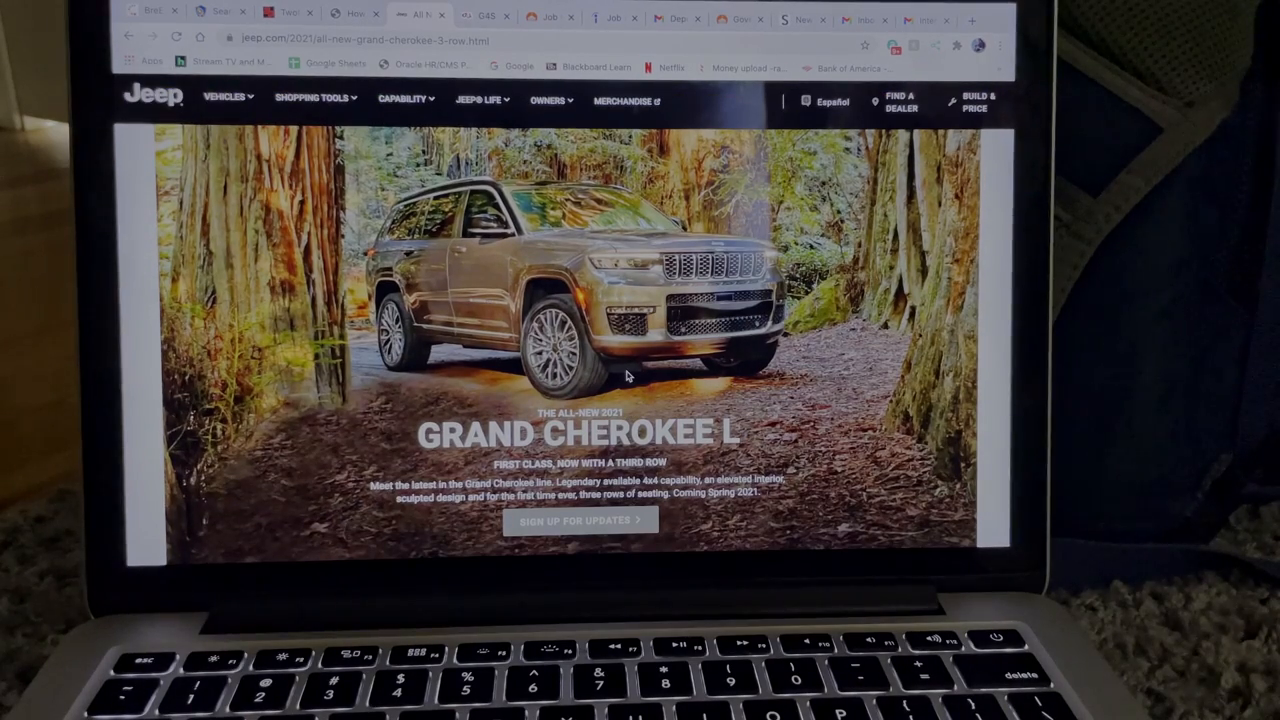
scroll("down", 3)
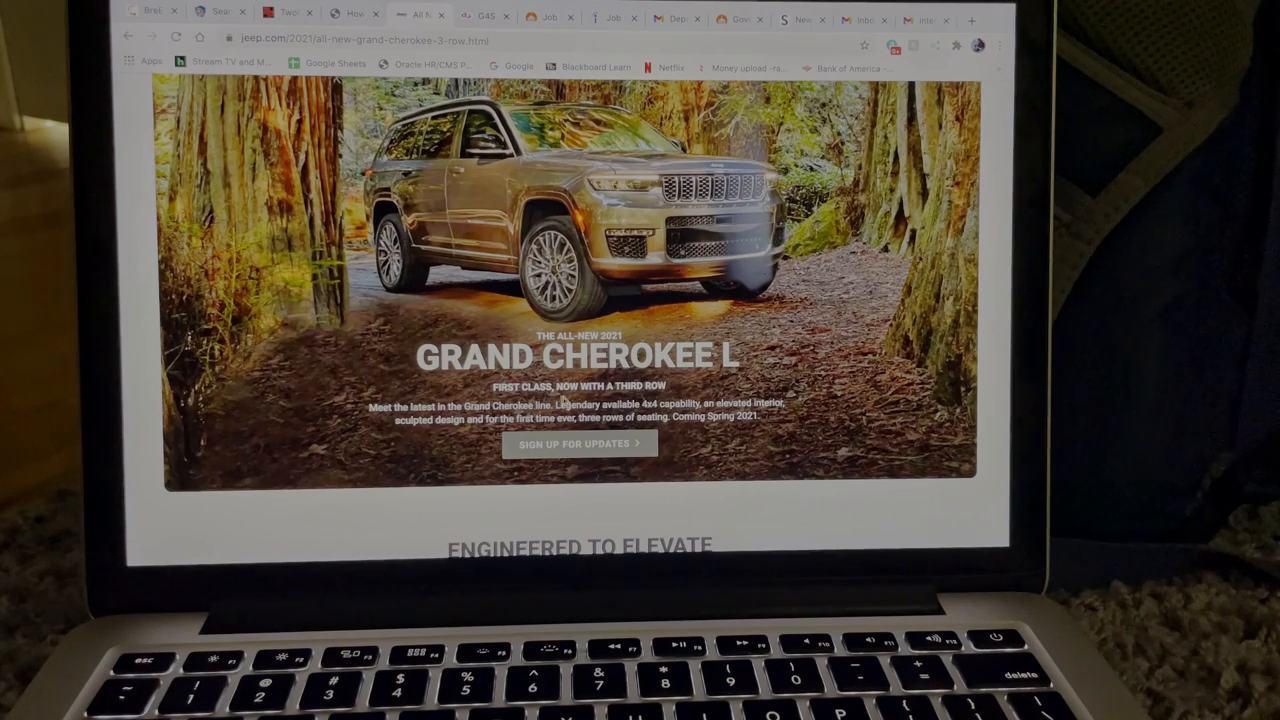
scroll("down", 3)
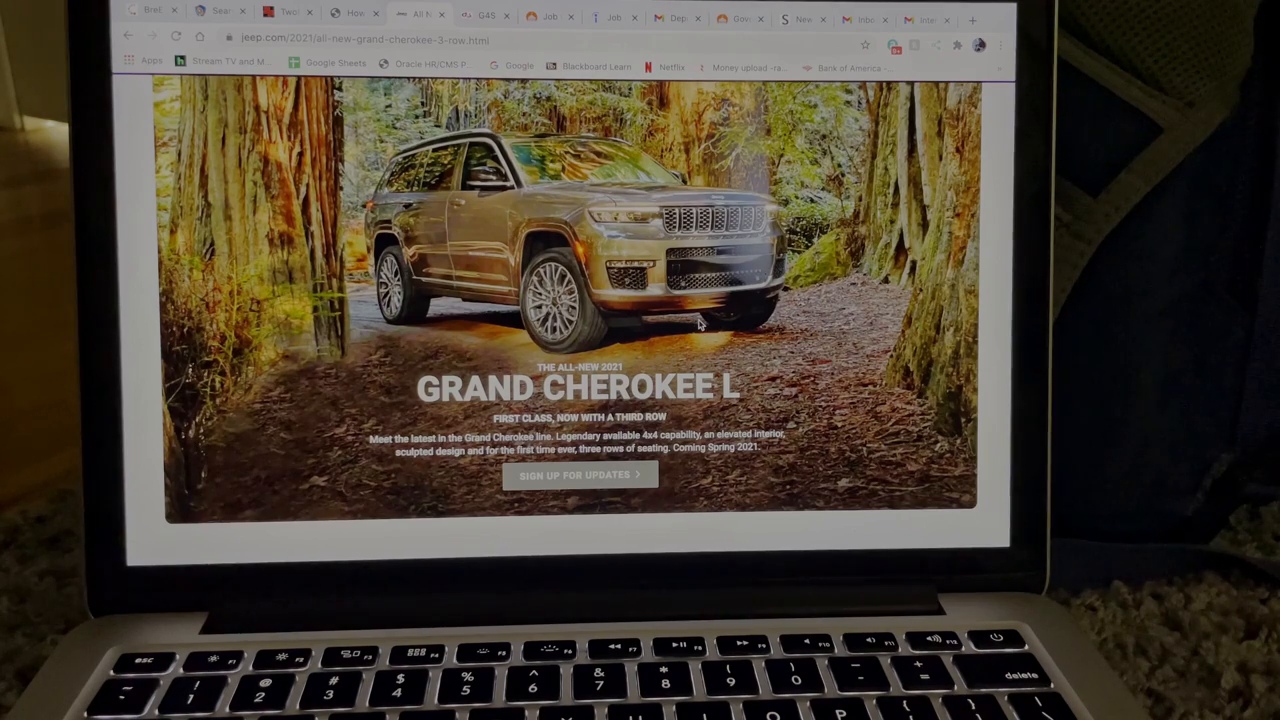
mouse_move(724, 392)
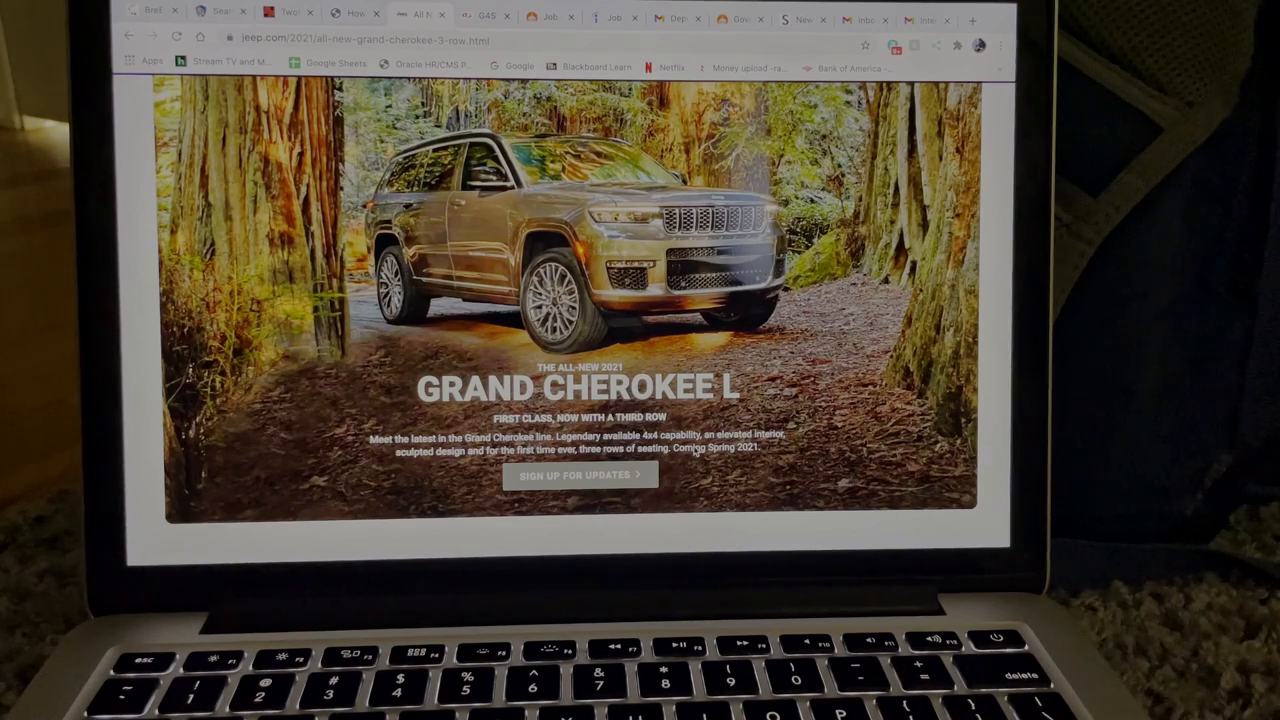
mouse_move(792, 452)
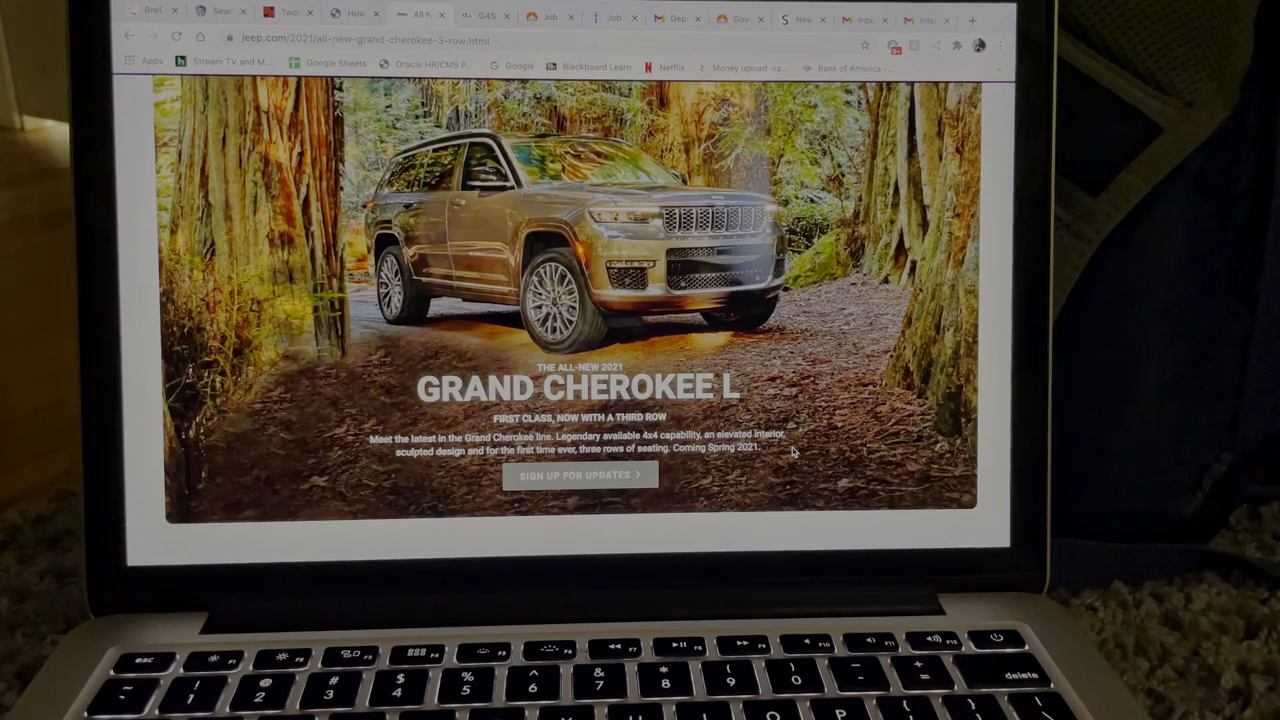
scroll("down", 3)
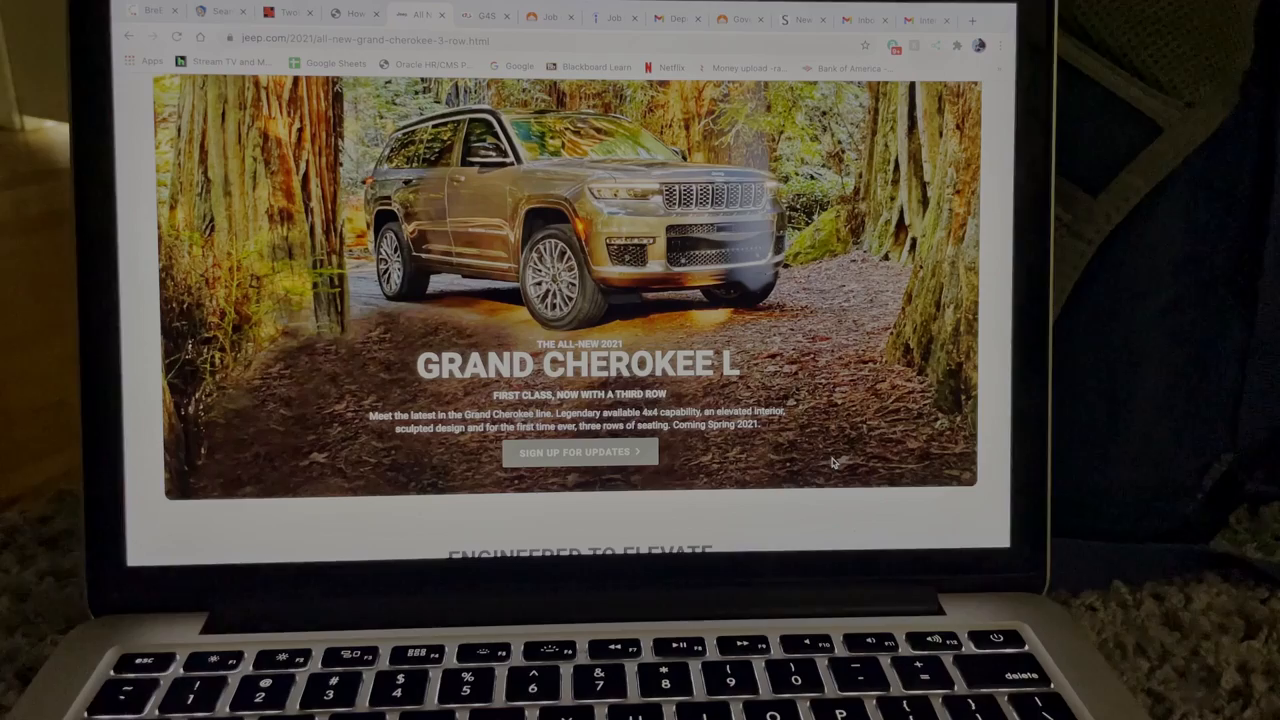
scroll("down", 3)
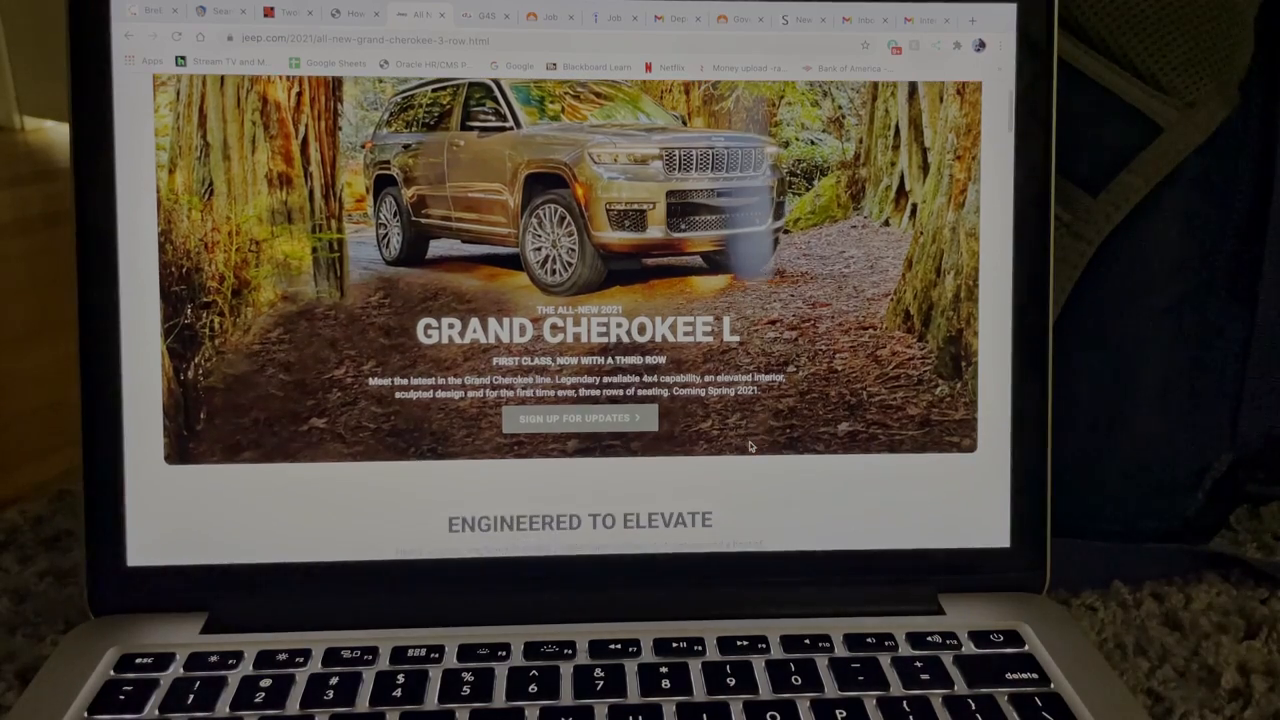
Scroll down to show the four capability cards from Selec-Terrain to 24-inch water fording.
scroll("down", 3)
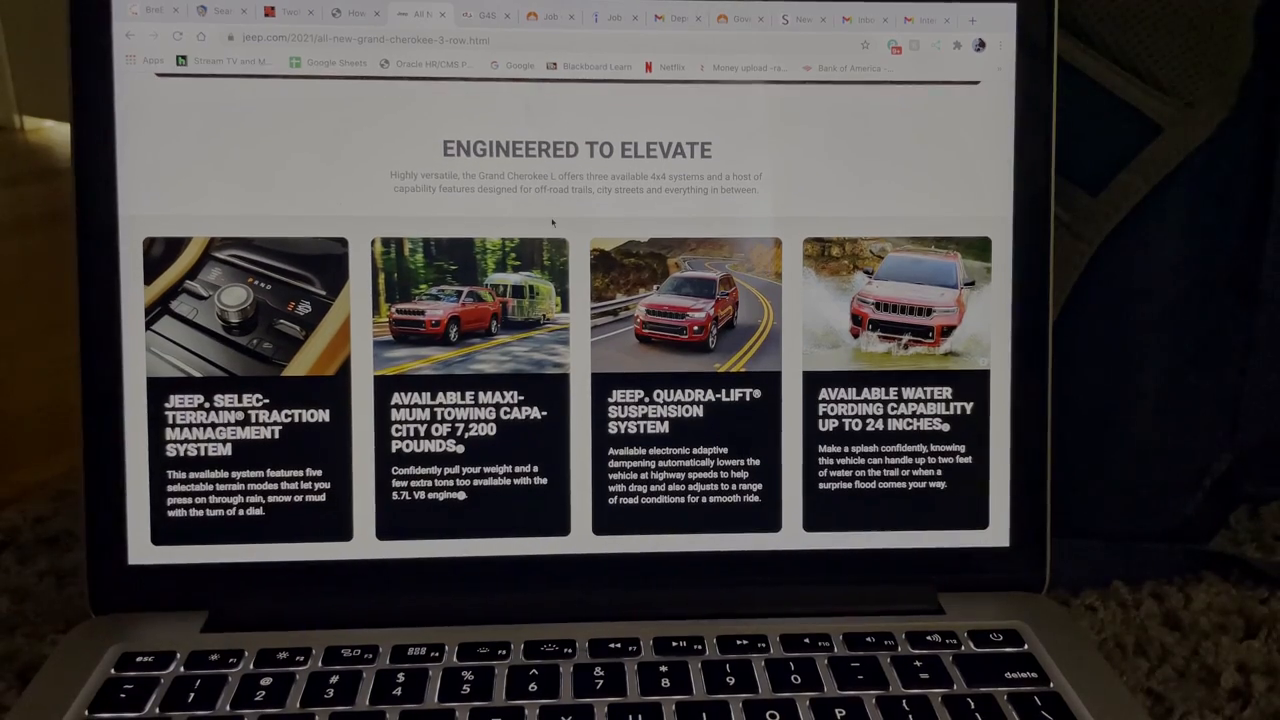
scroll("down", 3)
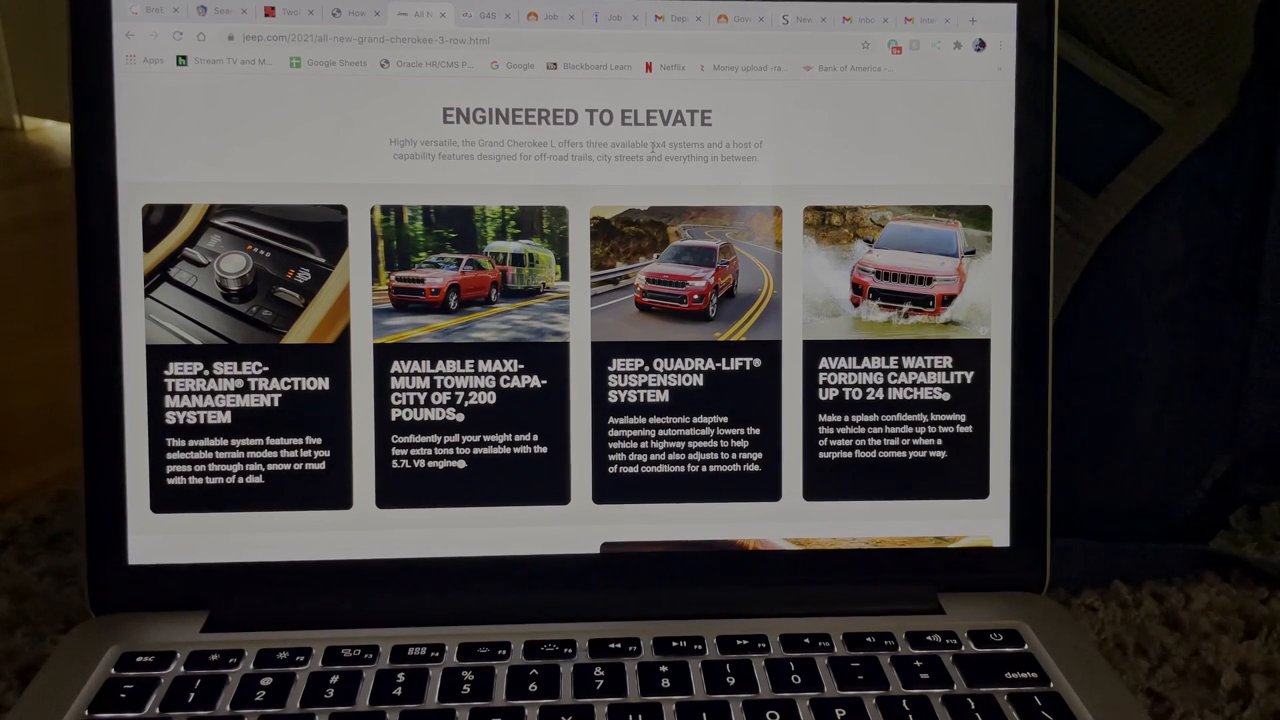
mouse_move(588, 178)
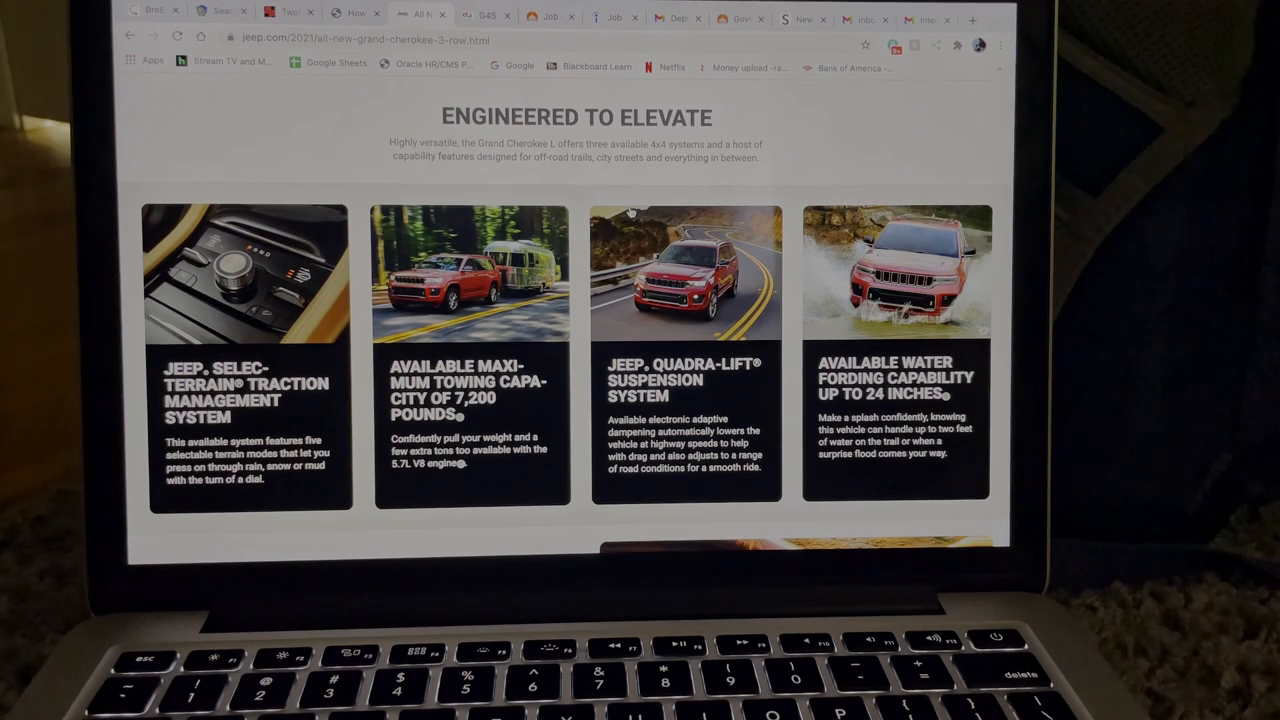
mouse_move(620, 190)
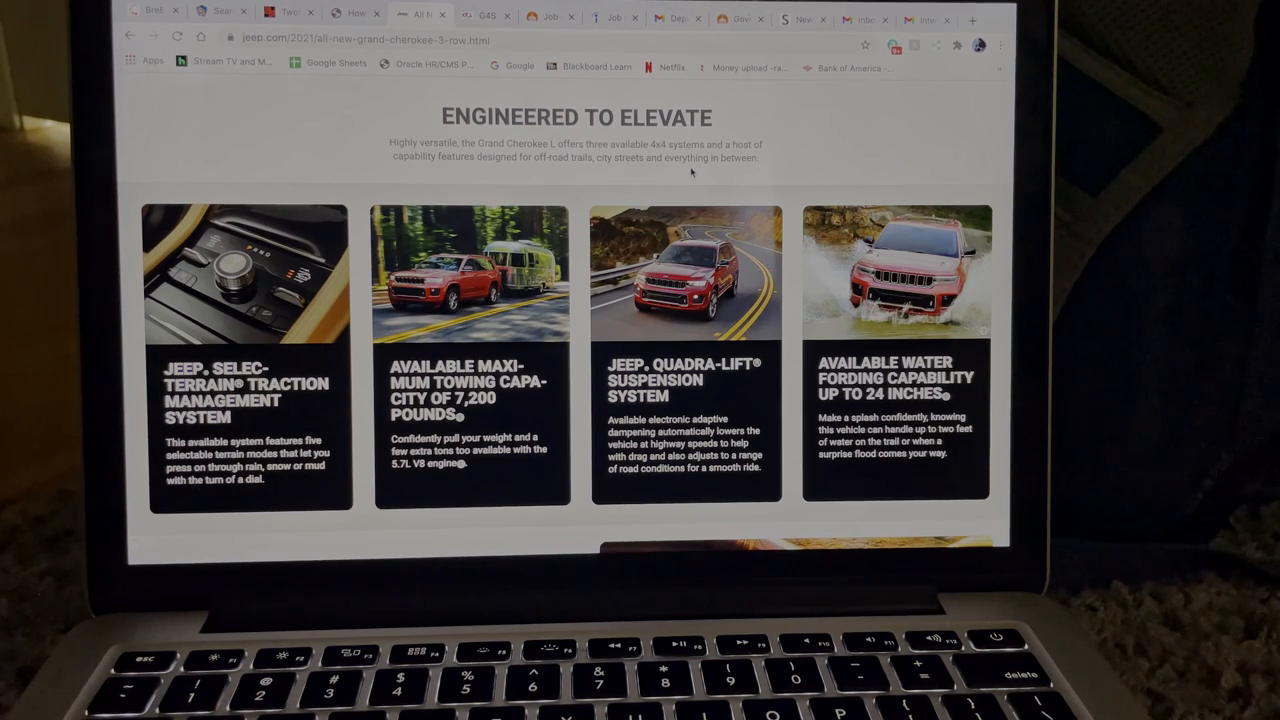
mouse_move(224, 456)
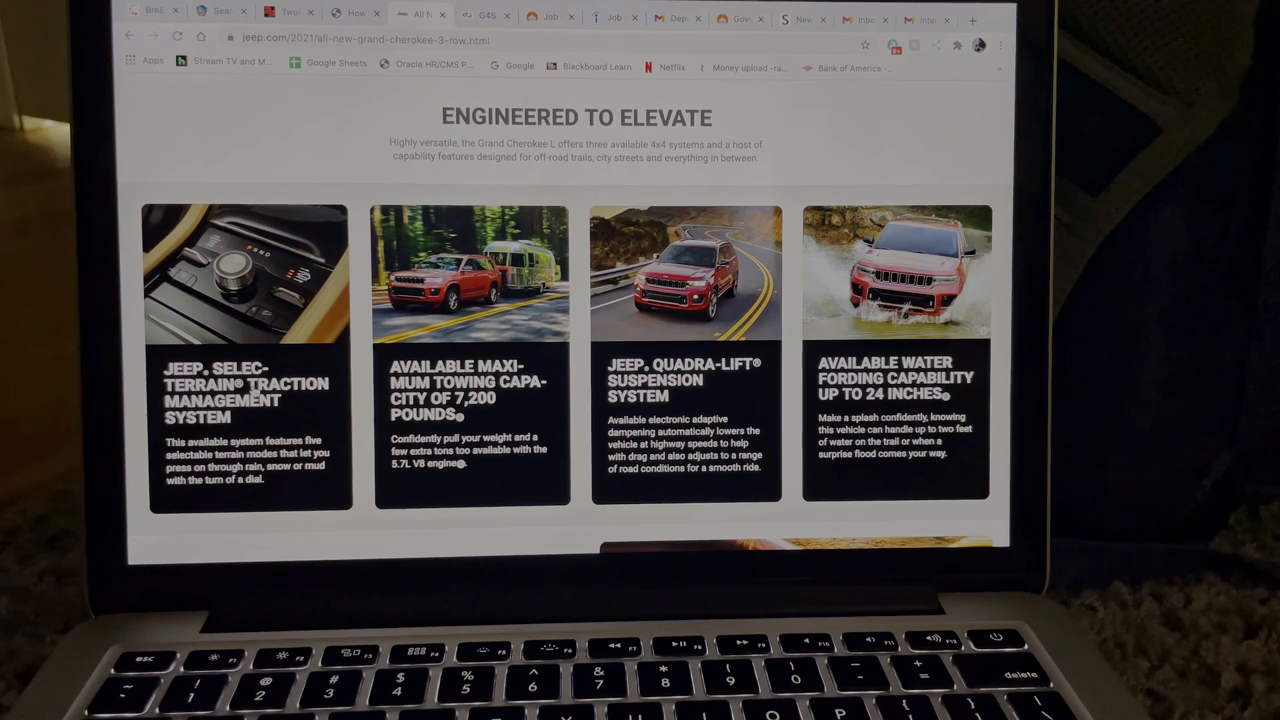
mouse_move(150, 456)
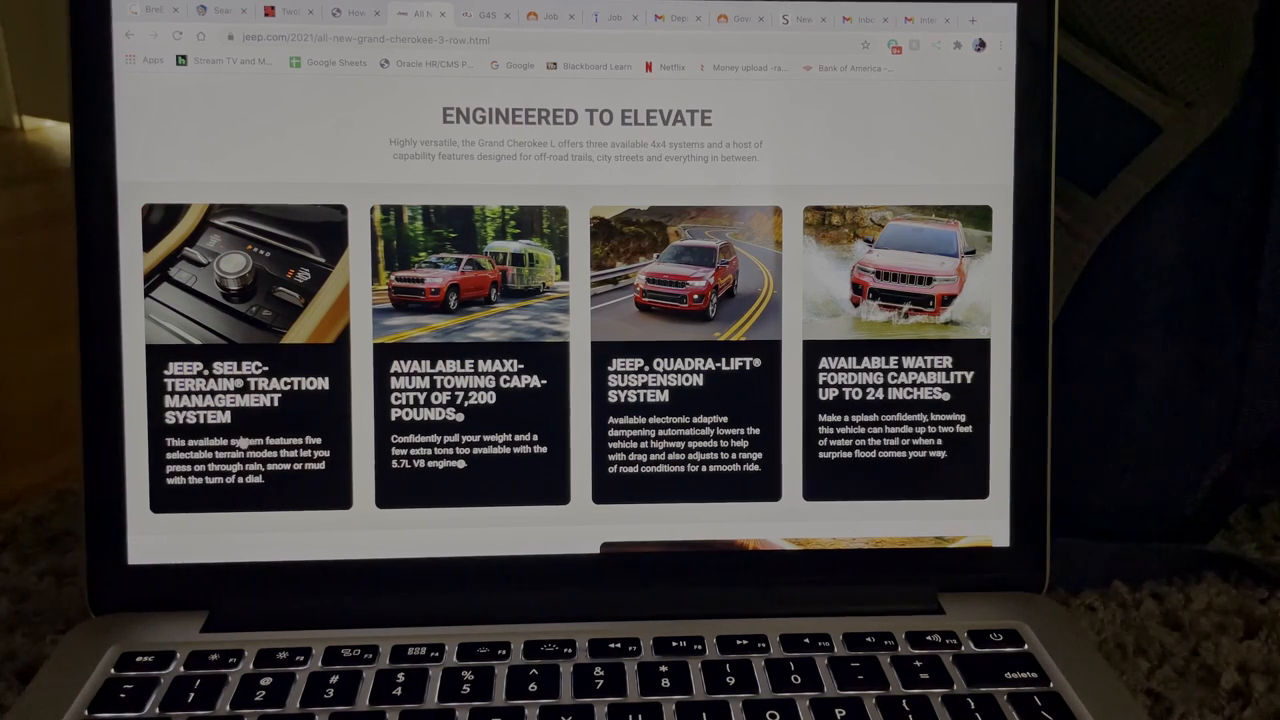
scroll("down", 3)
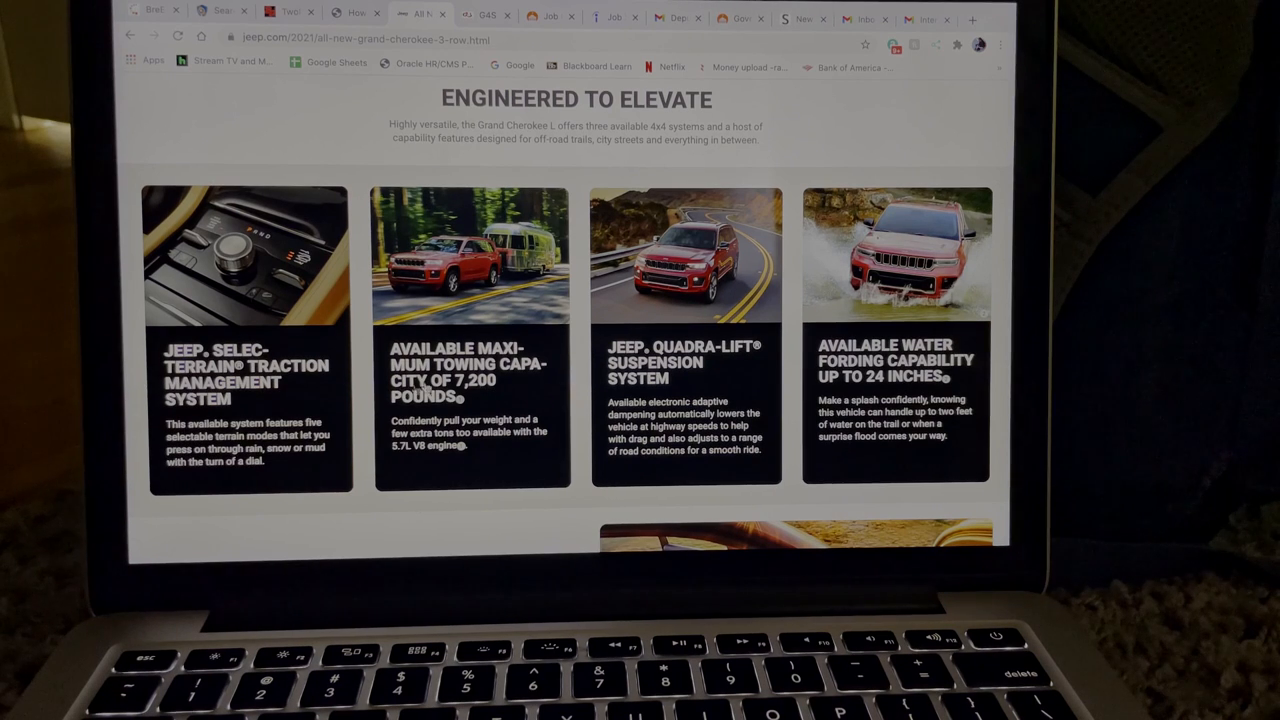
mouse_move(564, 412)
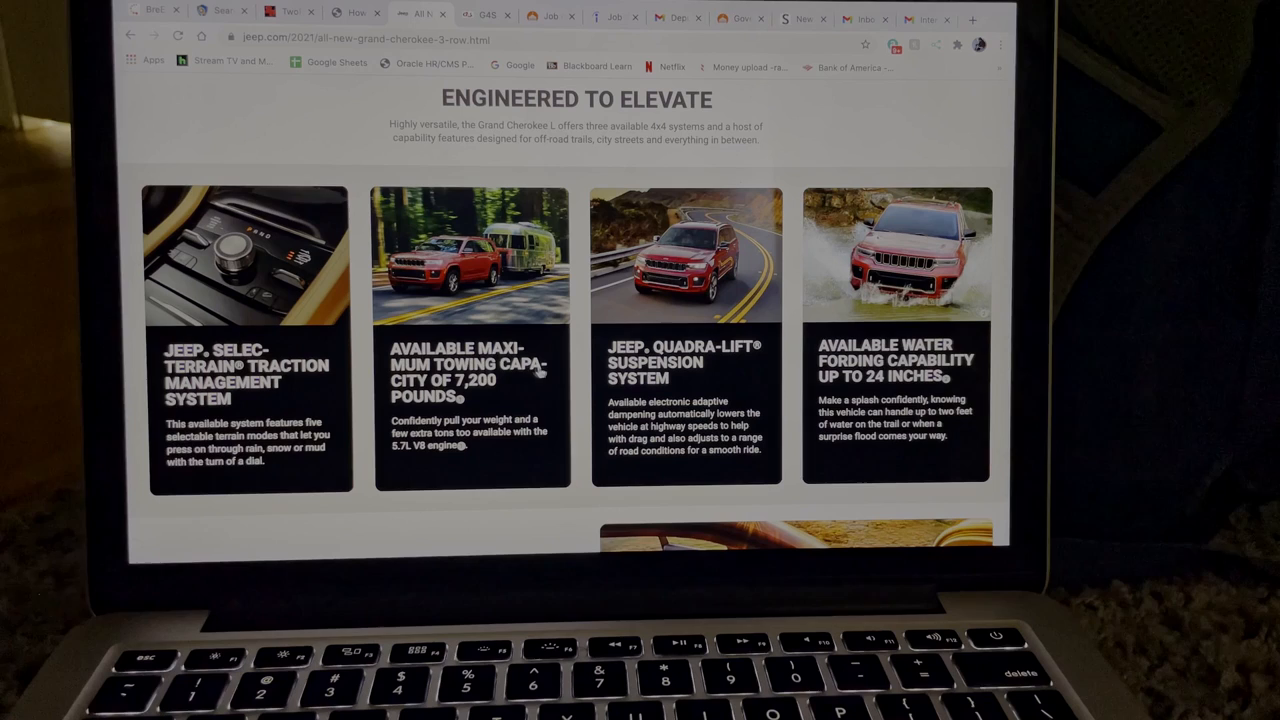
mouse_move(416, 480)
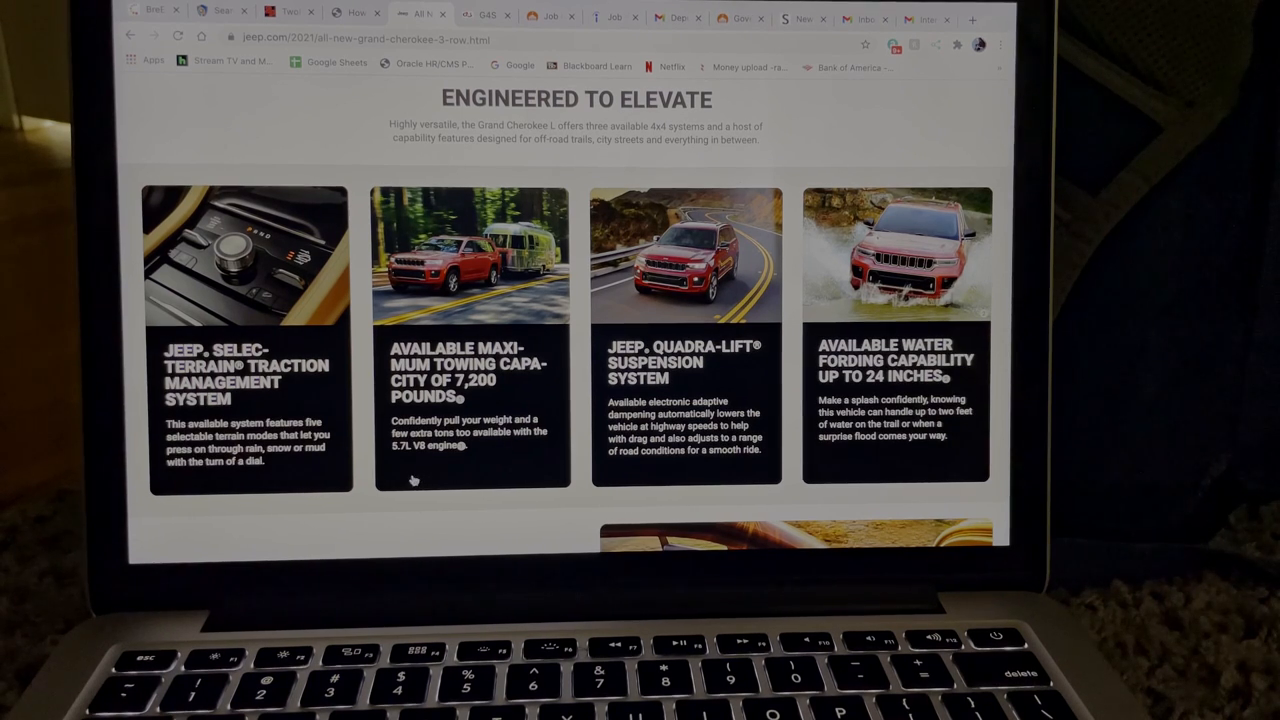
mouse_move(562, 416)
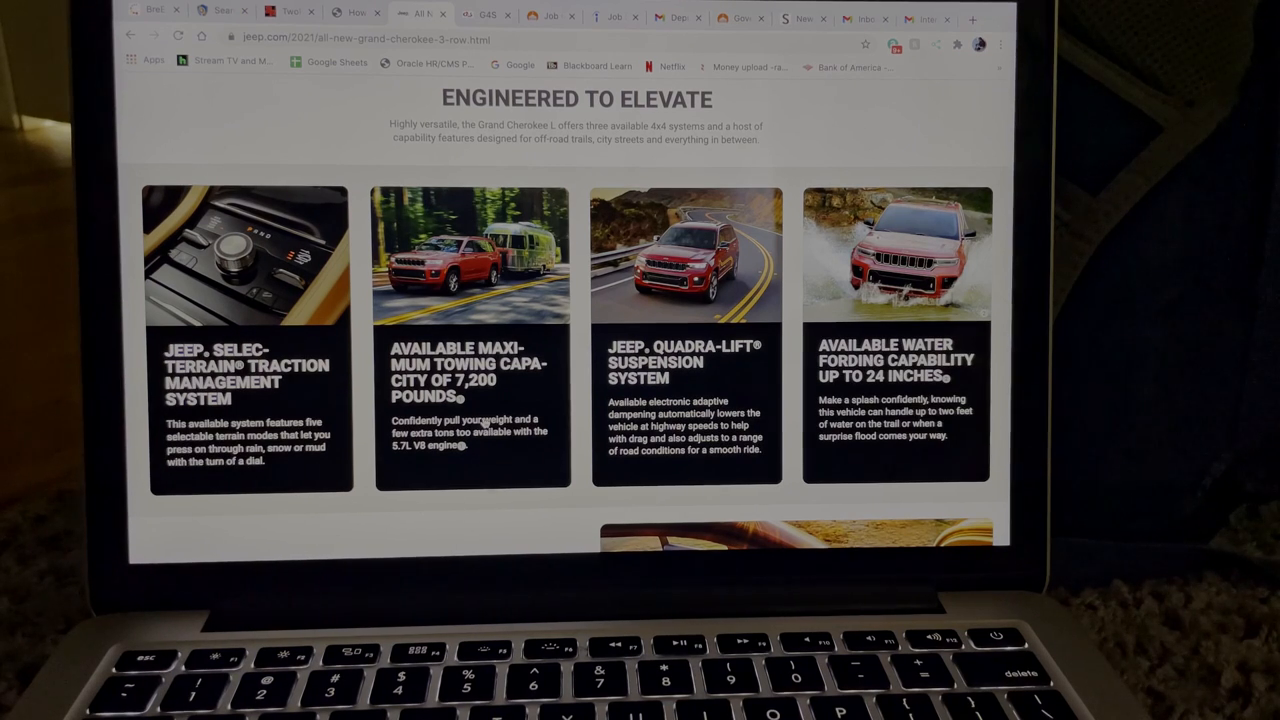
mouse_move(544, 468)
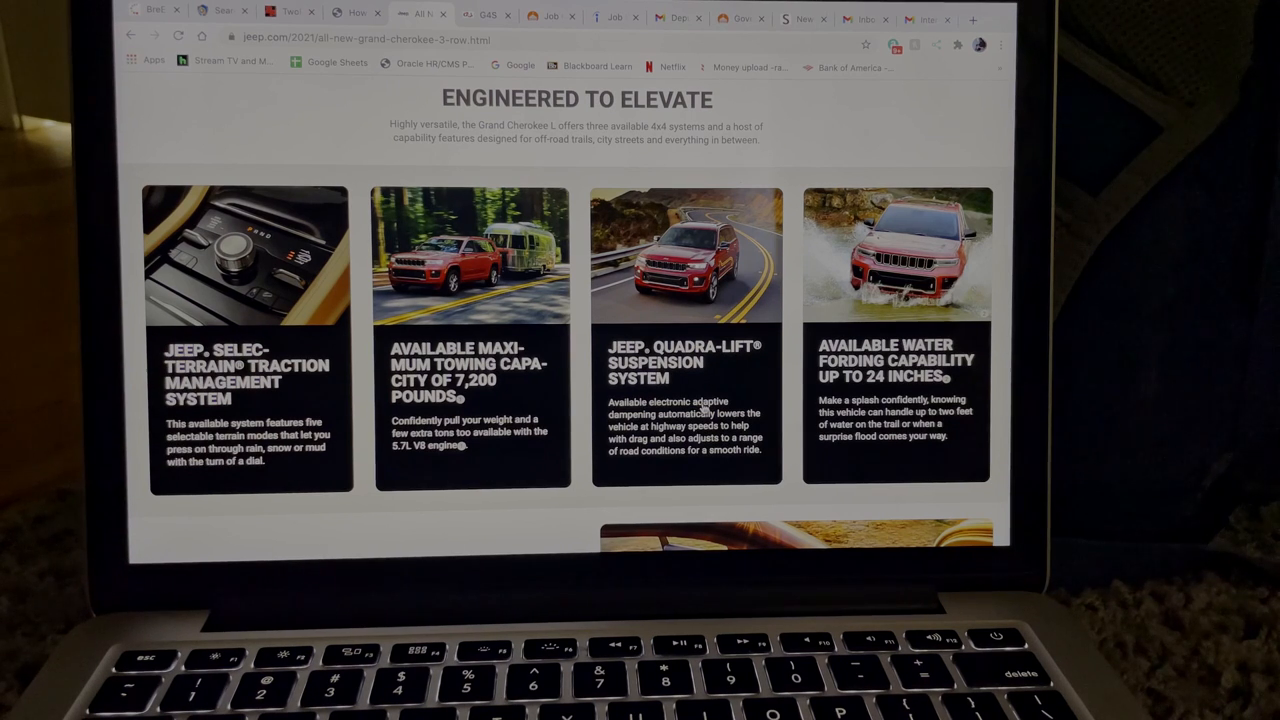
mouse_move(700, 460)
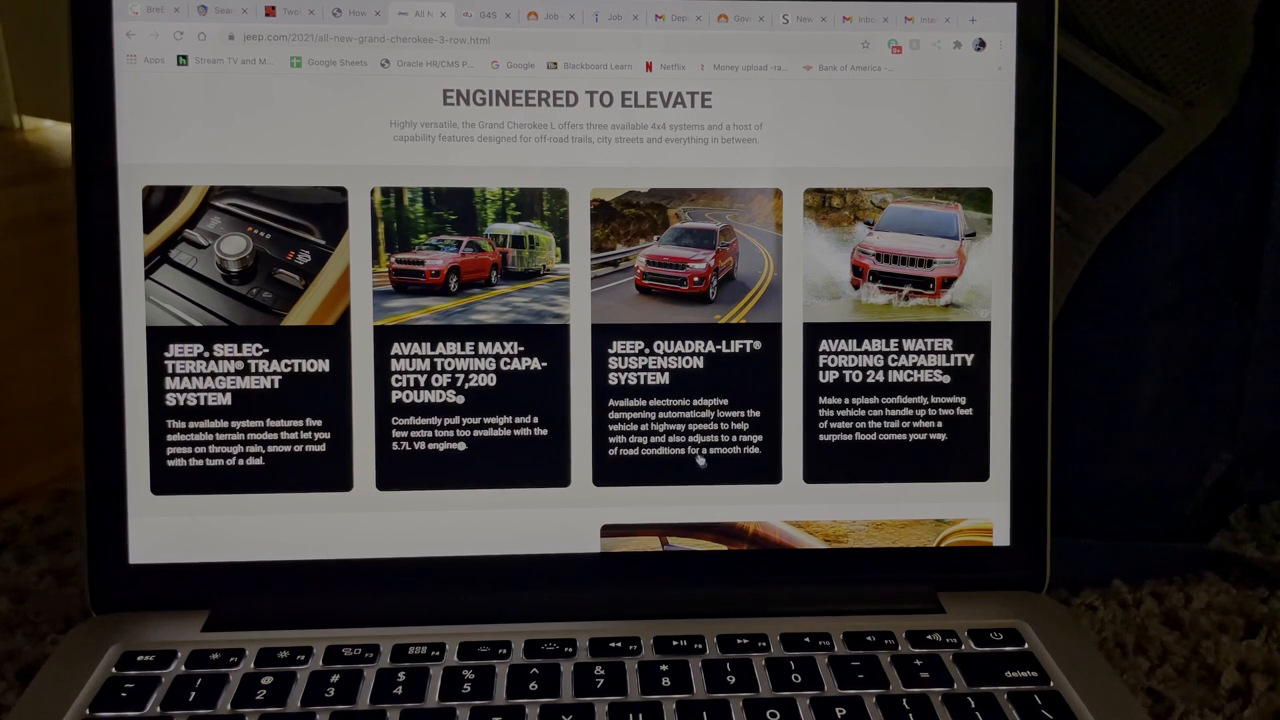
mouse_move(648, 398)
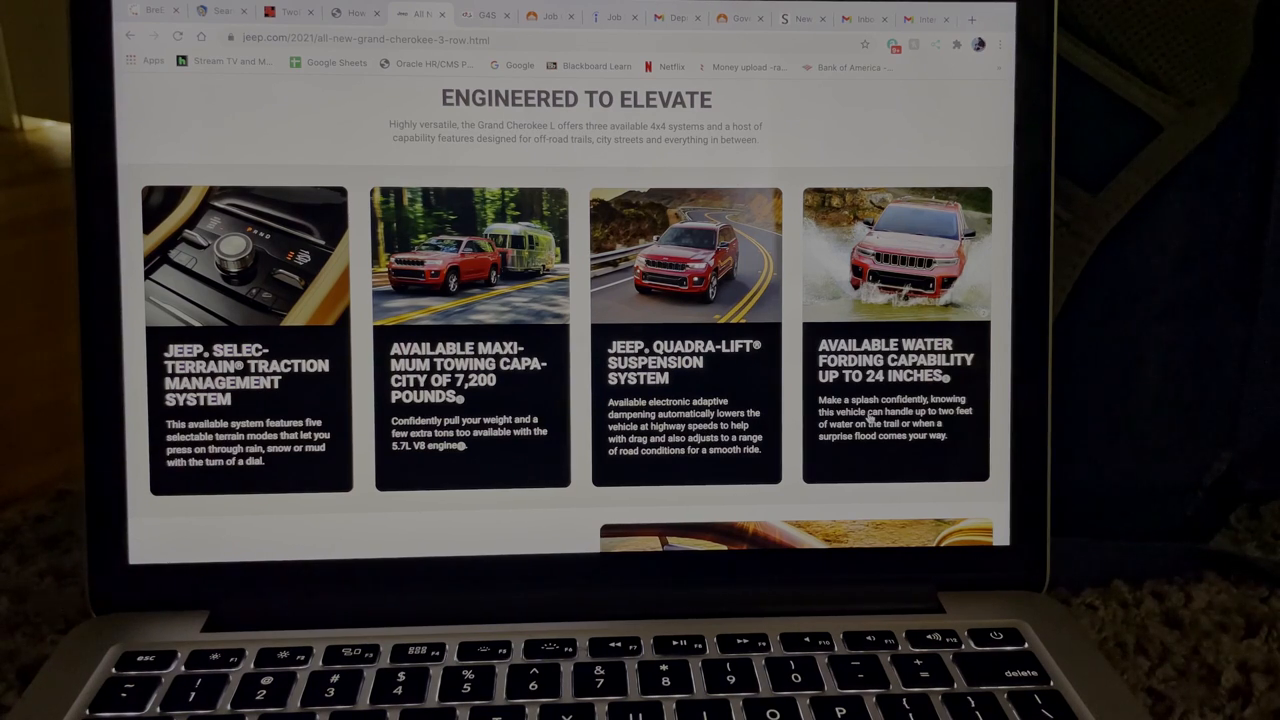
Scroll past the capability cards to the Our Grandest Interior Yet heading.
scroll("down", 3)
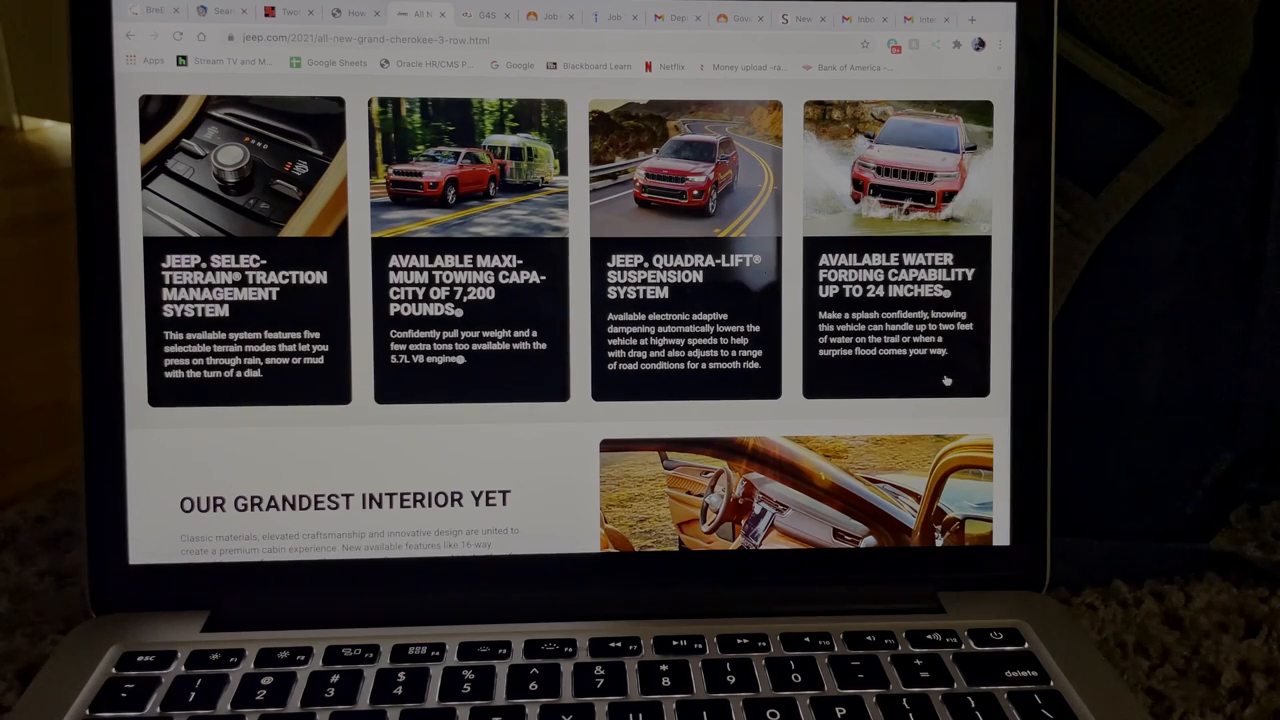
scroll("down", 3)
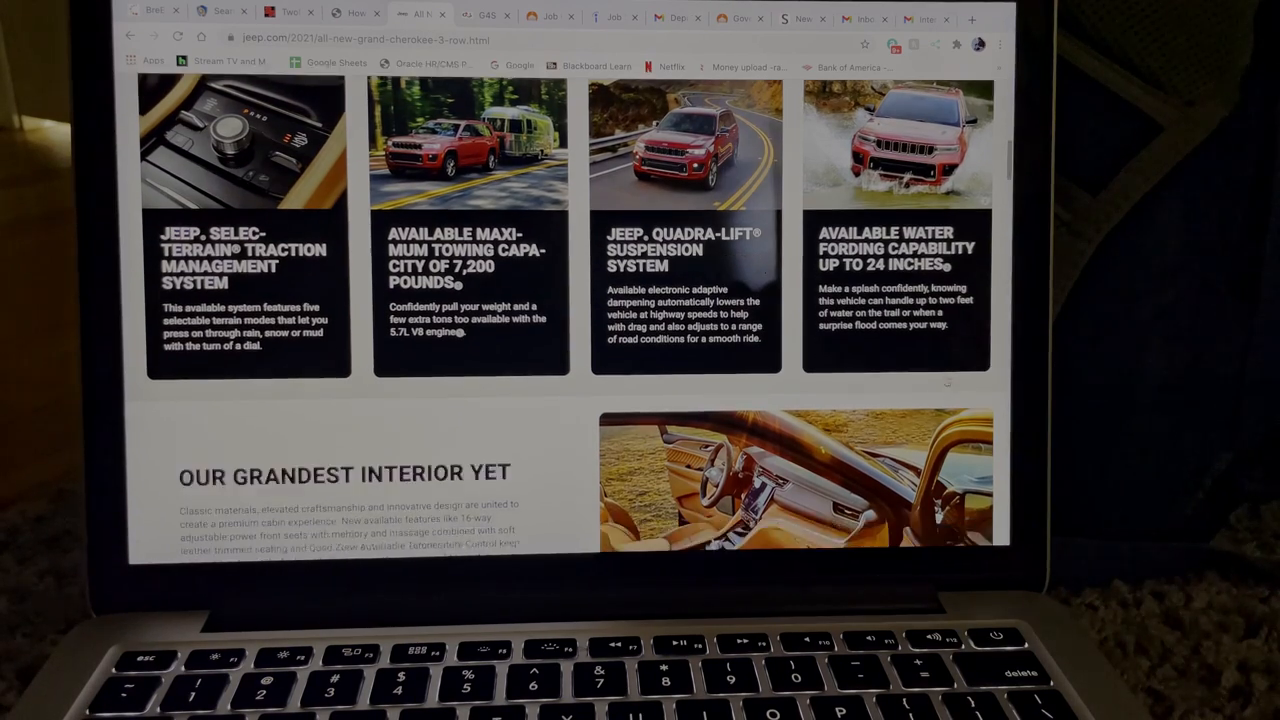
scroll("down", 3)
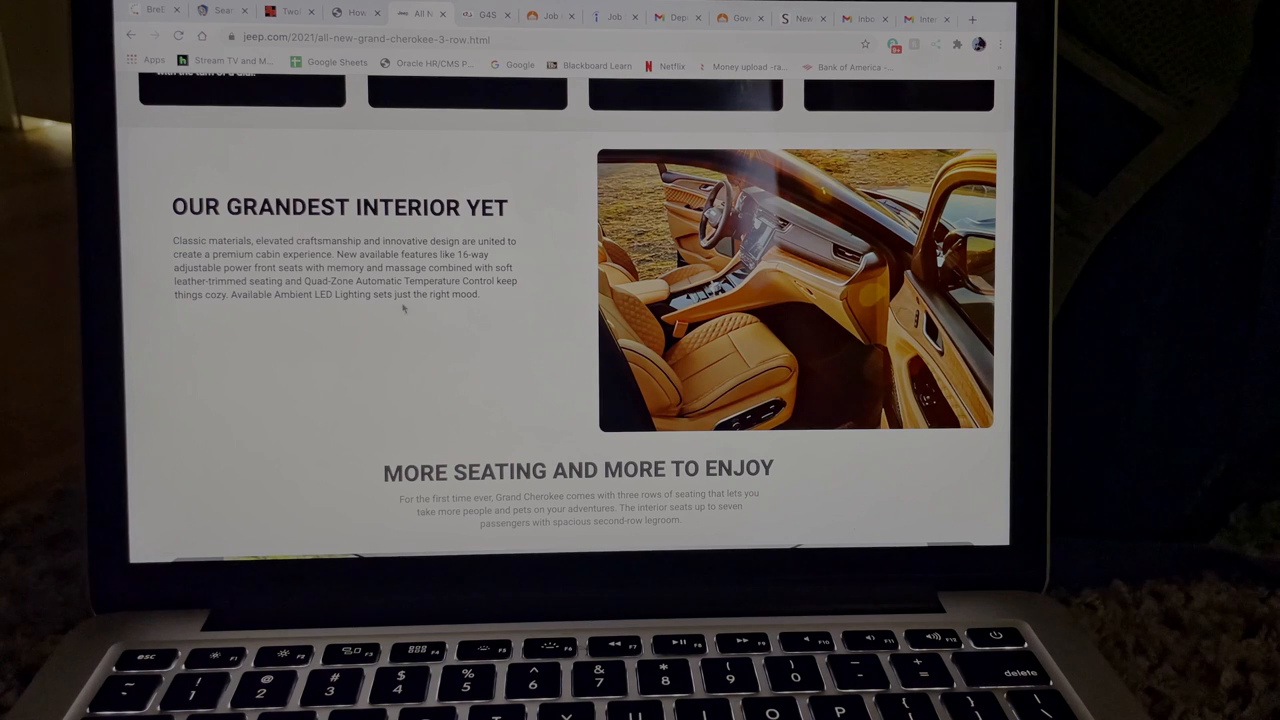
mouse_move(604, 298)
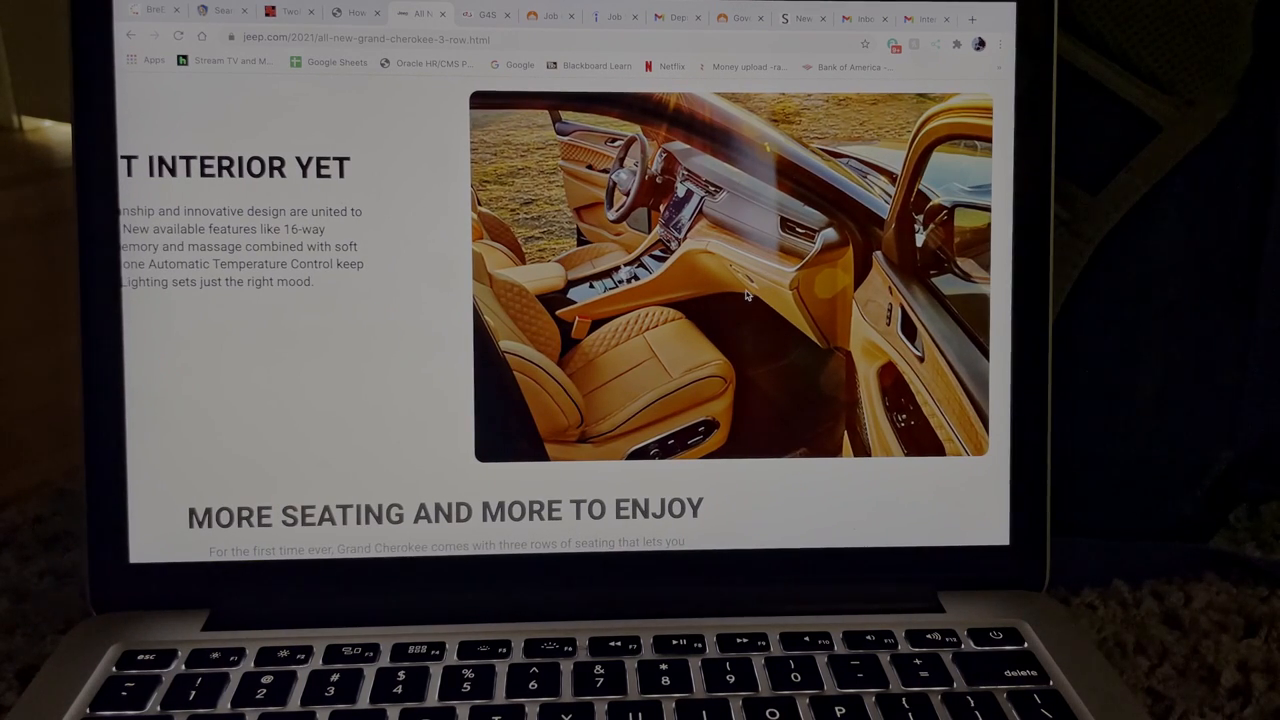
Scroll until the tan leather cabin photo of Our Grandest Interior Yet fills the window.
scroll("down", 3)
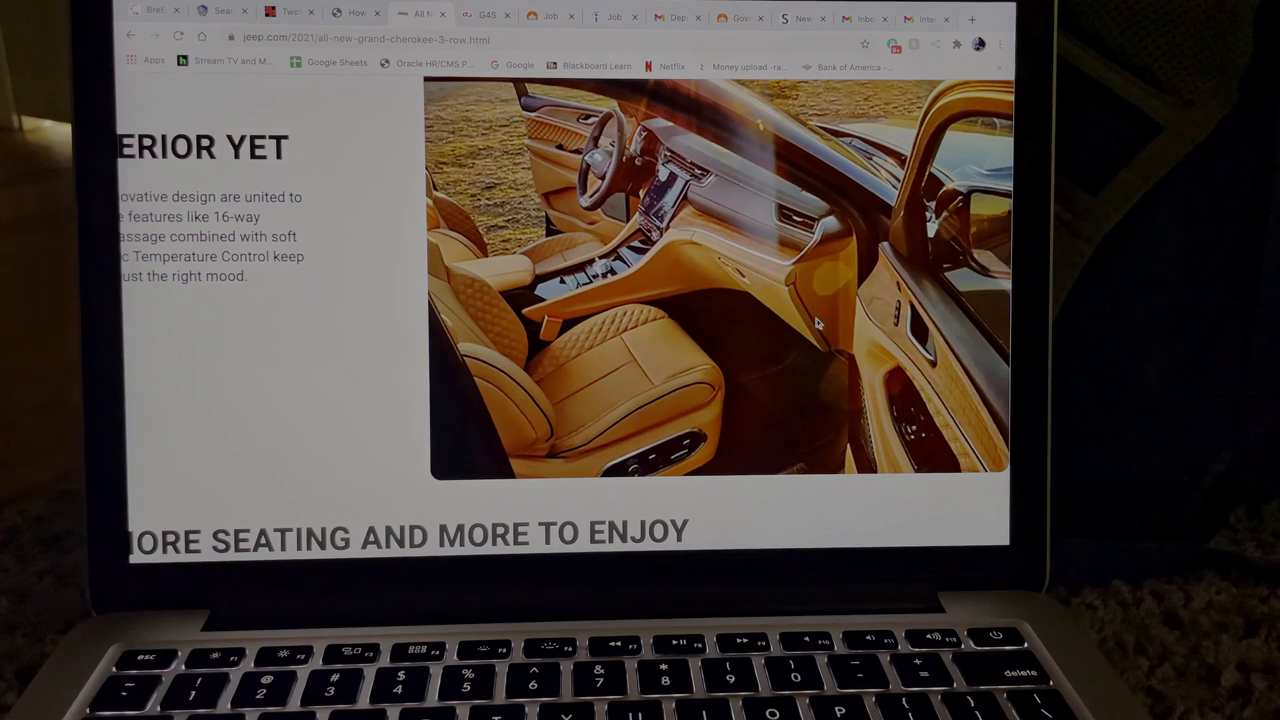
scroll("down", 3)
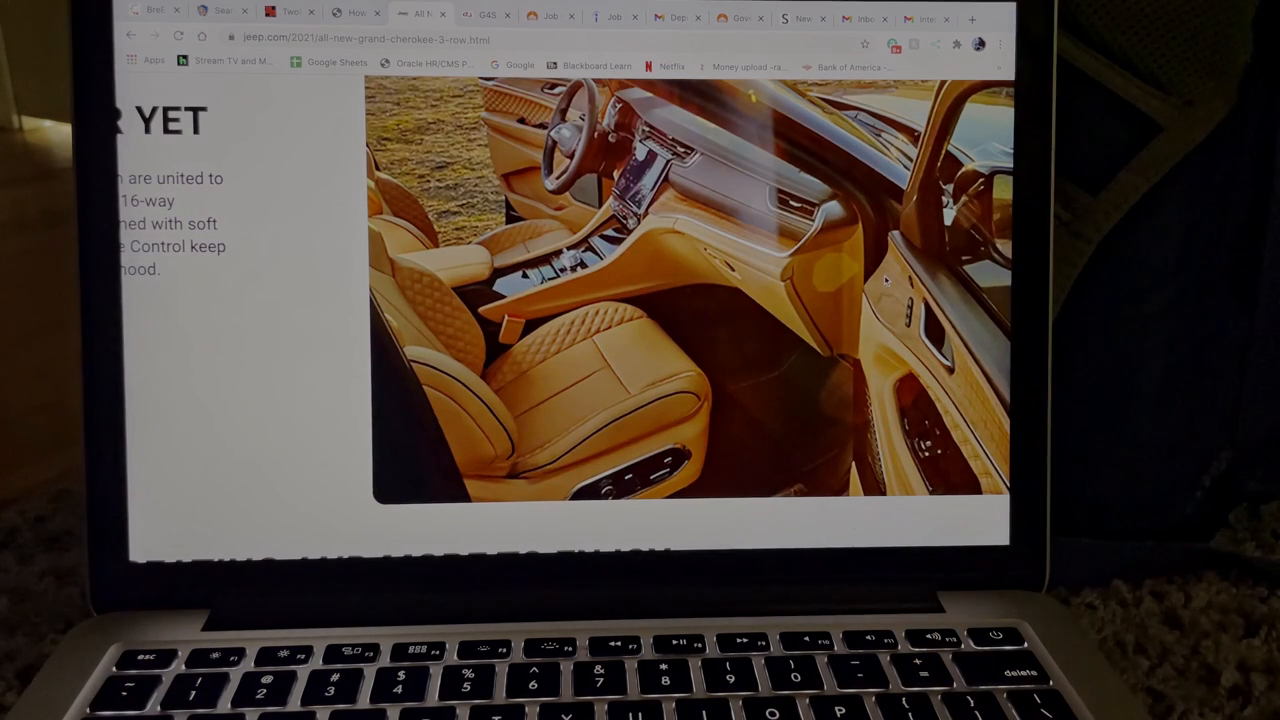
mouse_move(970, 364)
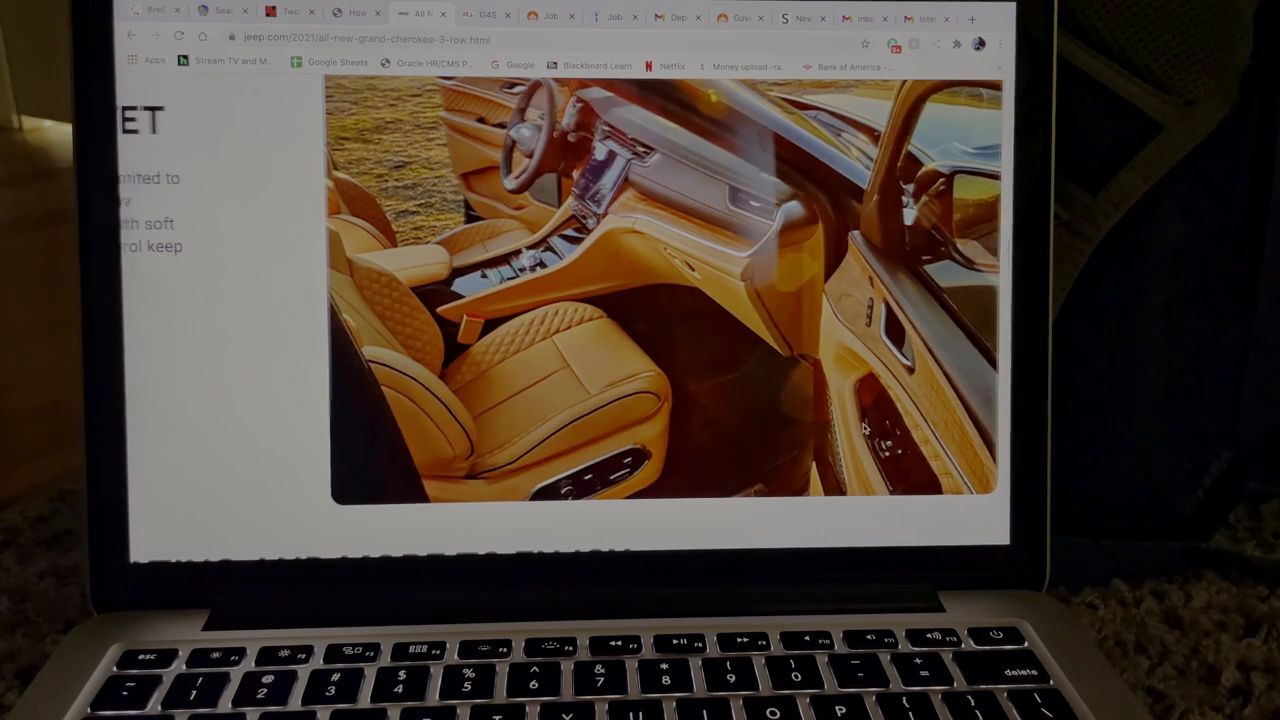
scroll("down", 3)
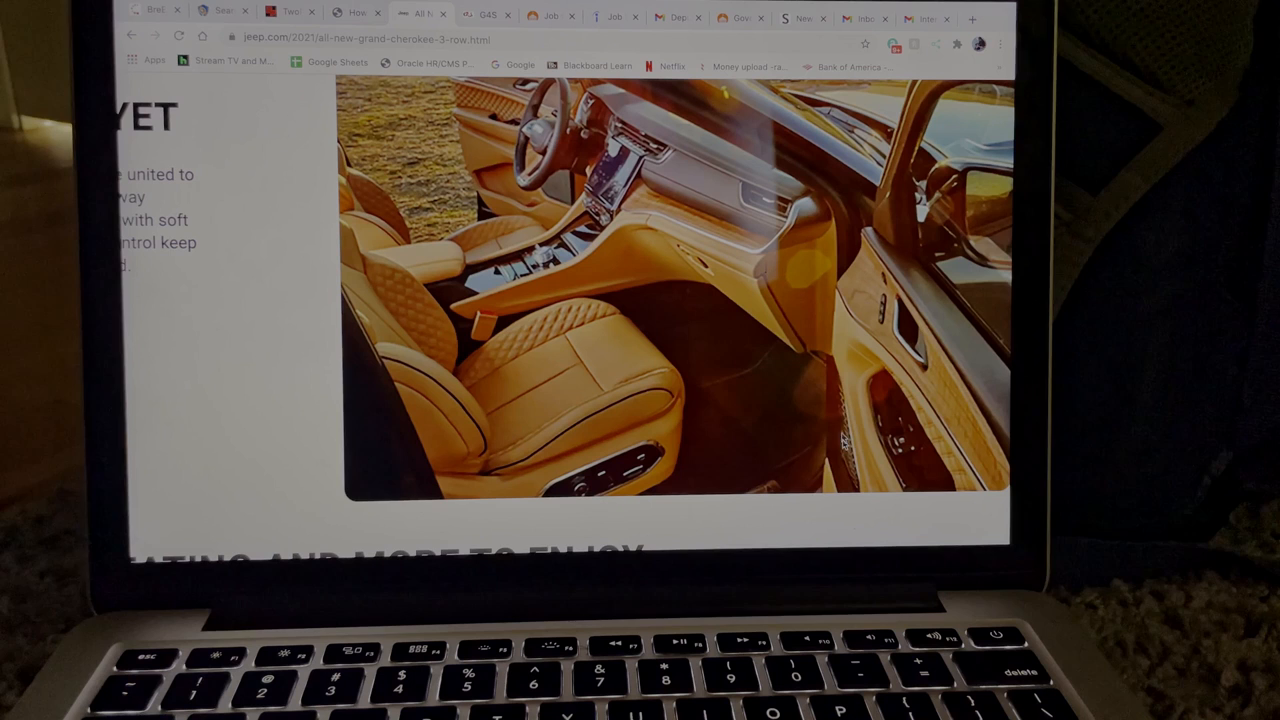
mouse_move(844, 430)
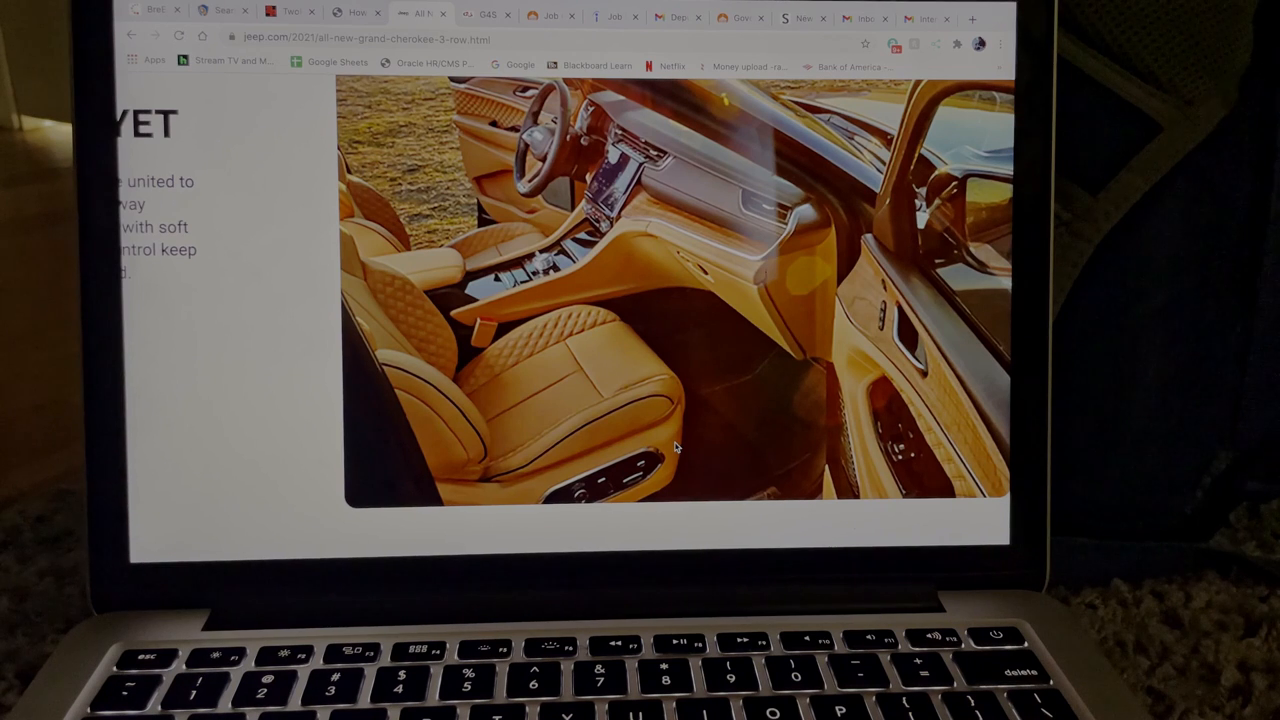
scroll("down", 3)
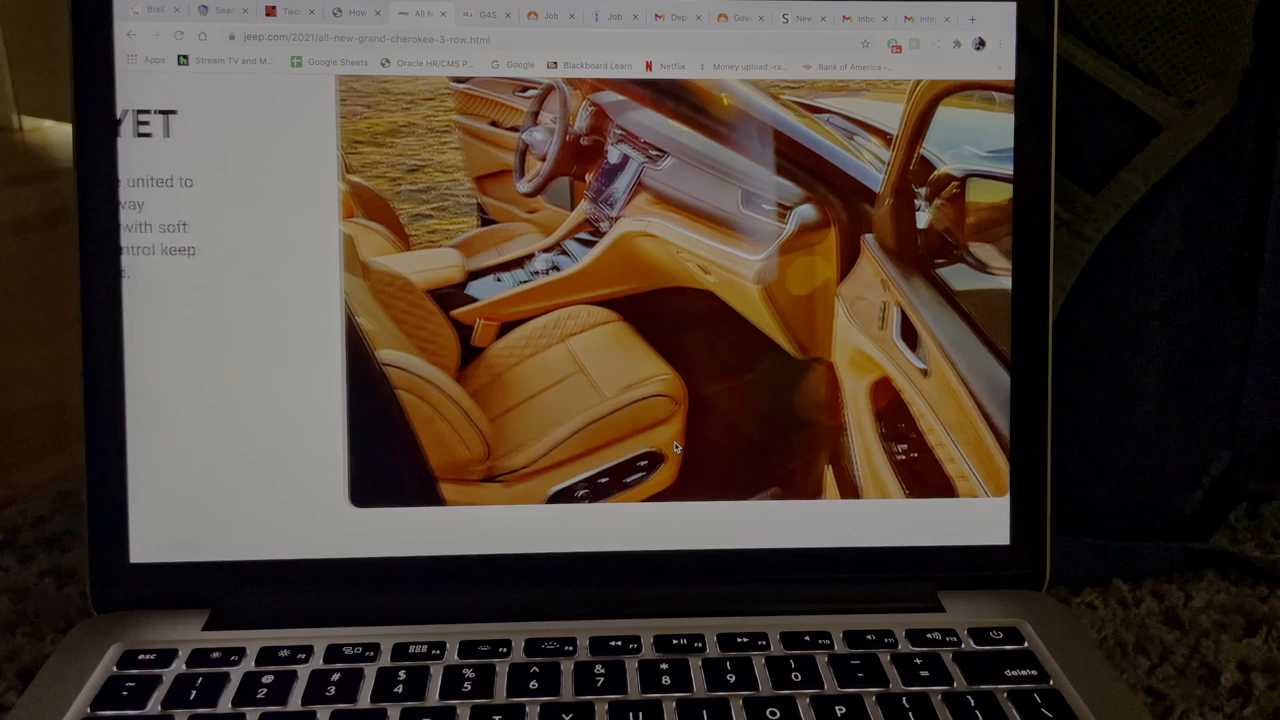
scroll("down", 3)
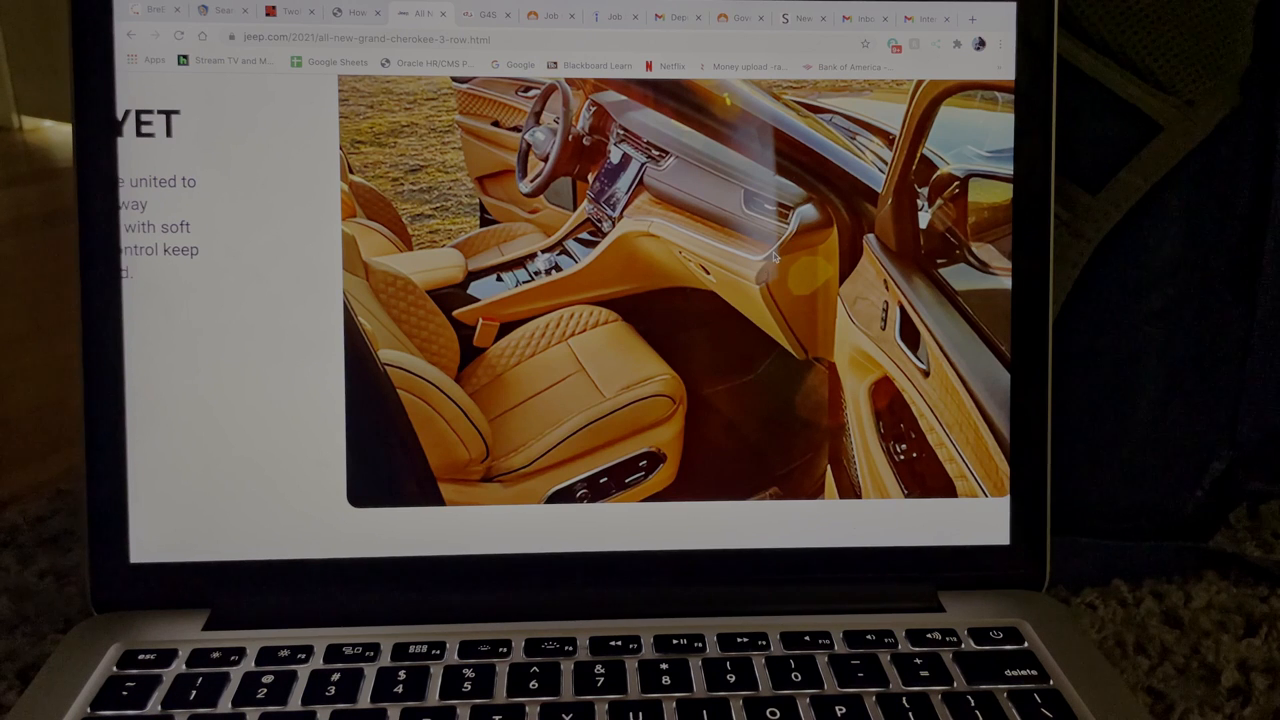
mouse_move(748, 258)
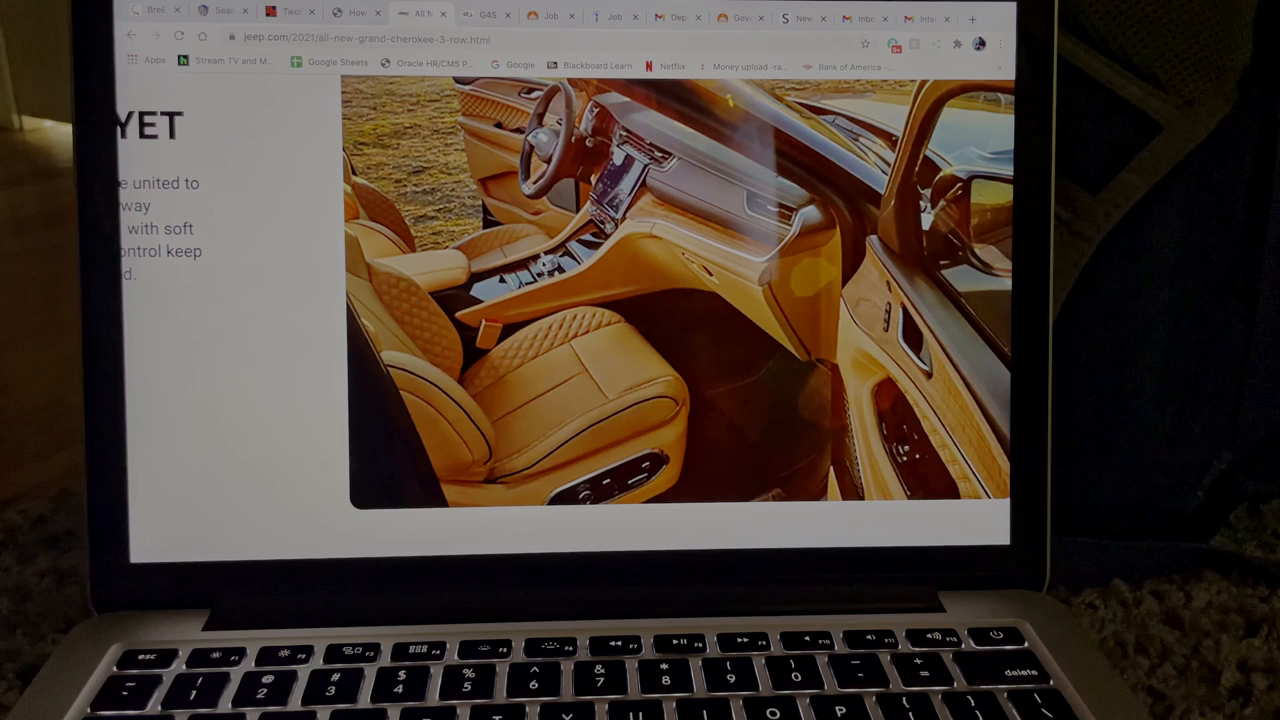
mouse_move(532, 296)
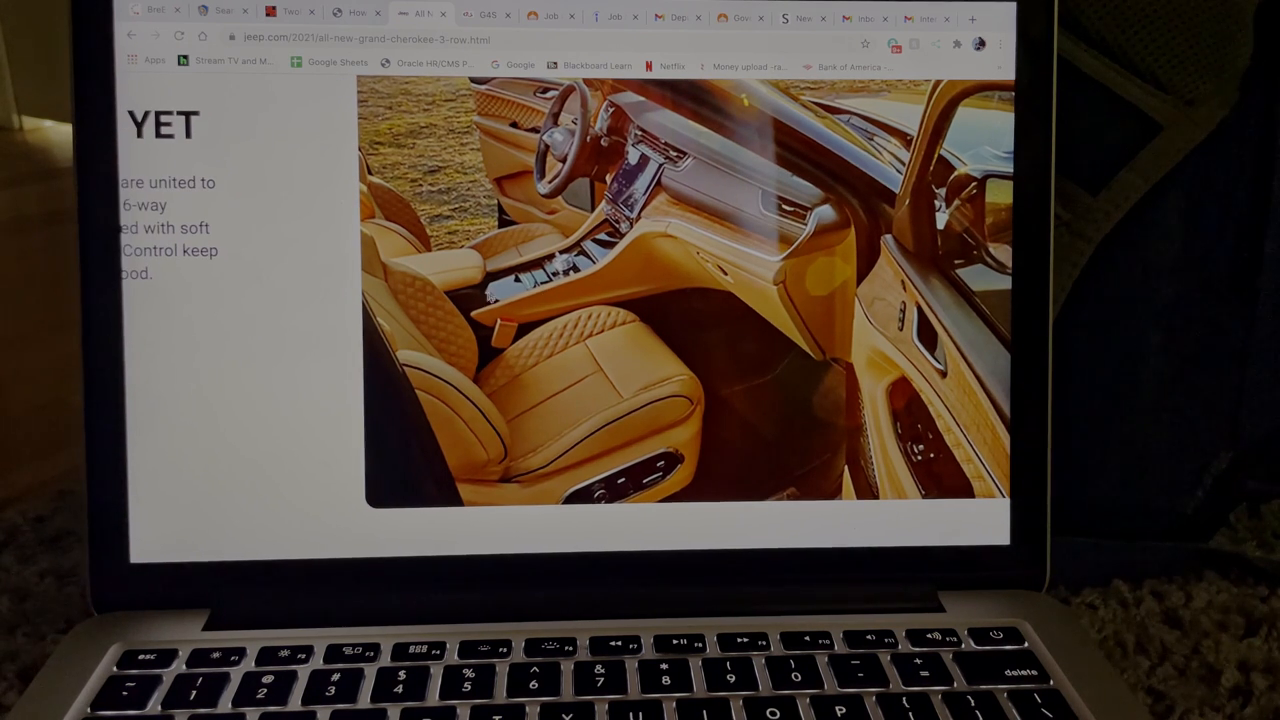
mouse_move(570, 268)
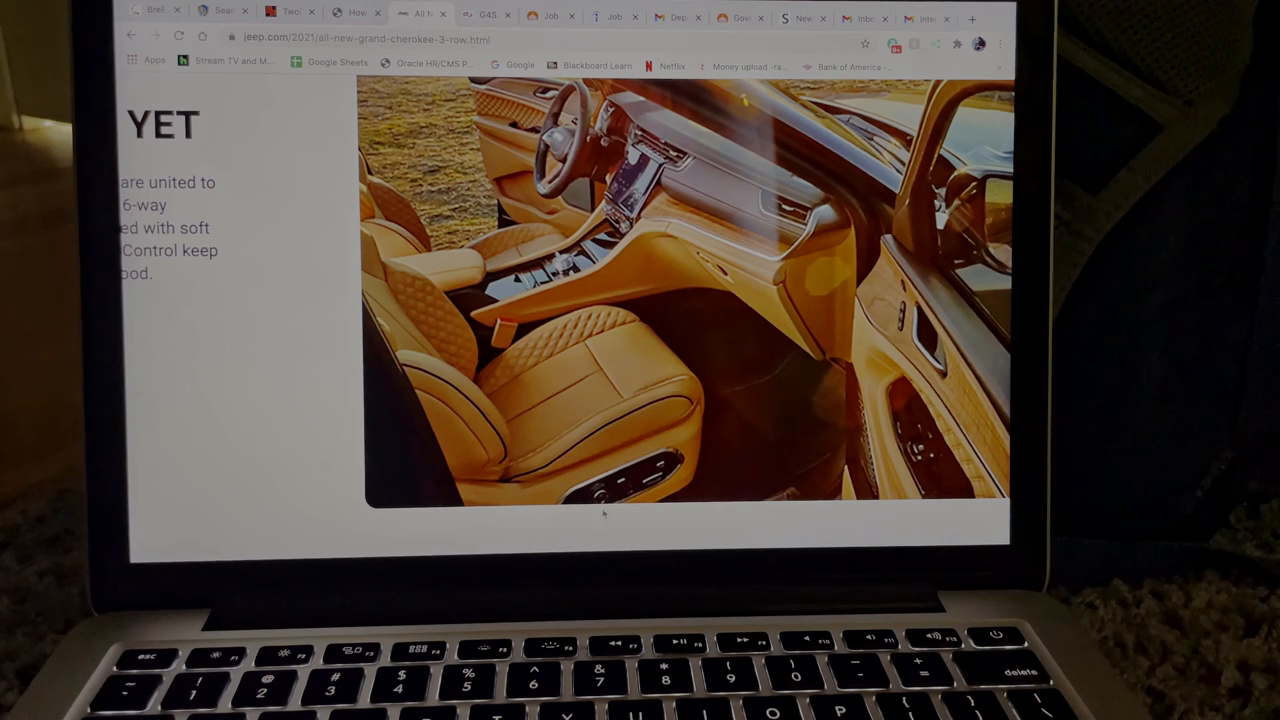
mouse_move(664, 470)
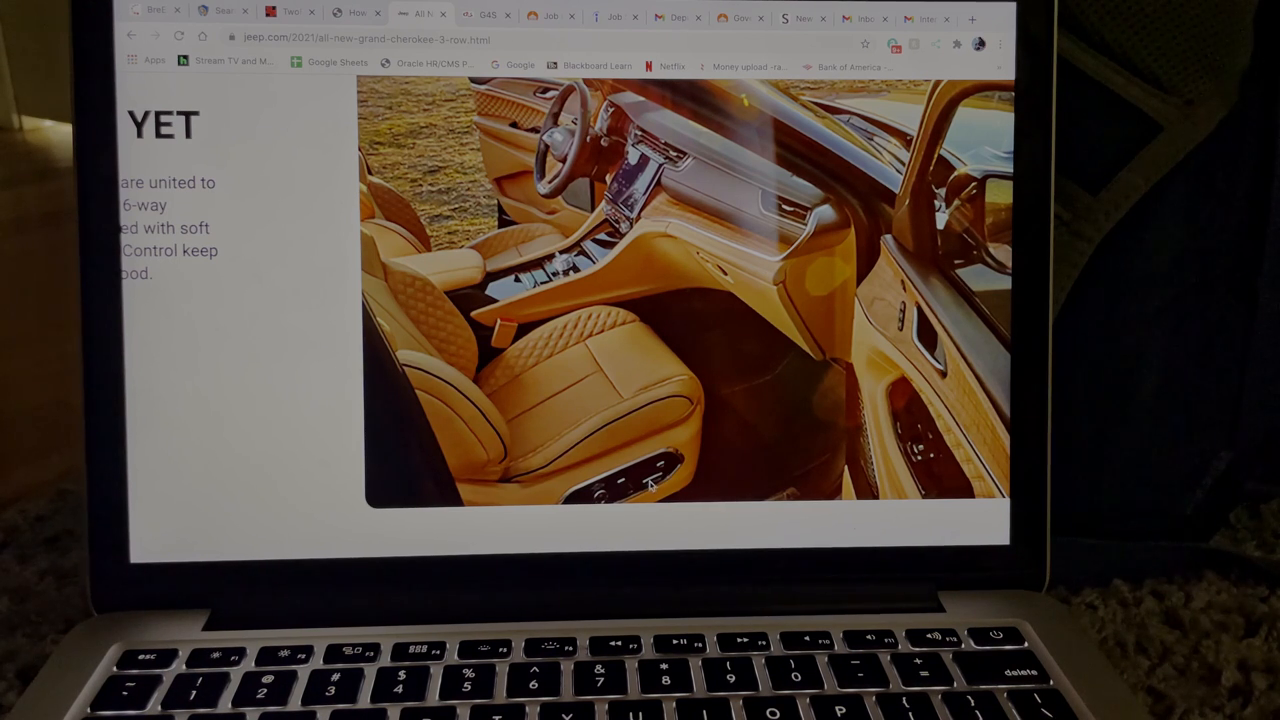
mouse_move(644, 464)
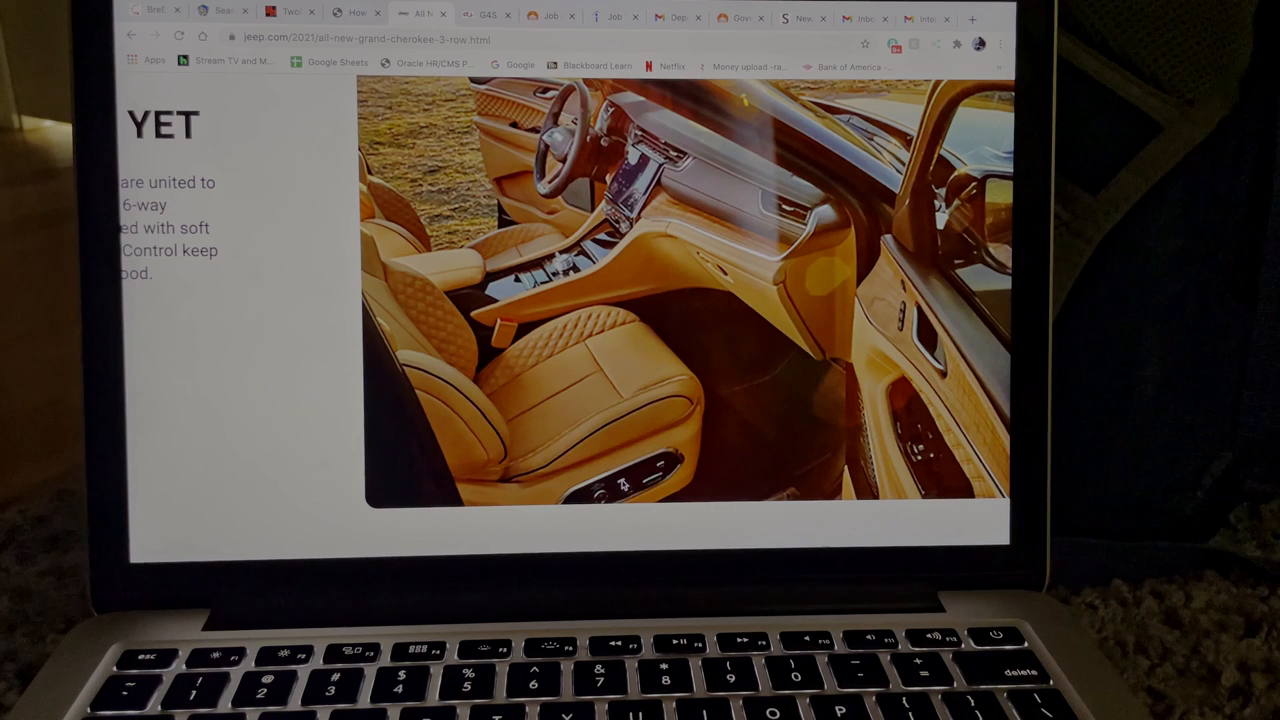
mouse_move(470, 304)
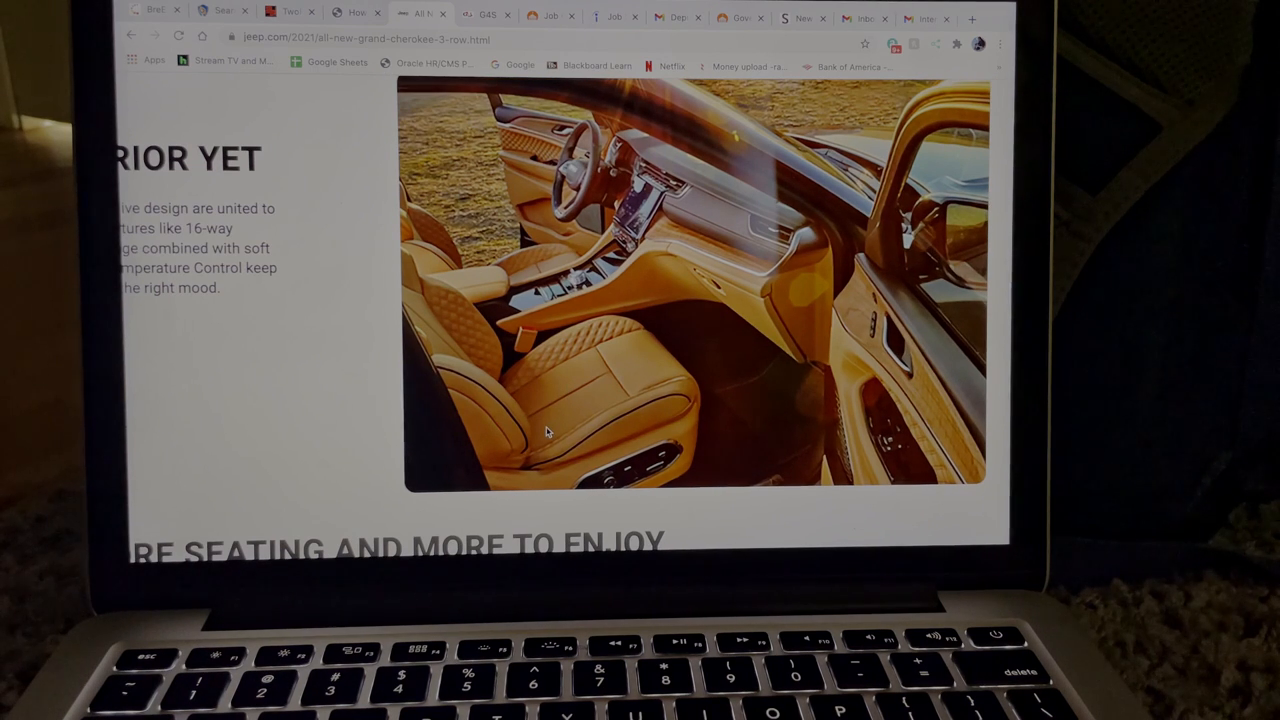
mouse_move(668, 322)
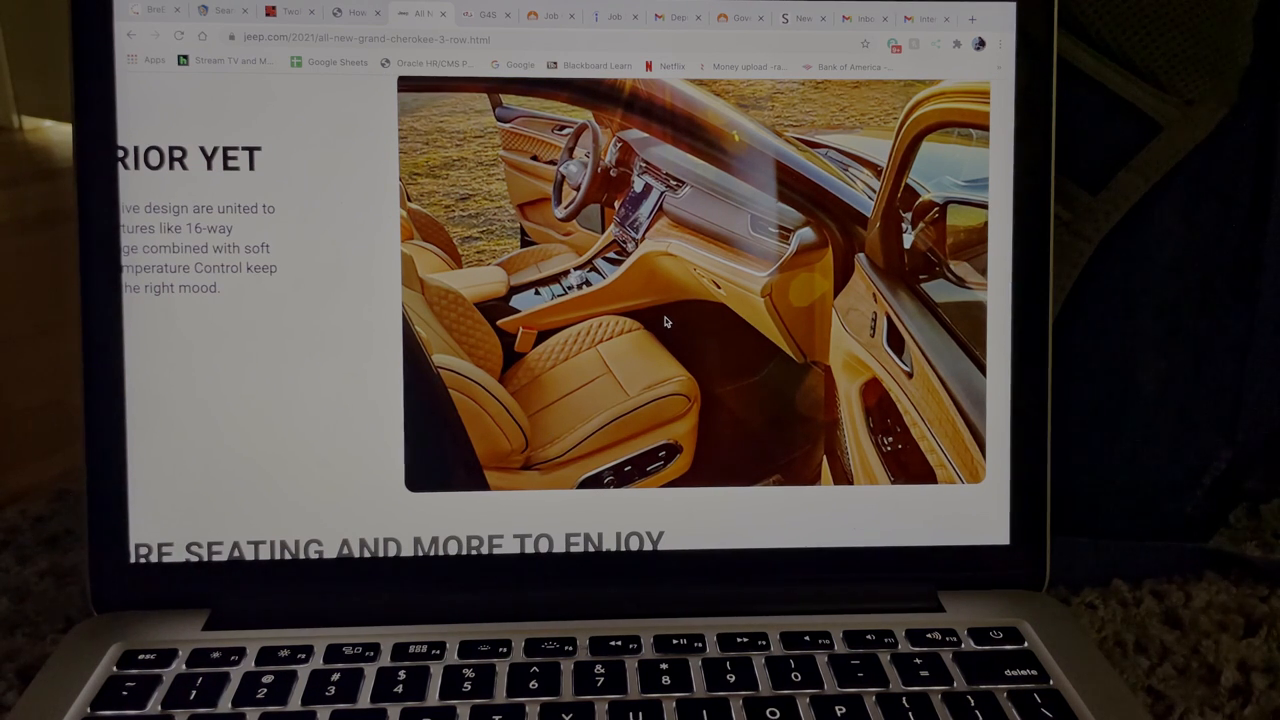
mouse_move(588, 258)
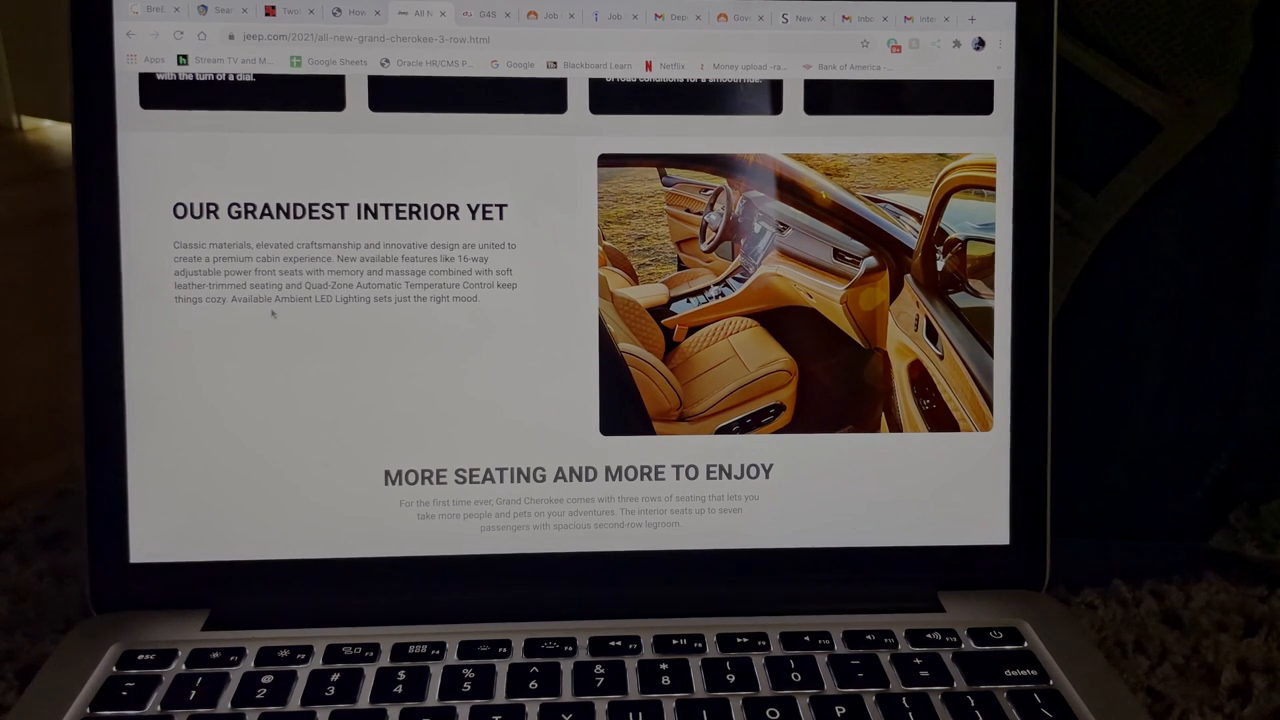
mouse_move(296, 320)
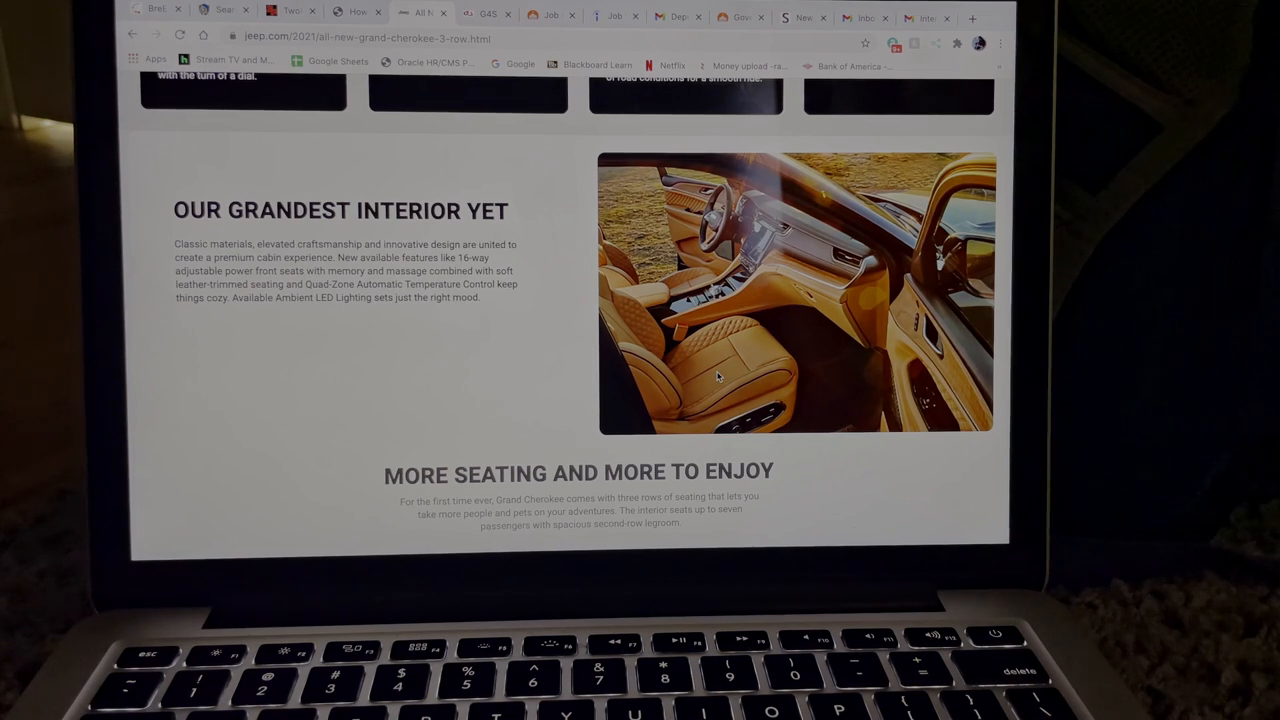
mouse_move(434, 374)
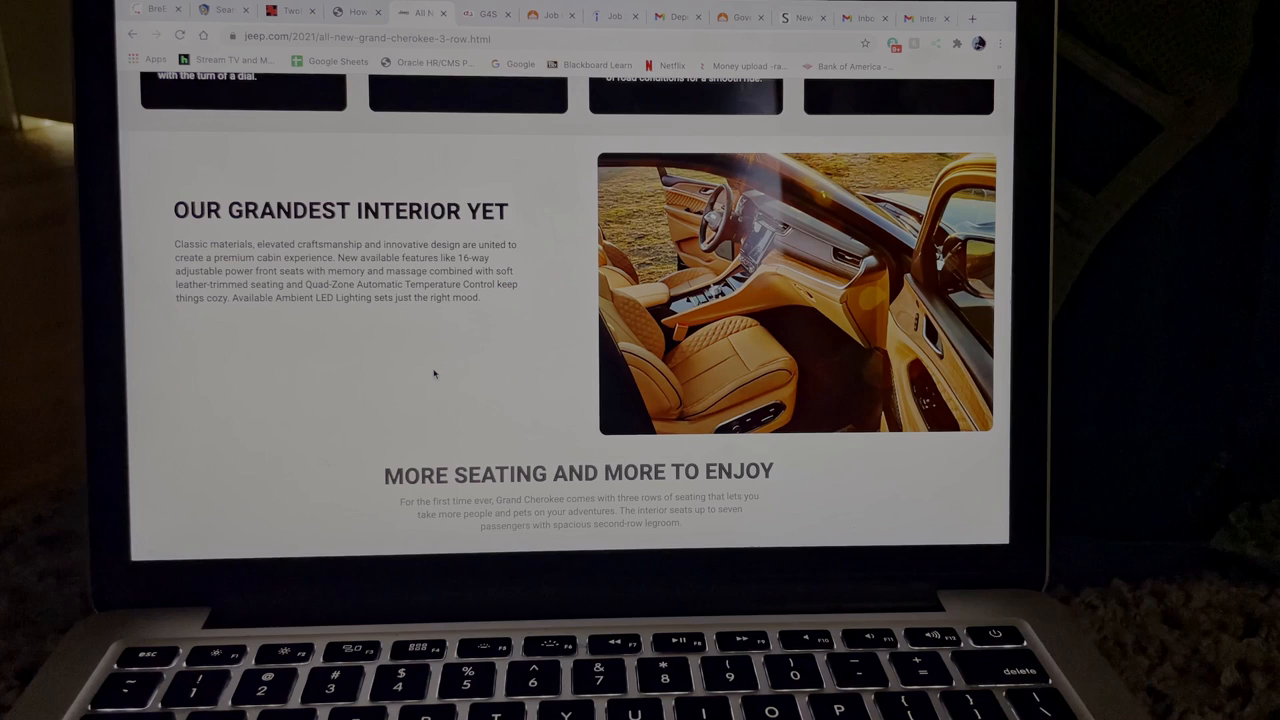
Scroll down to reveal the More Seating and More to Enjoy heading and description.
scroll("down", 3)
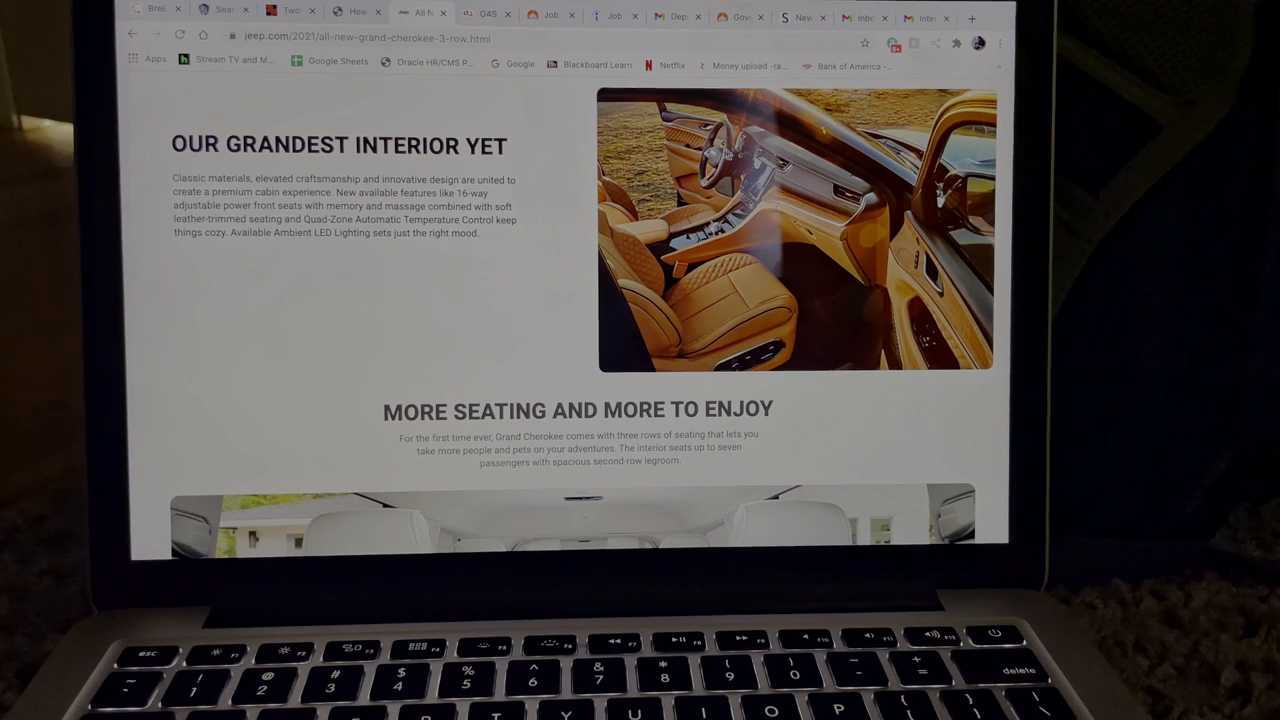
Scroll so the white three-row seating photo fills the window.
scroll("down", 3)
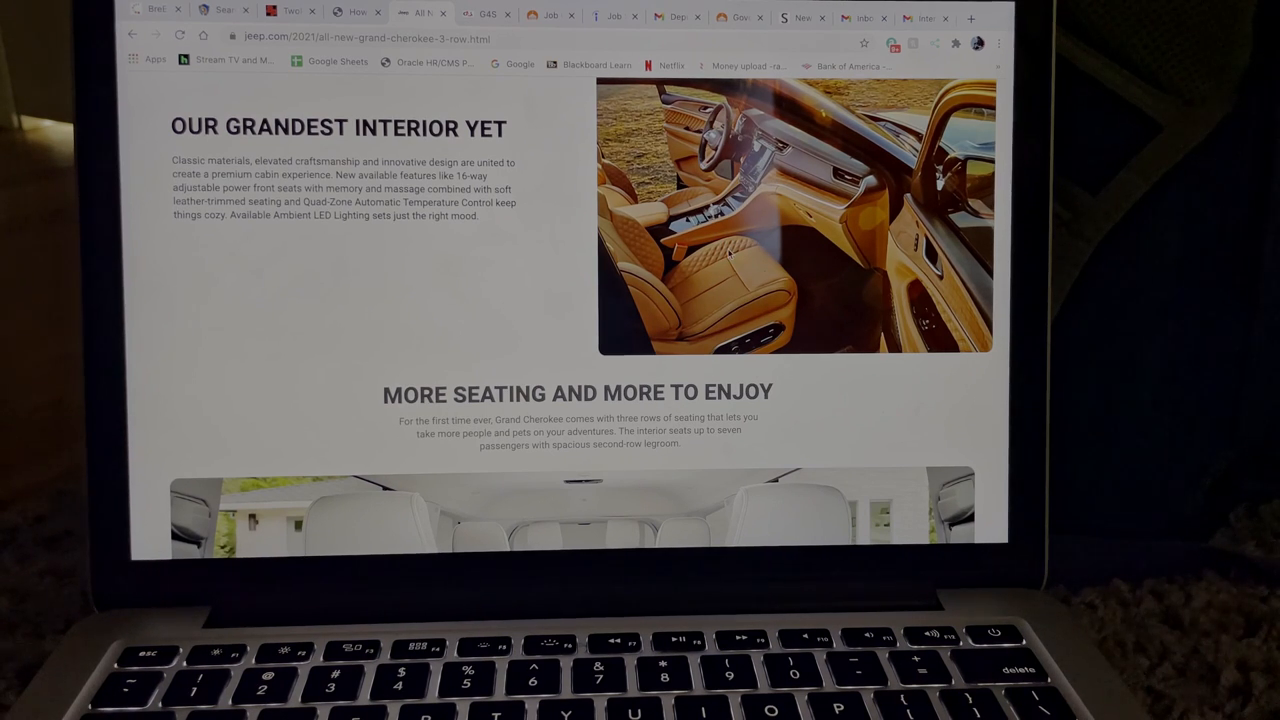
scroll("down", 3)
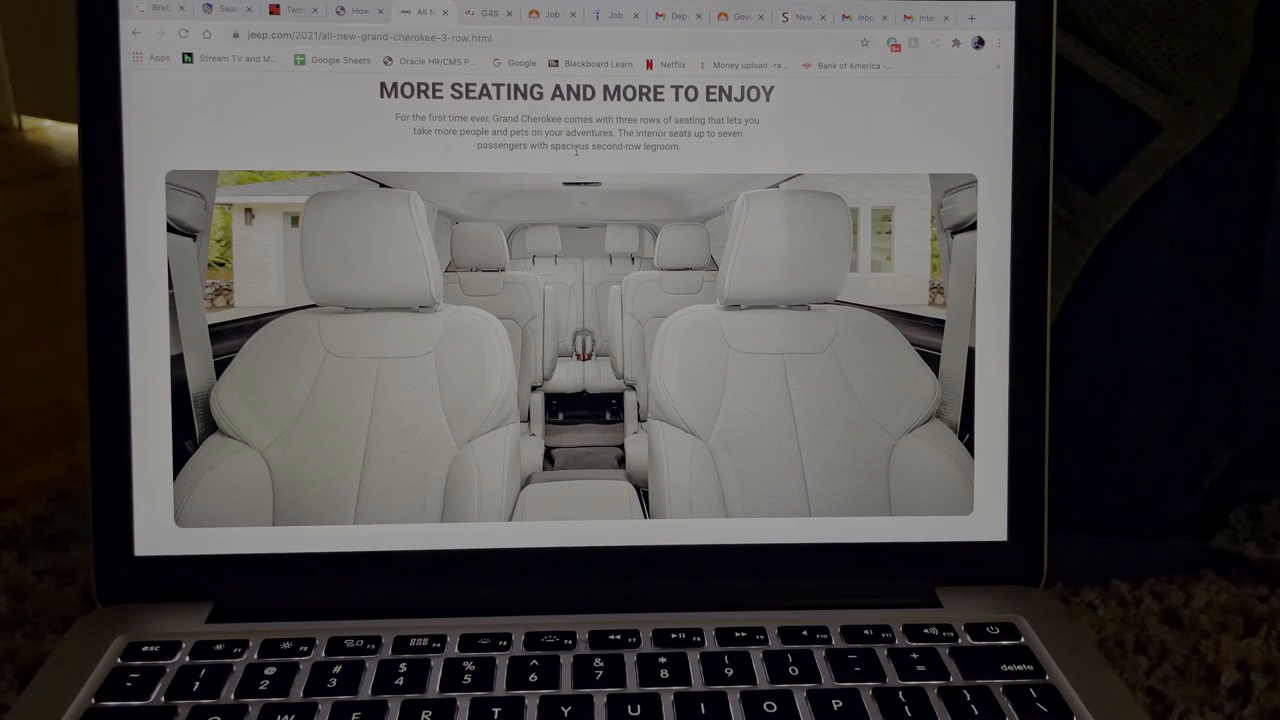
mouse_move(696, 164)
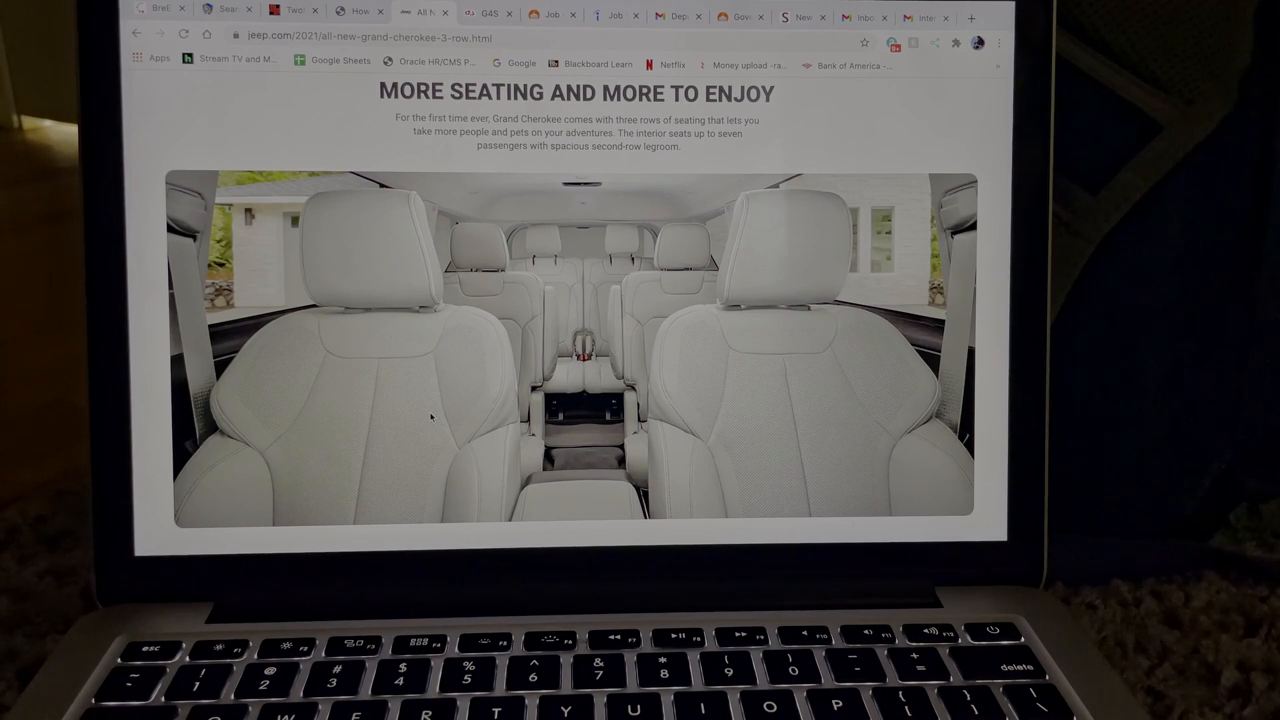
mouse_move(824, 392)
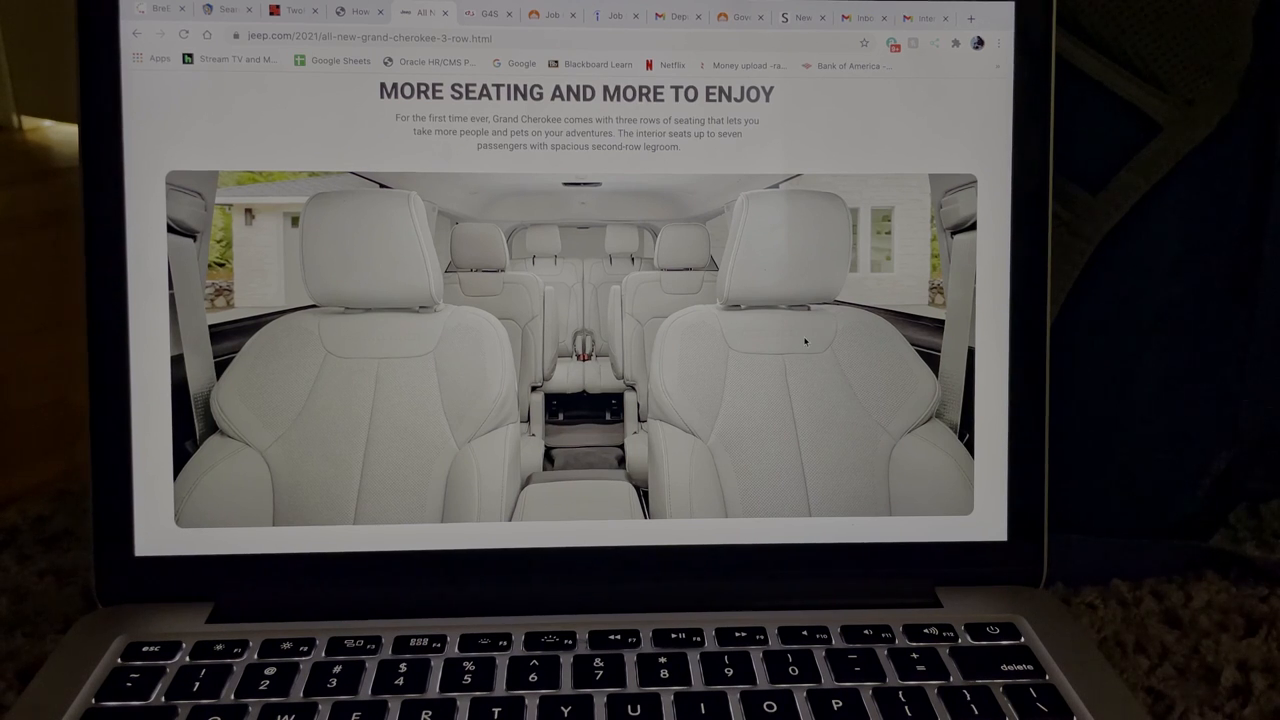
Scroll further into the close-up white three-row cabin photo.
scroll("down", 3)
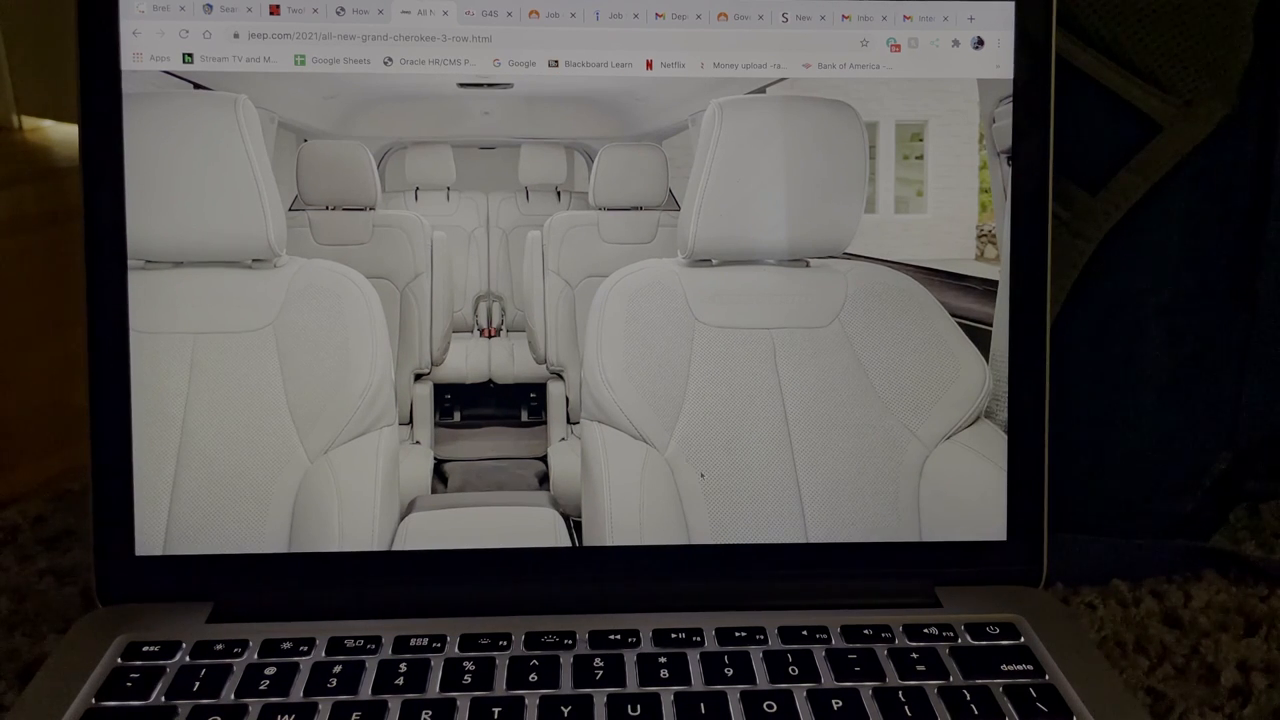
mouse_move(776, 444)
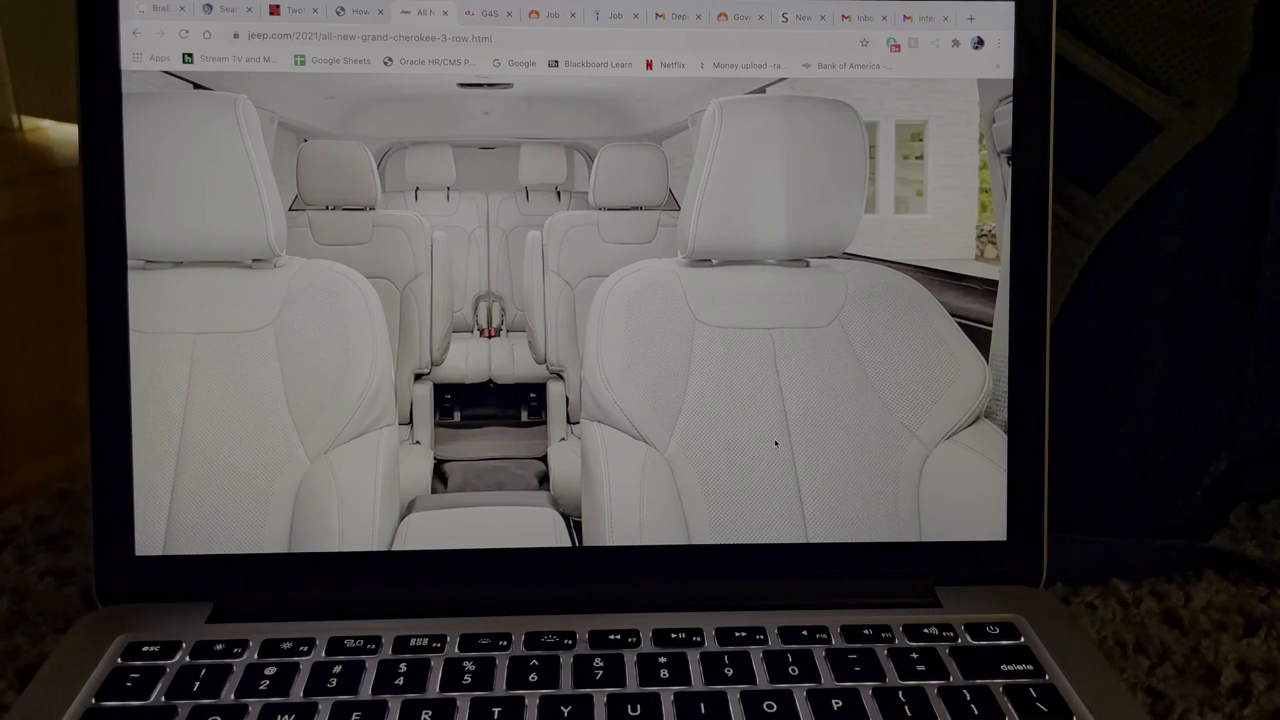
mouse_move(728, 392)
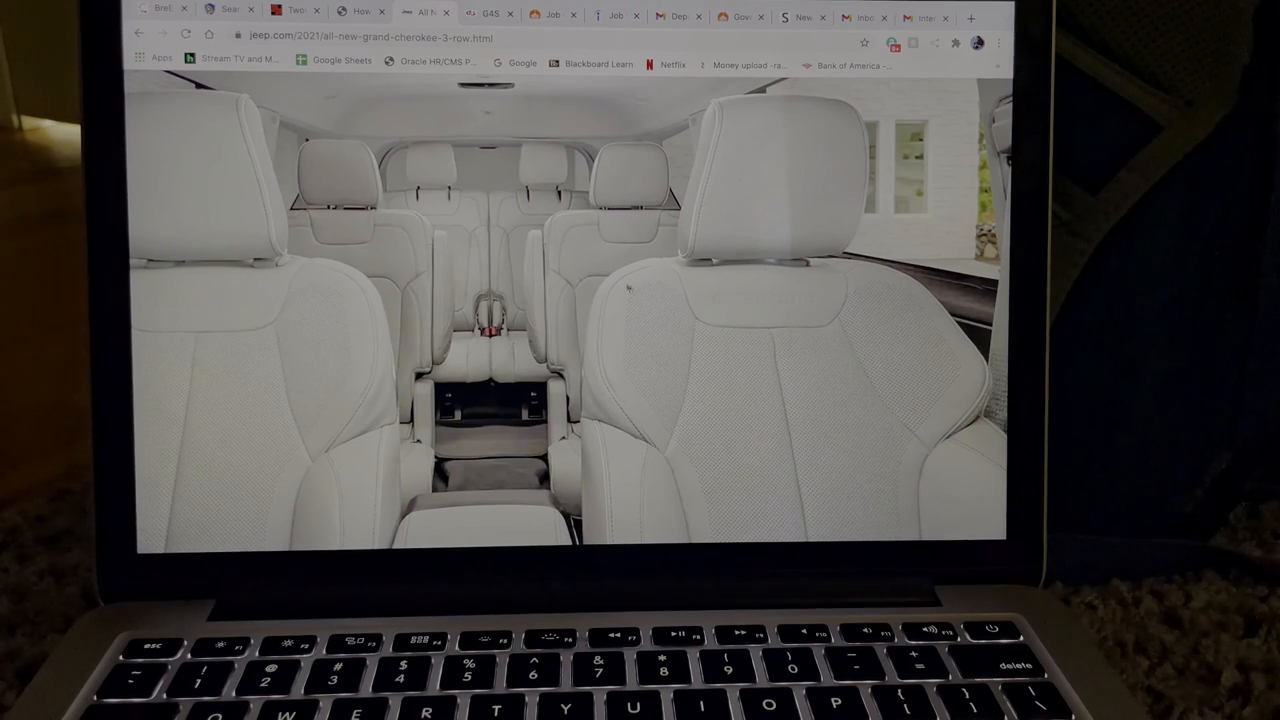
mouse_move(464, 220)
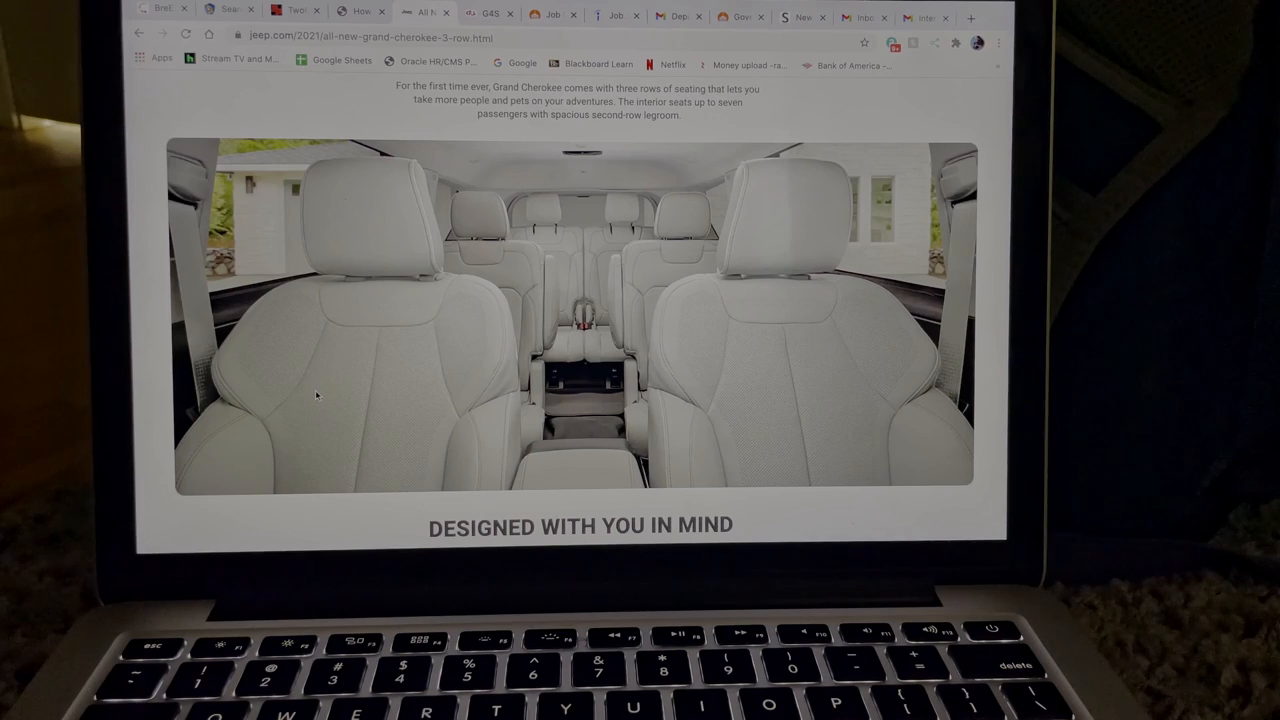
Scroll to the grey Grand Cherokee L forest-road photo above the driver-assist feature cards.
scroll("down", 3)
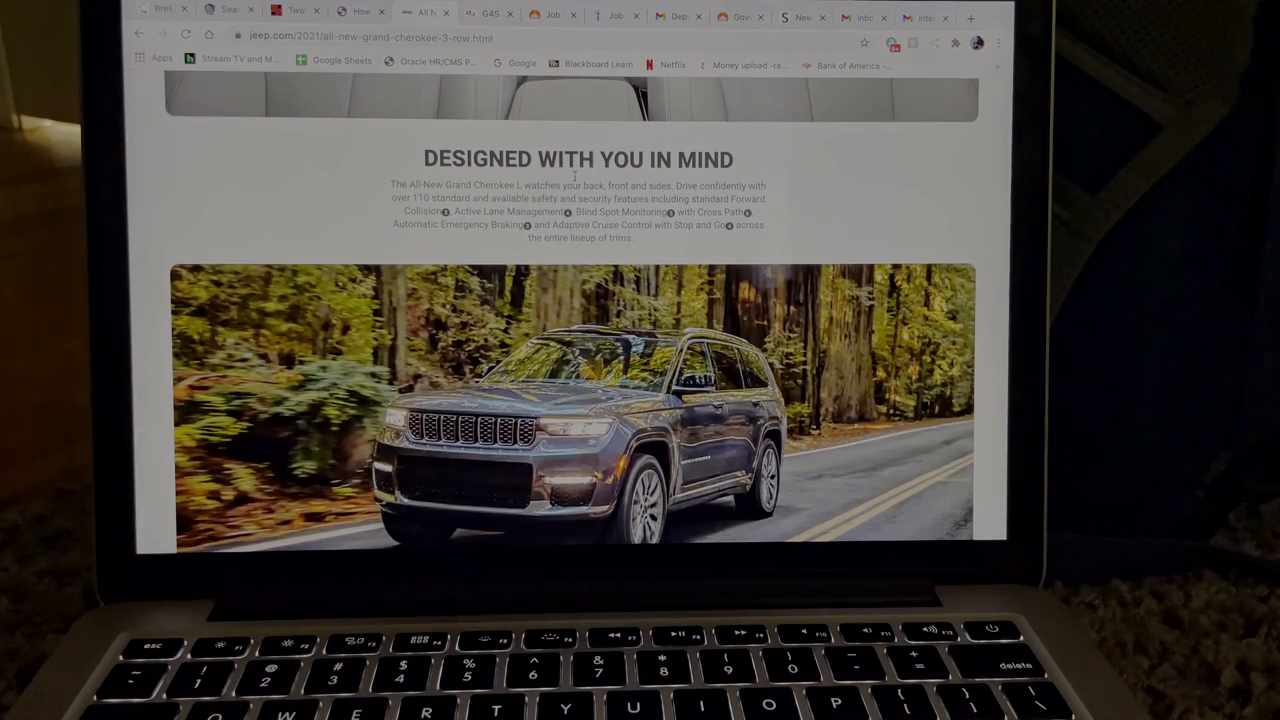
scroll("down", 3)
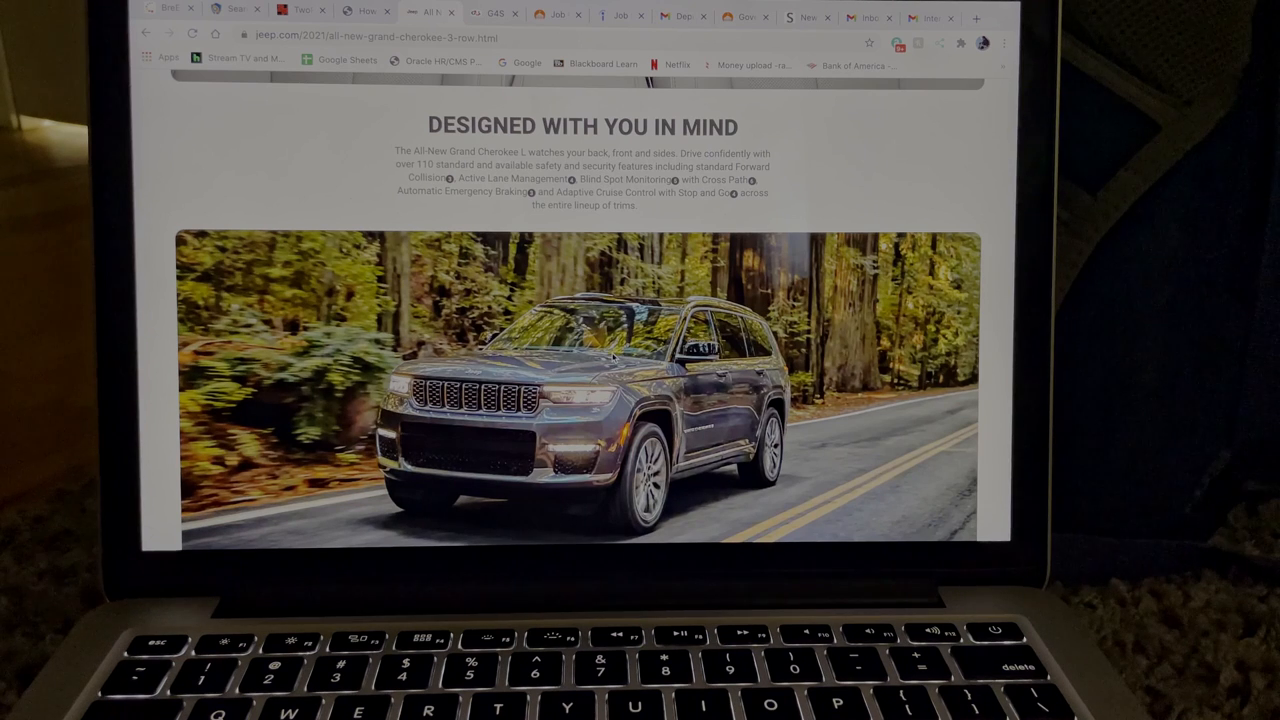
scroll("down", 3)
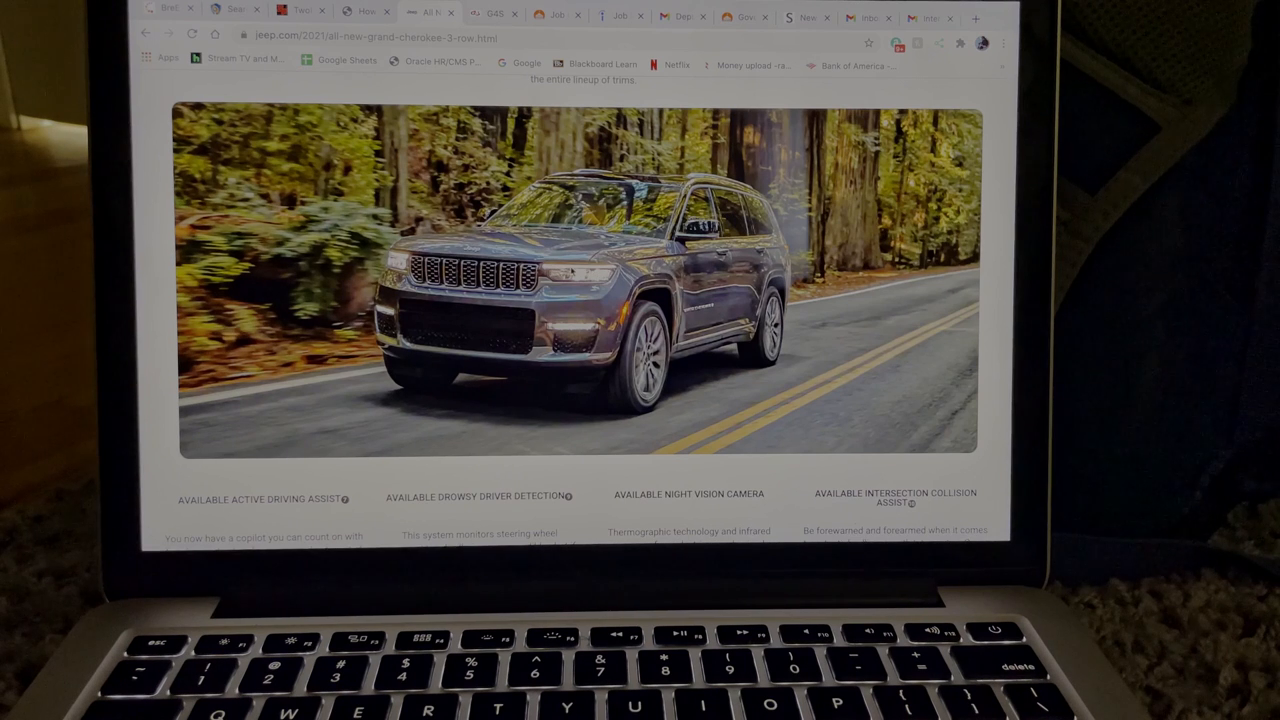
mouse_move(556, 320)
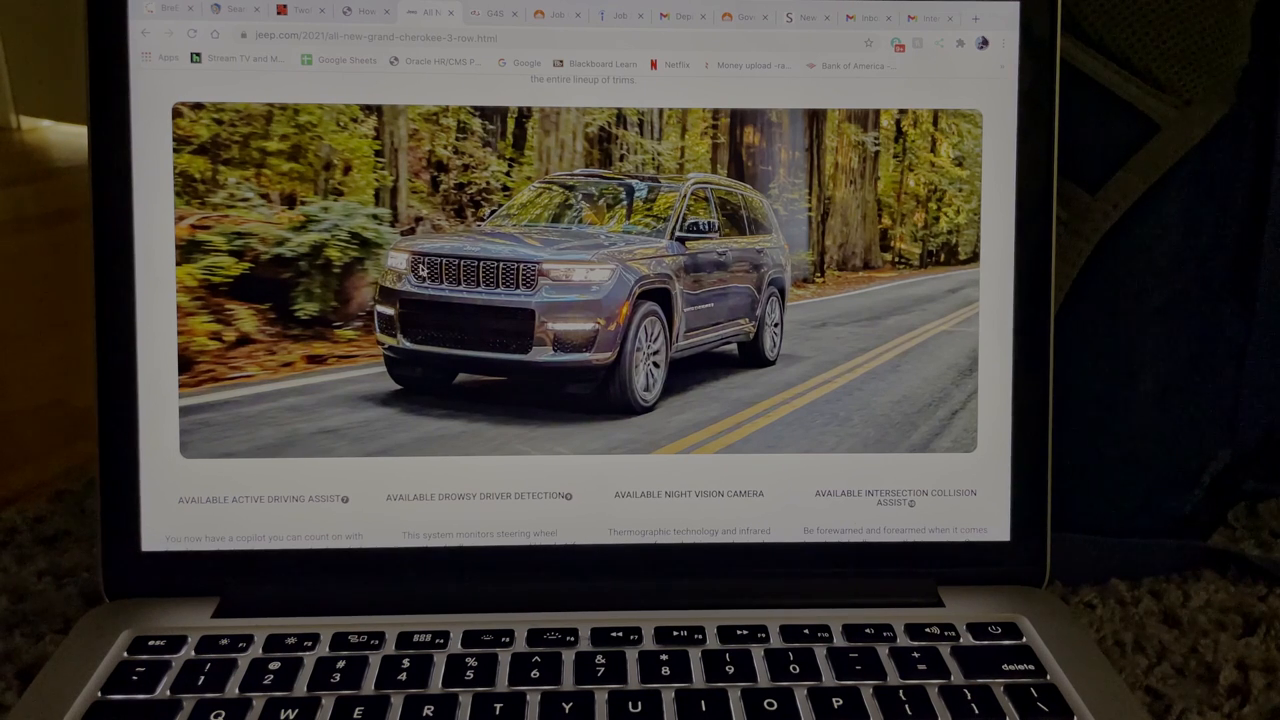
mouse_move(470, 276)
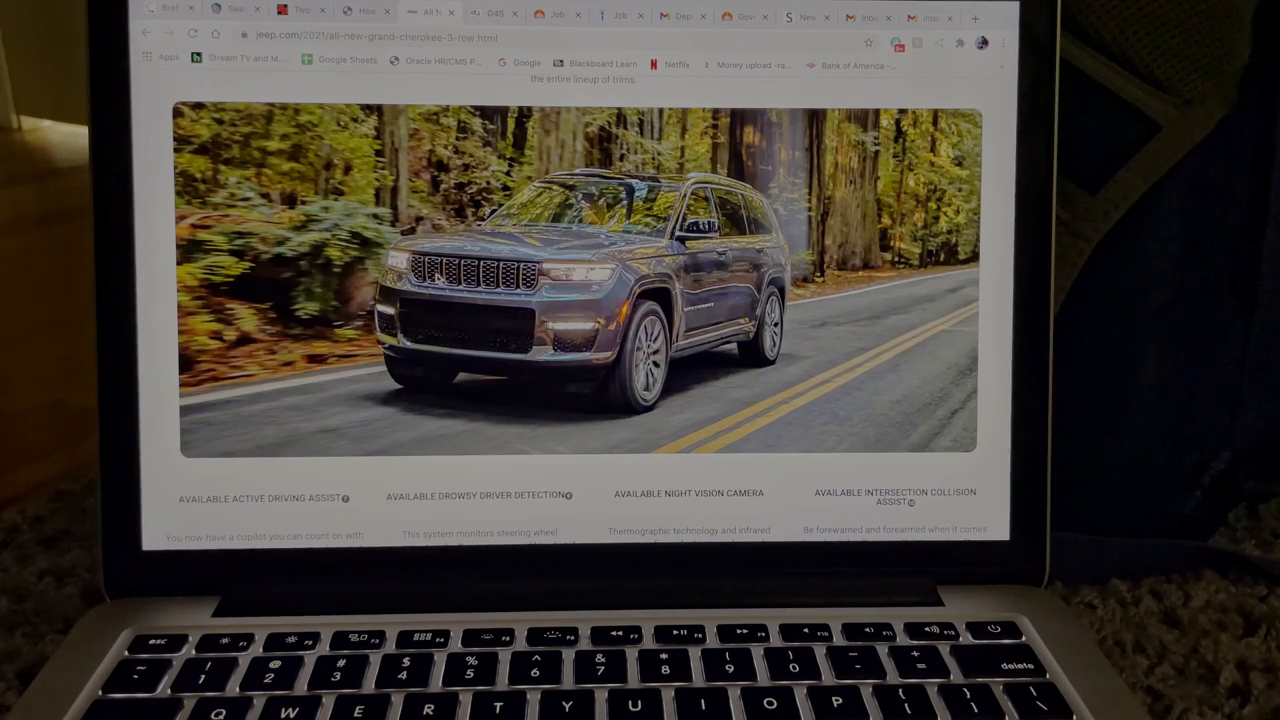
Scroll past the safety feature cards to the Uconnect 5 NAV touchscreen under Control Your Entertainment.
scroll("down", 3)
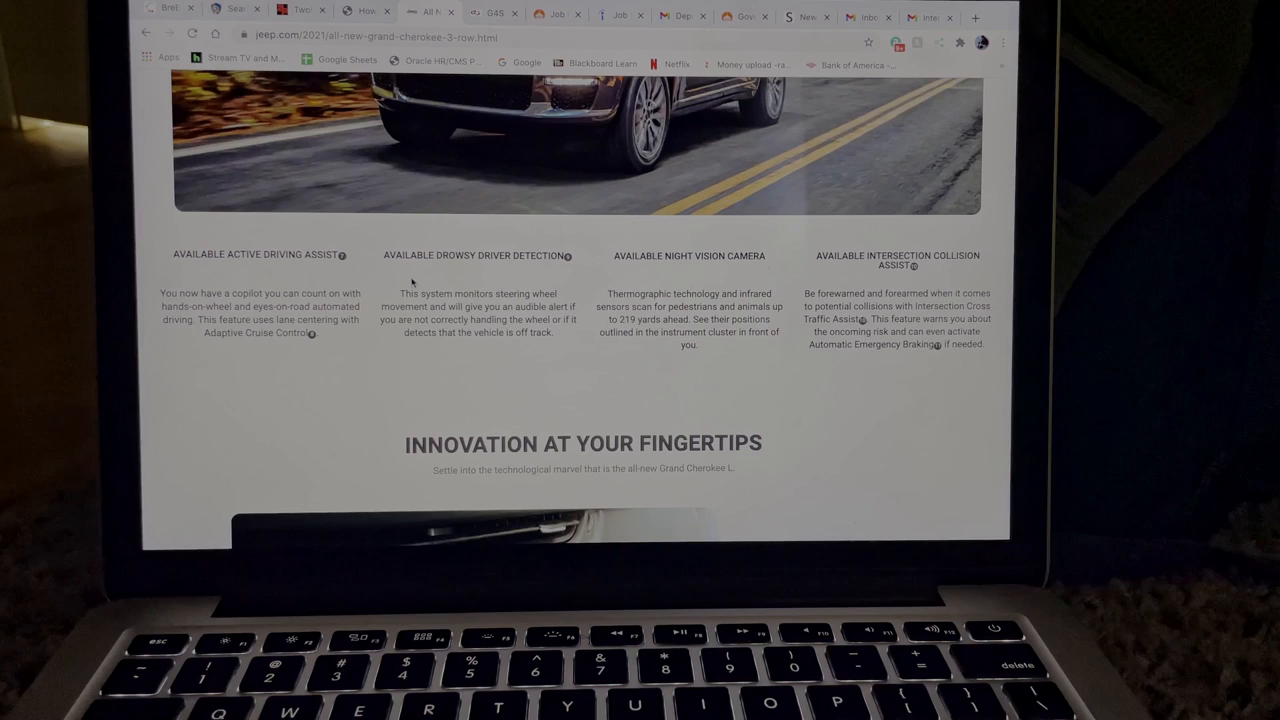
mouse_move(548, 268)
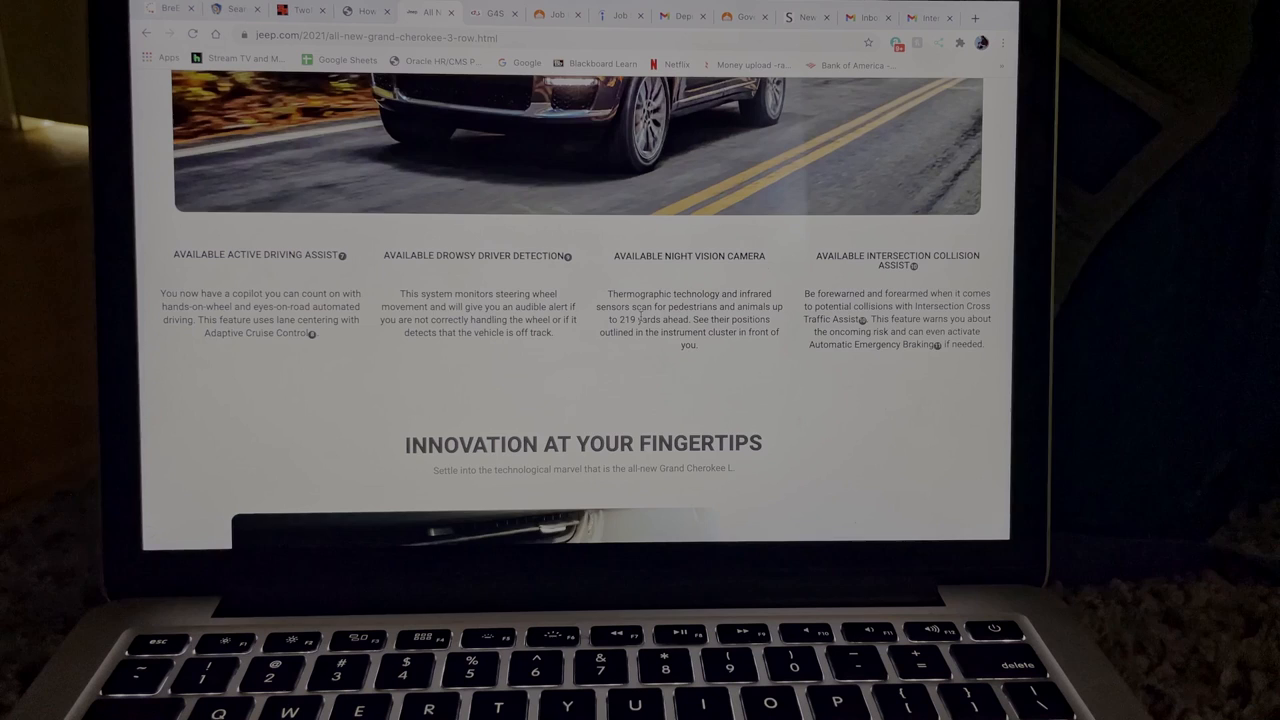
scroll("down", 3)
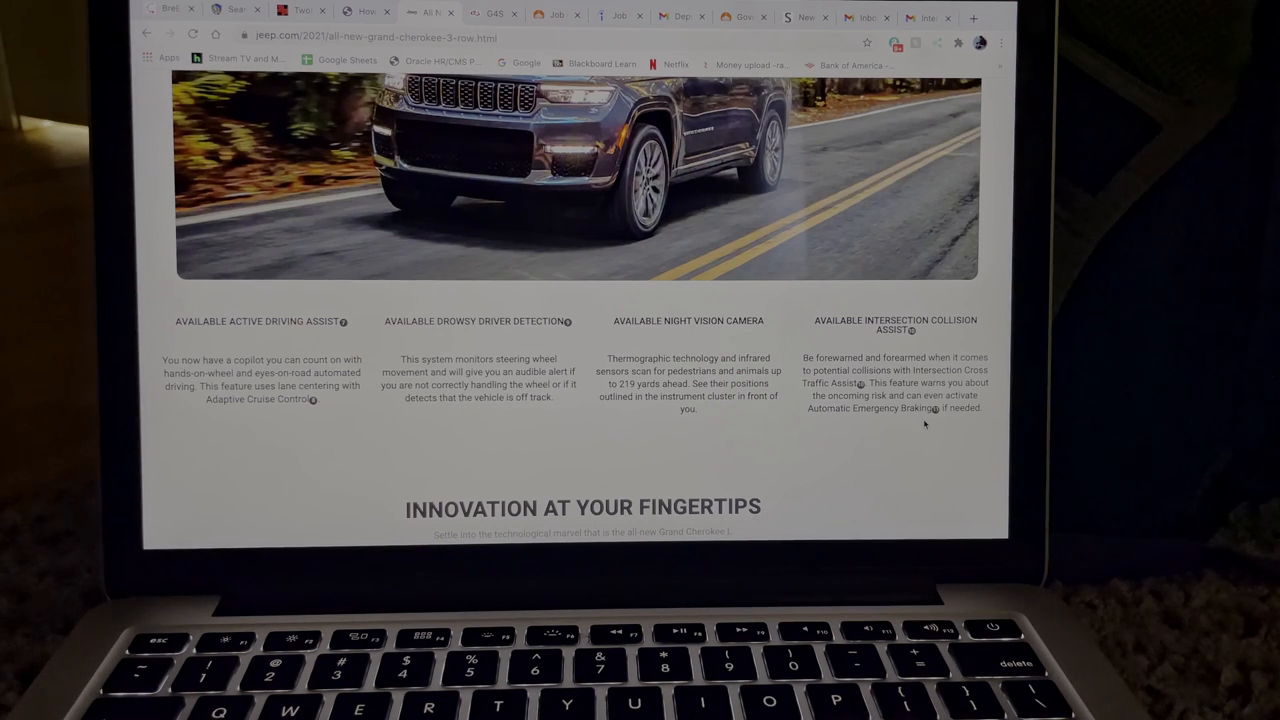
scroll("down", 3)
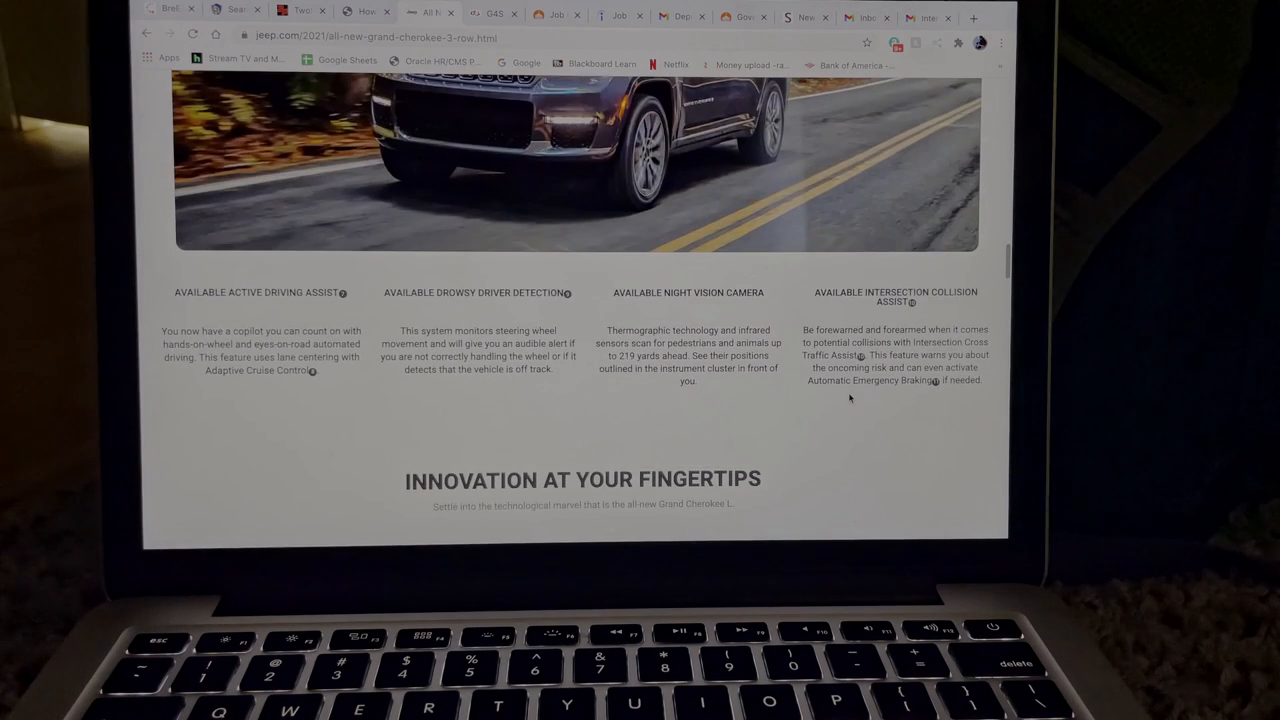
scroll("down", 3)
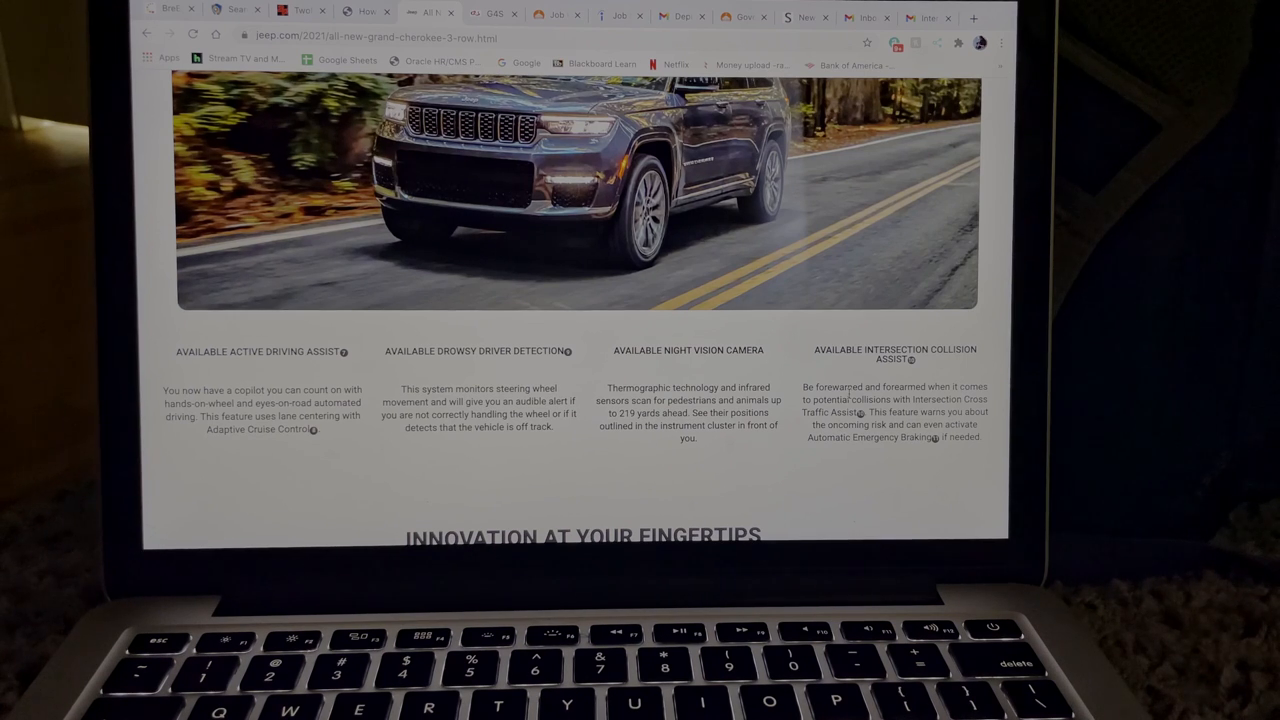
scroll("down", 3)
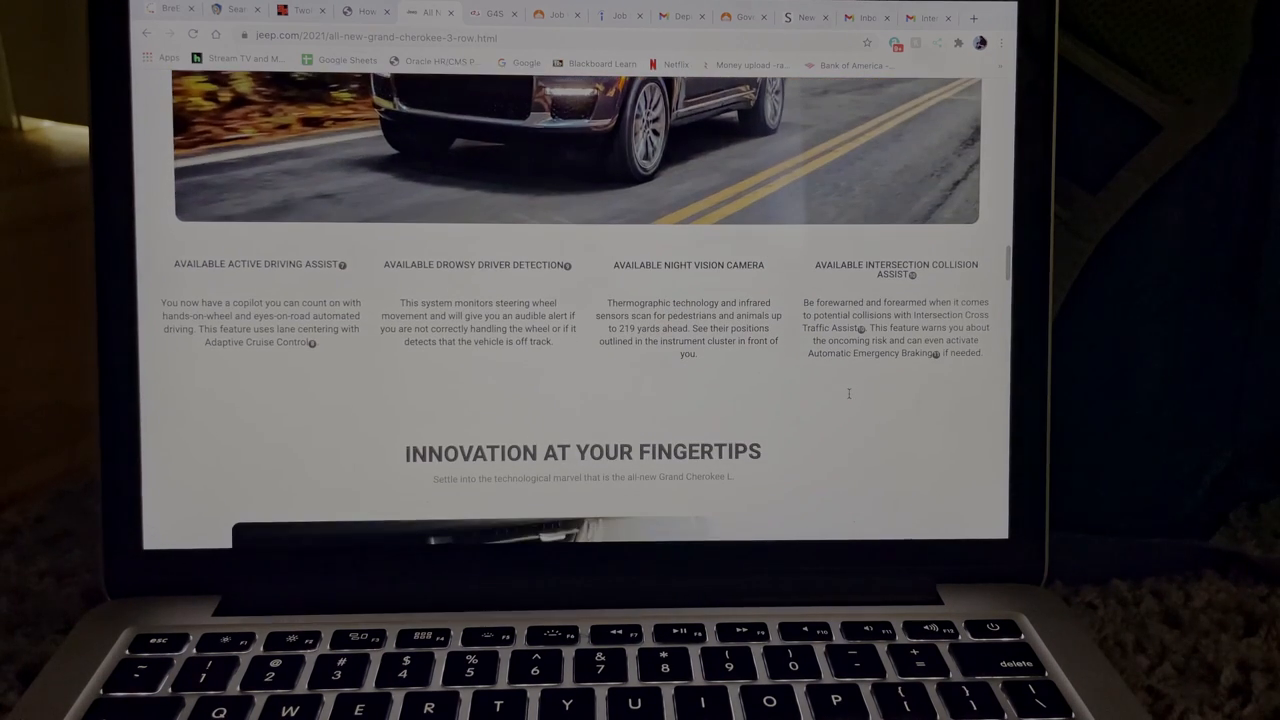
scroll("down", 3)
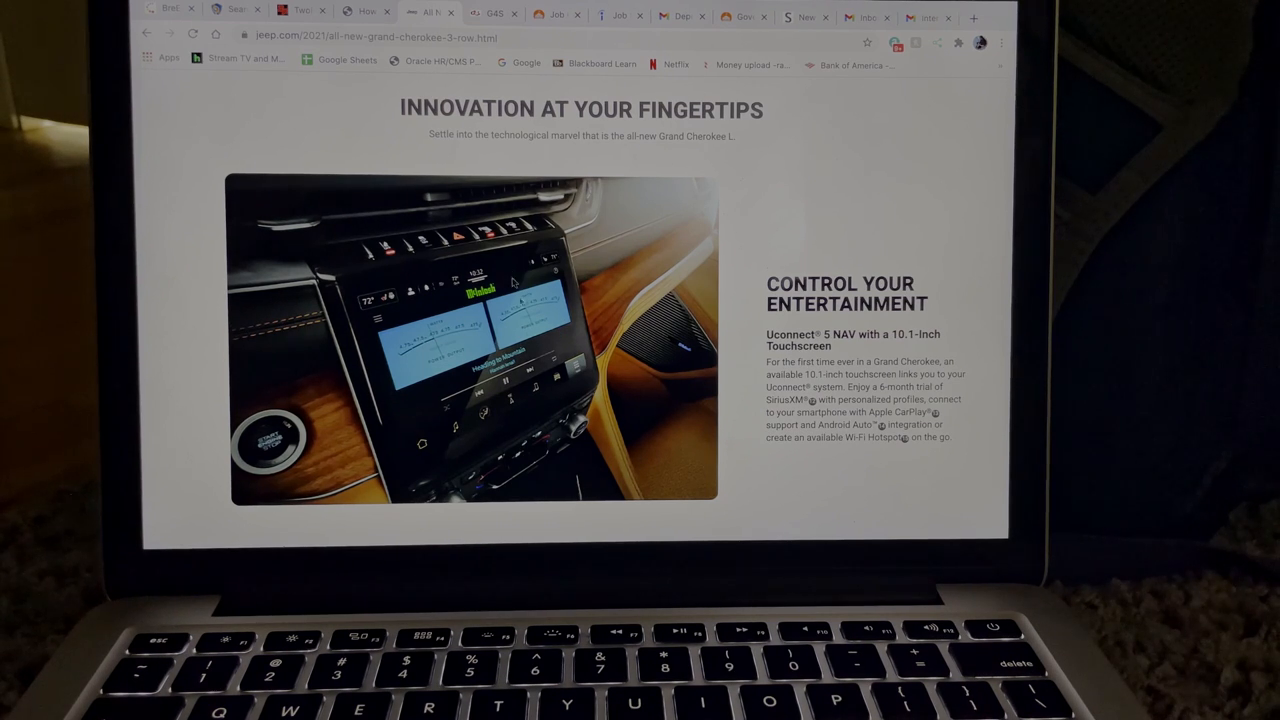
Scroll to show the full Control Your Entertainment description ending with the Wi-Fi hotspot.
scroll("down", 3)
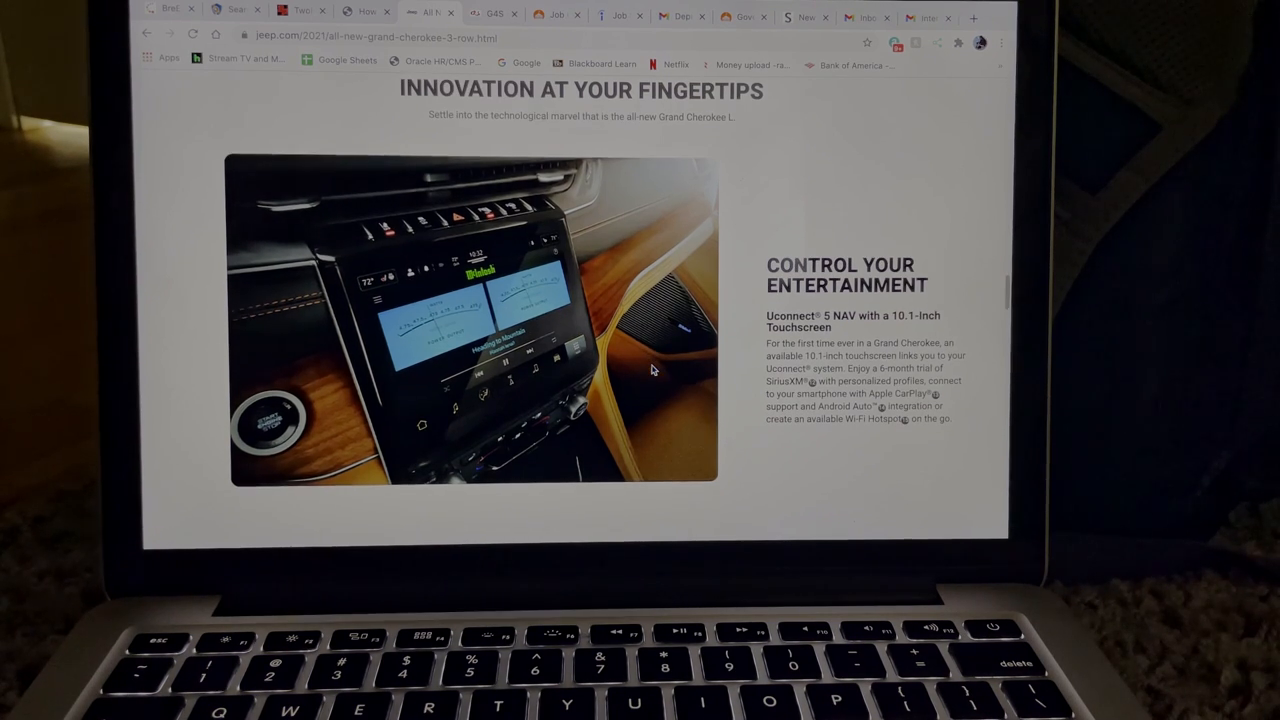
mouse_move(548, 136)
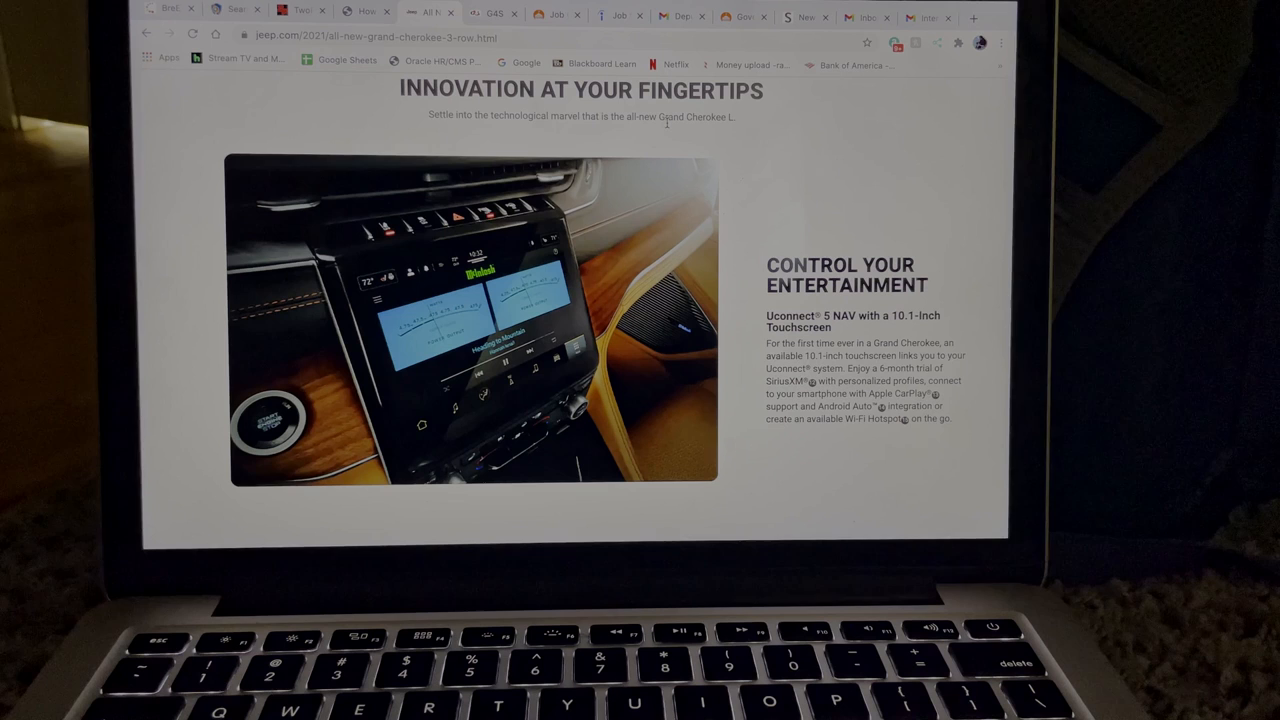
mouse_move(796, 174)
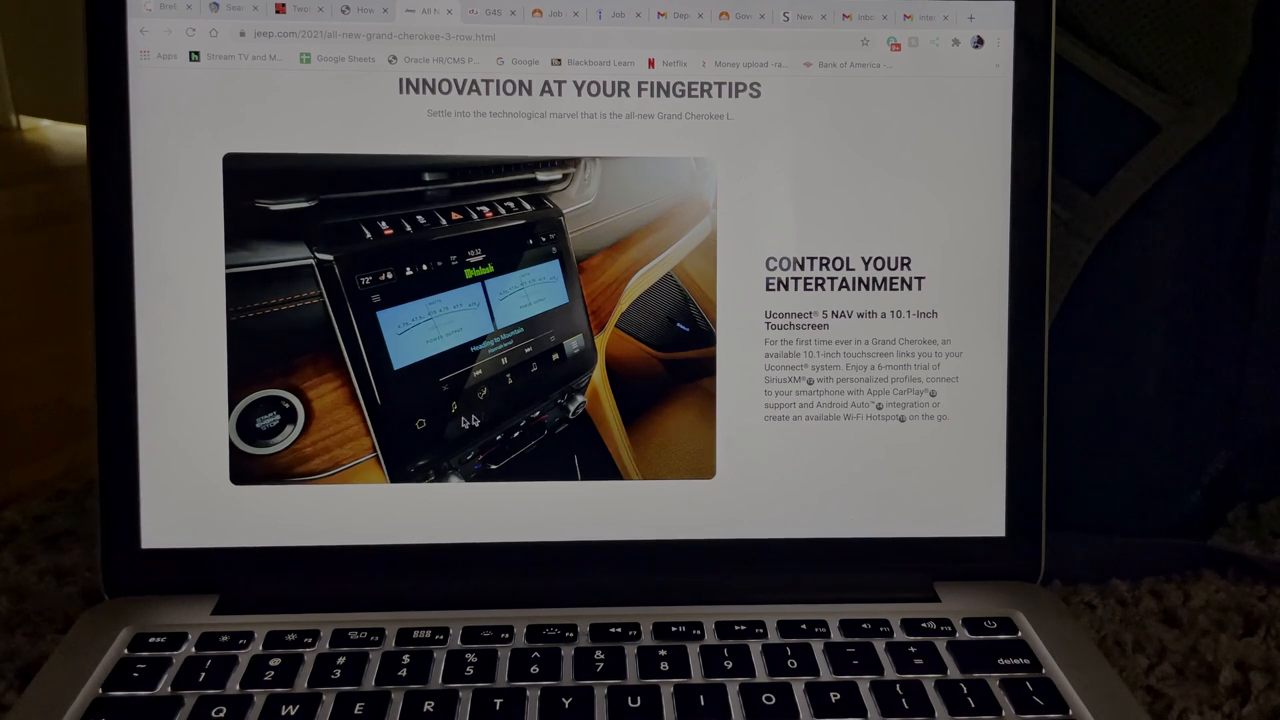
mouse_move(490, 222)
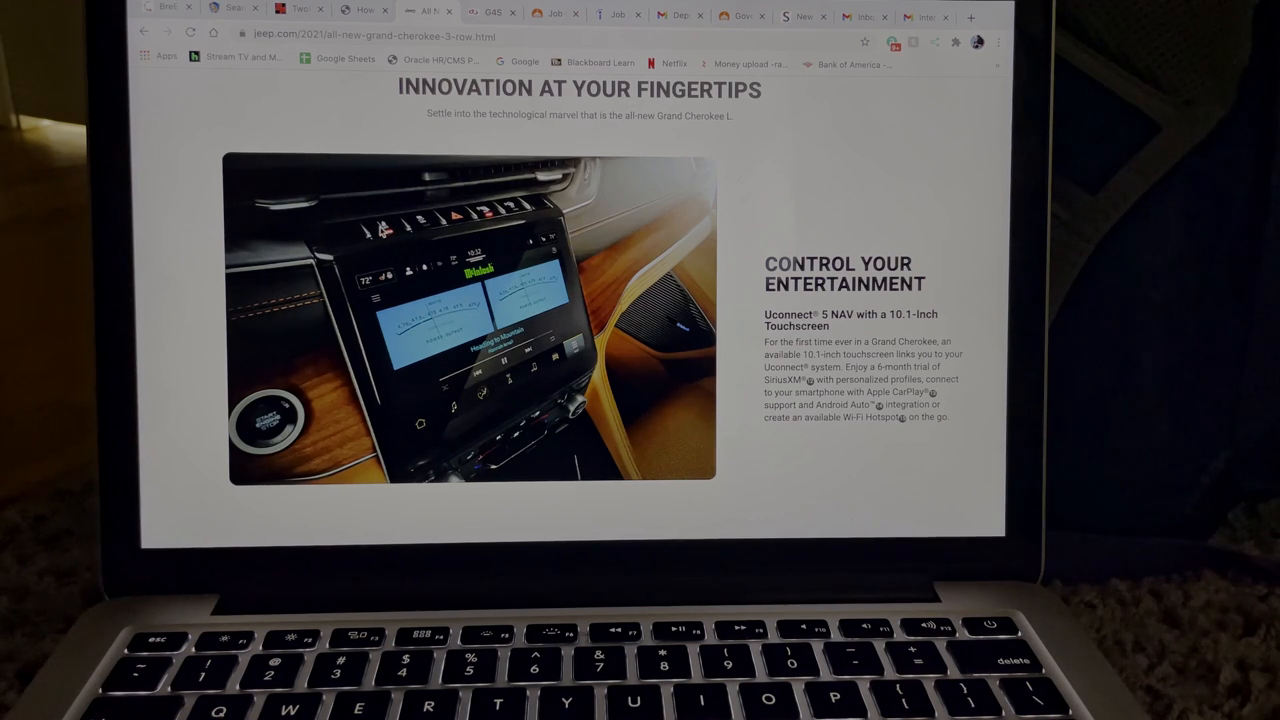
mouse_move(424, 228)
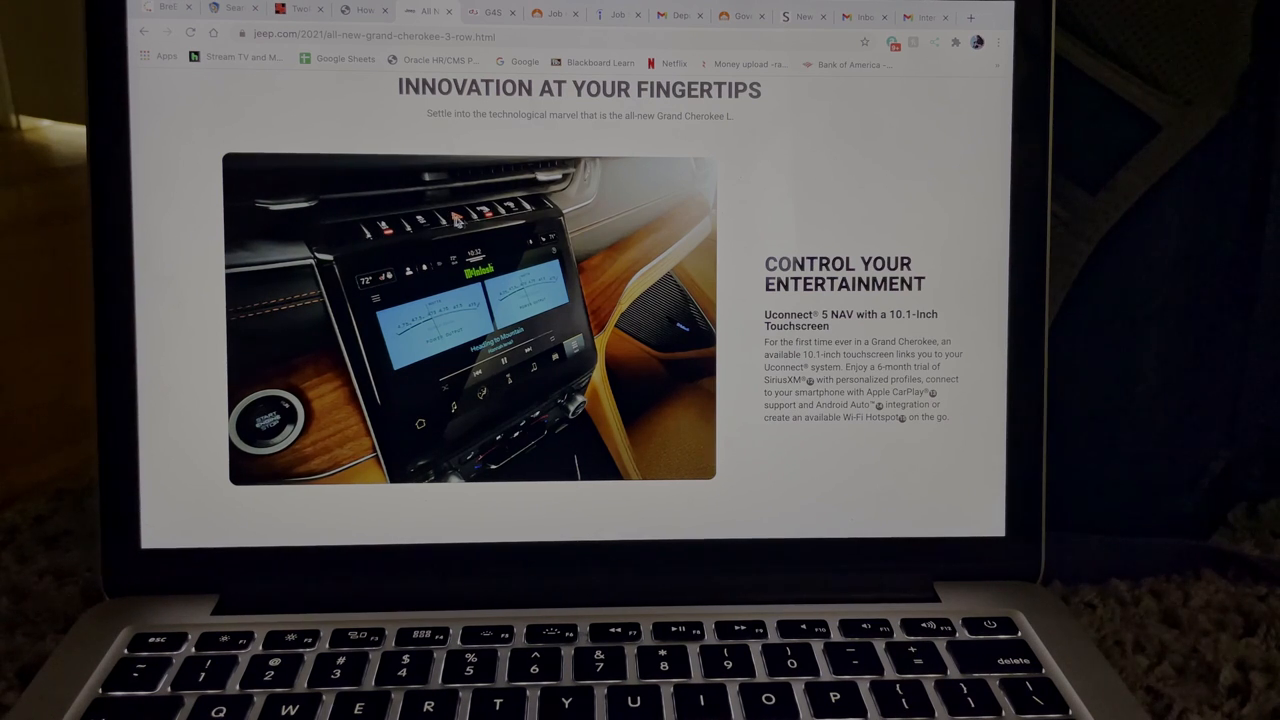
mouse_move(516, 216)
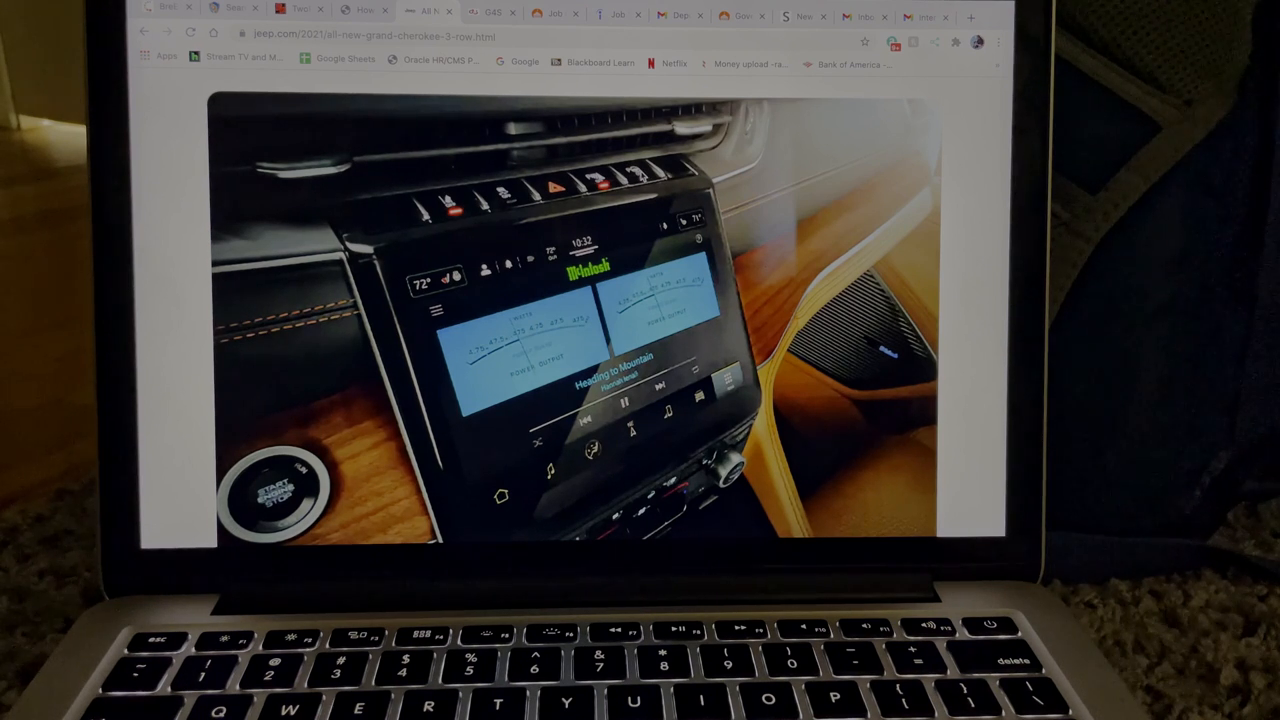
mouse_move(628, 204)
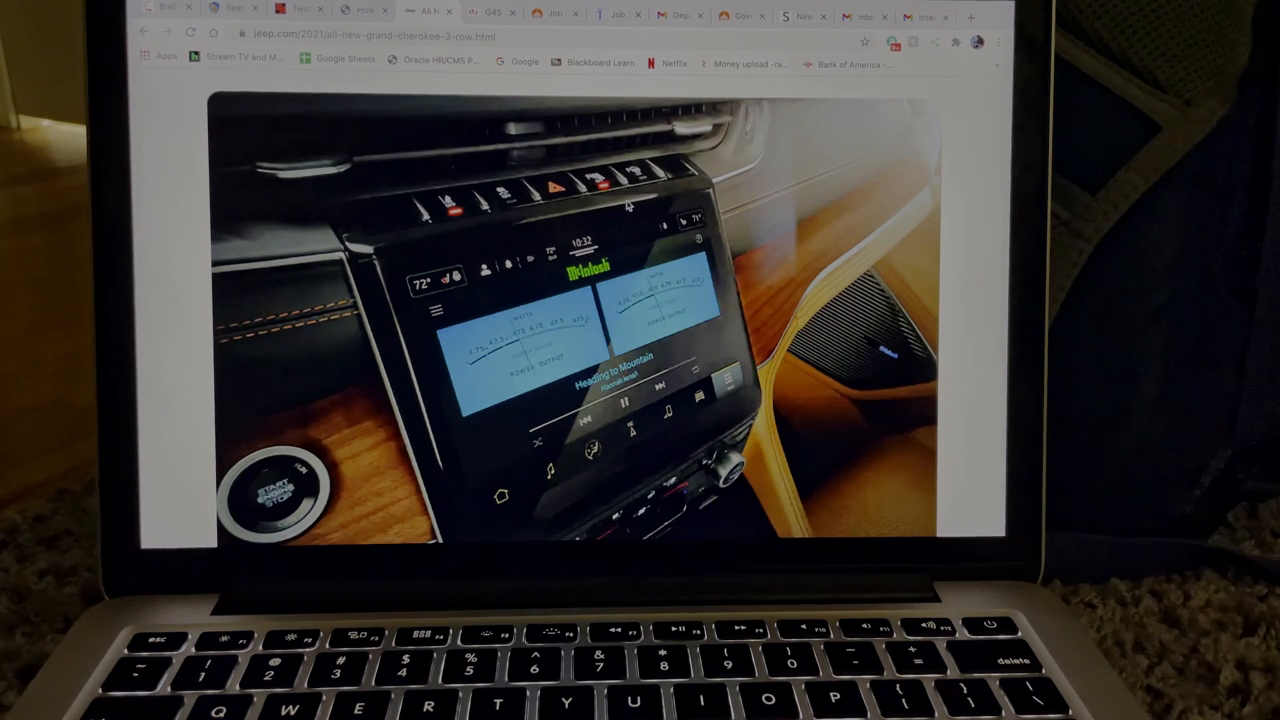
Scroll down until the Seeing Is Believing head-up display heading appears below the entertainment section.
scroll("down", 3)
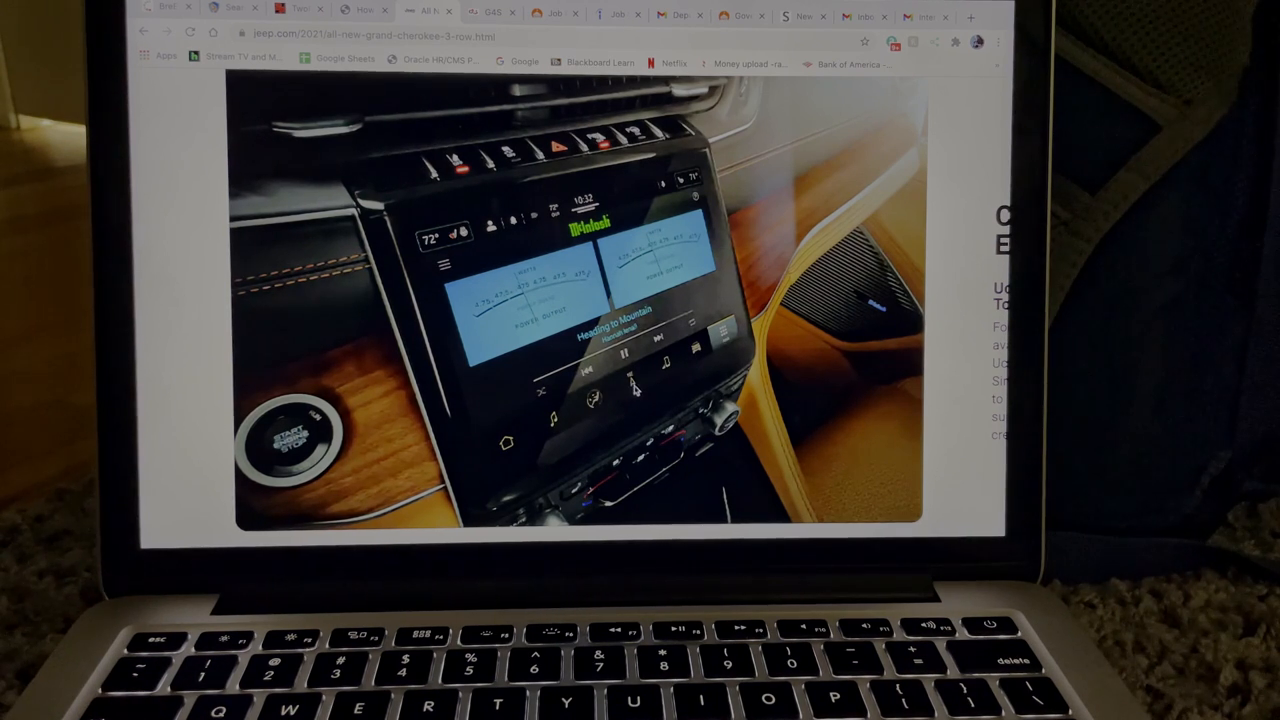
mouse_move(664, 368)
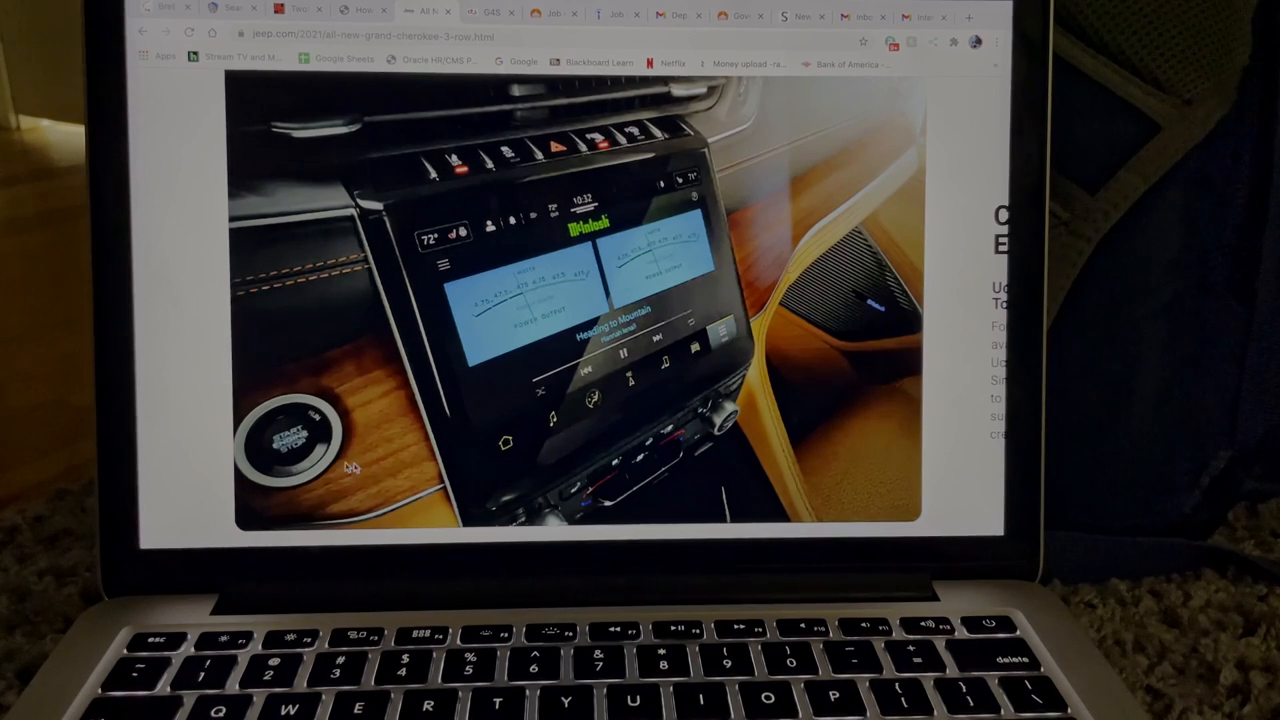
scroll("down", 3)
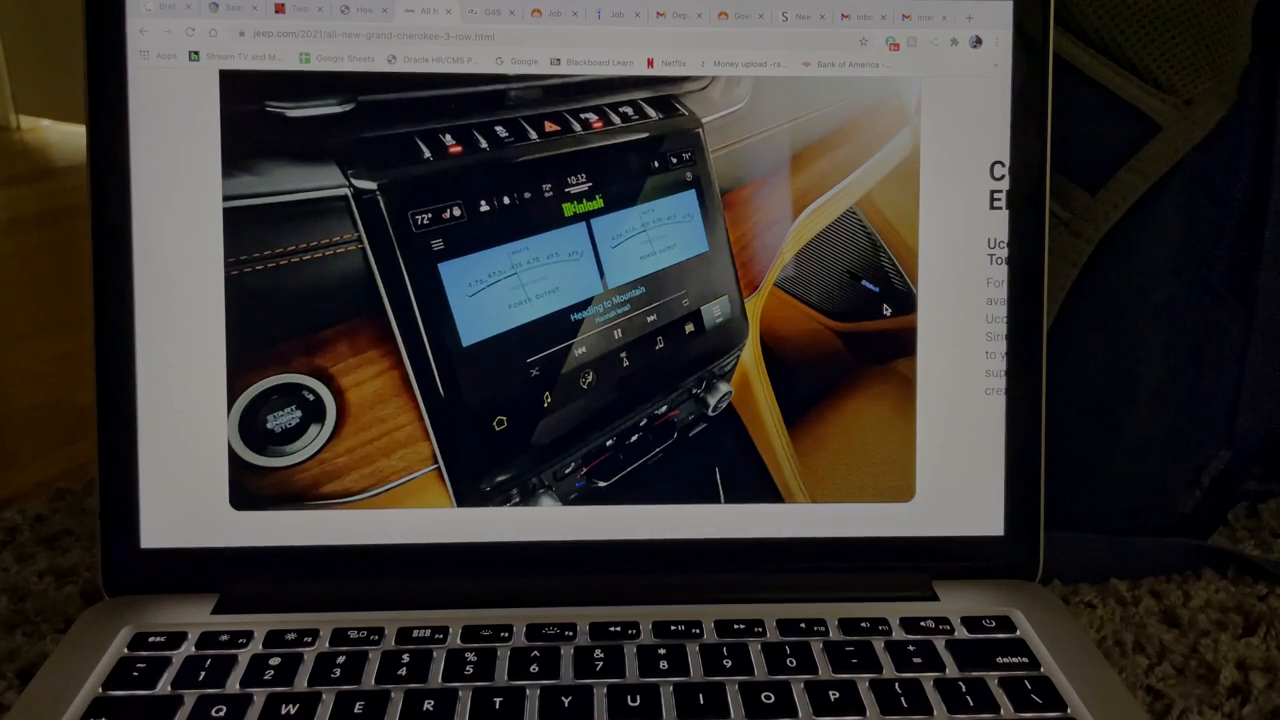
scroll("down", 3)
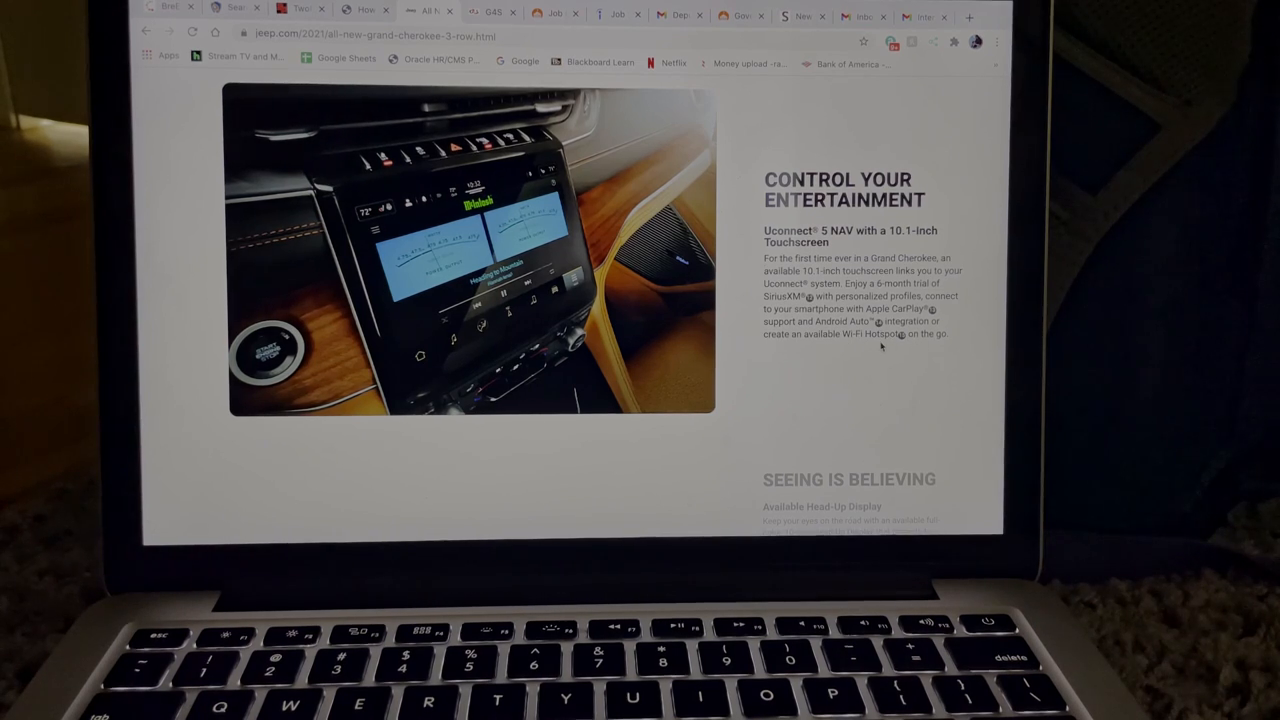
Scroll down through the head-up display section to the Watch Over Your Space rear-seat camera section.
scroll("down", 3)
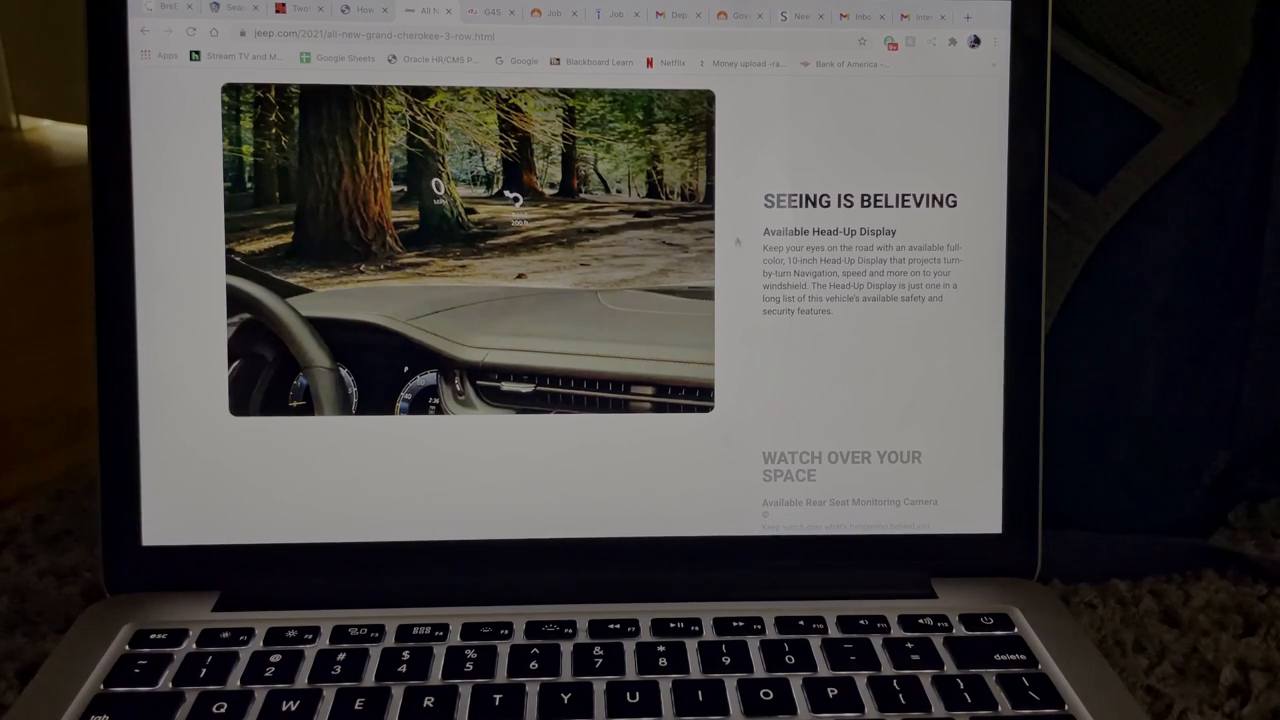
scroll("down", 3)
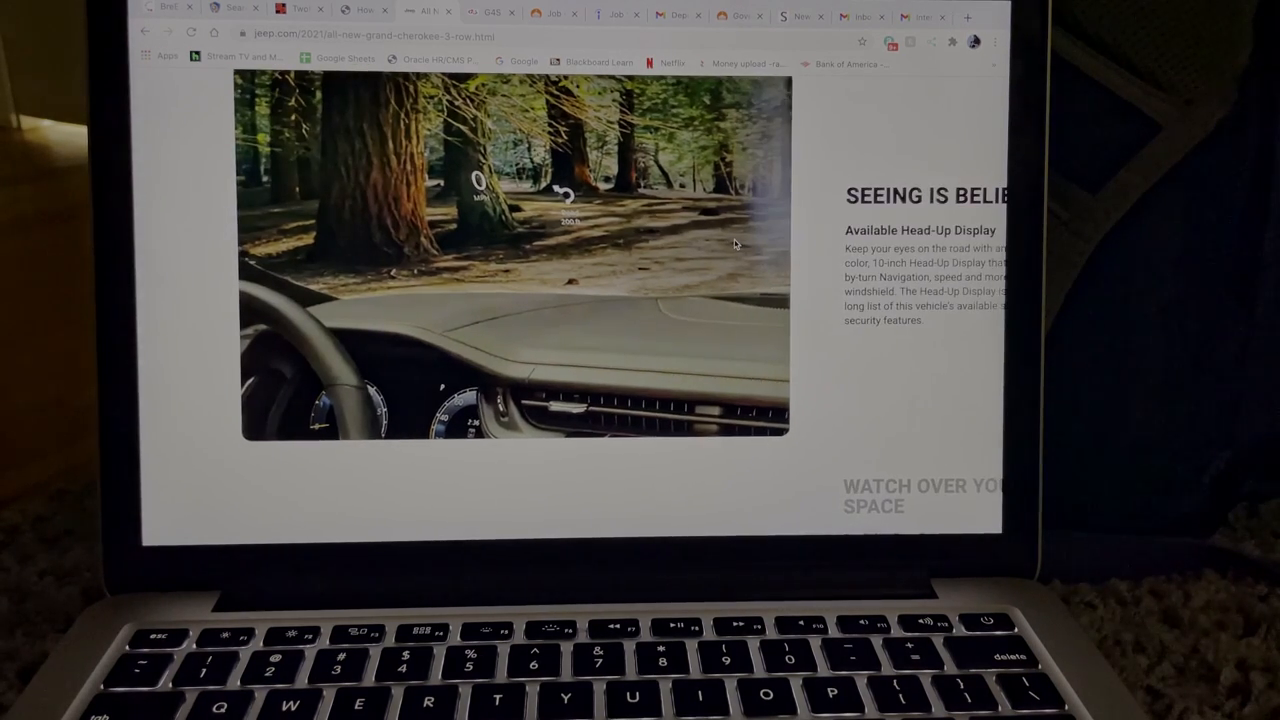
scroll("down", 3)
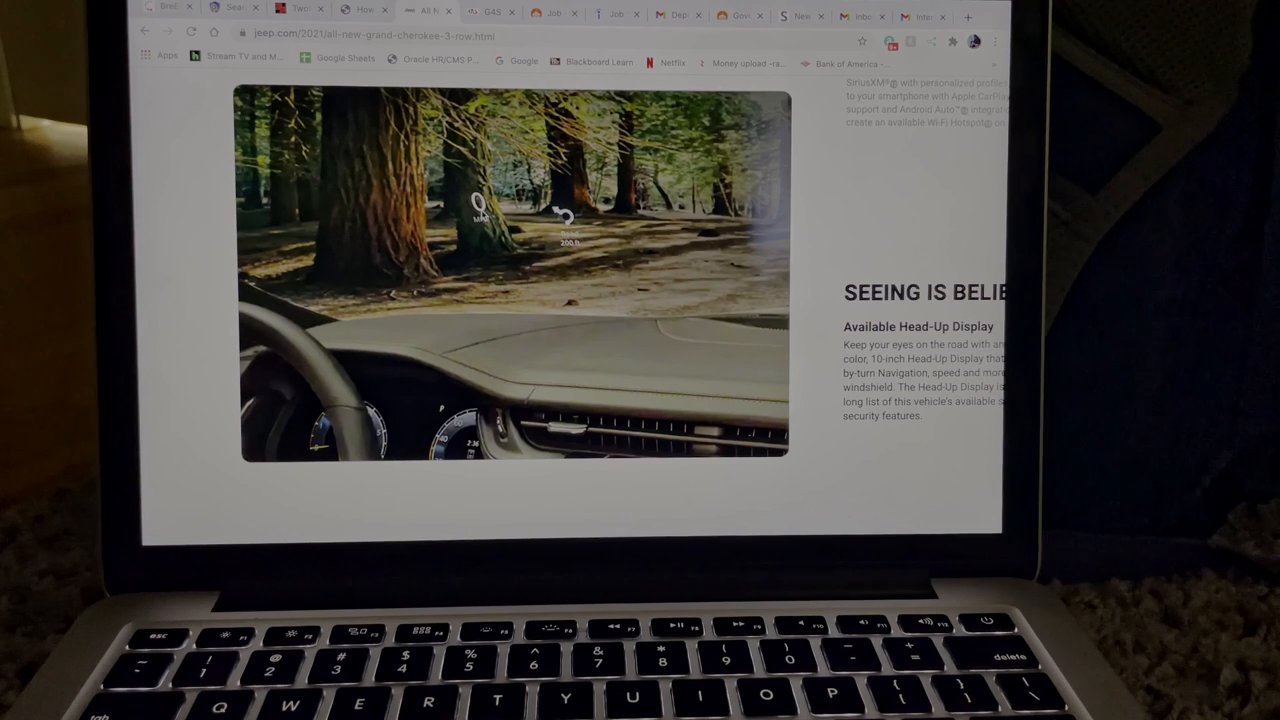
scroll("down", 3)
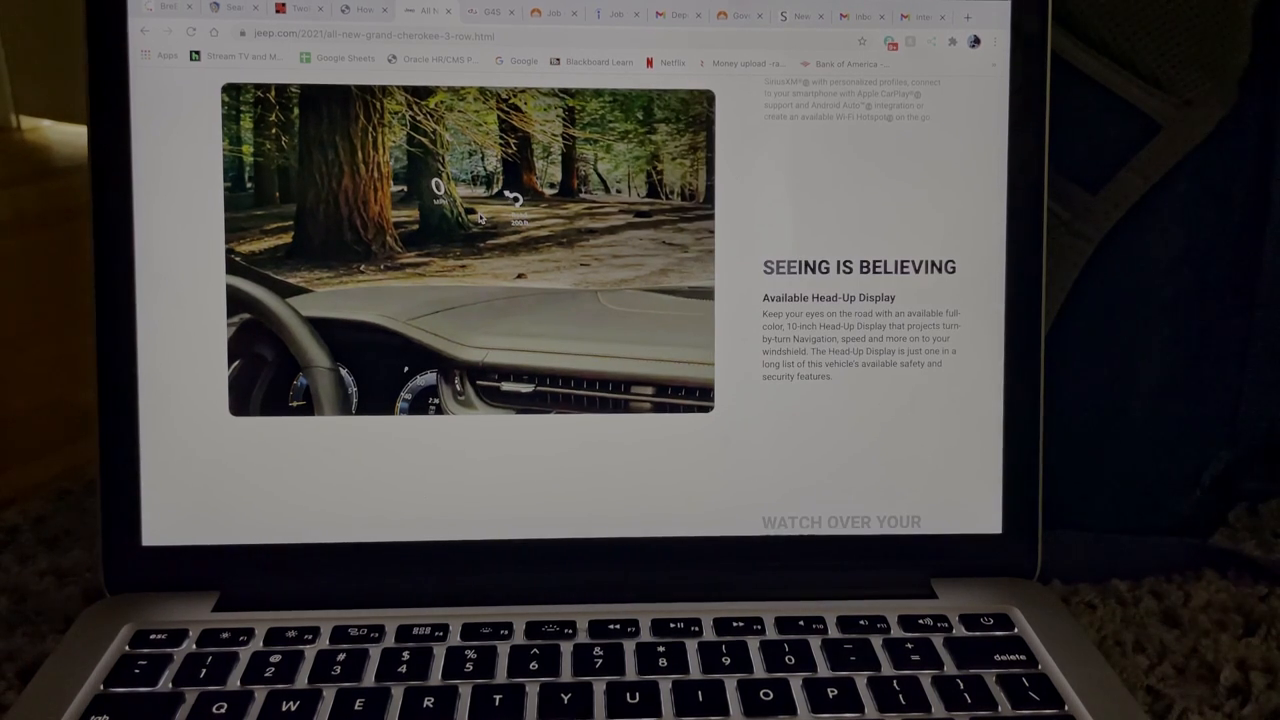
scroll("down", 3)
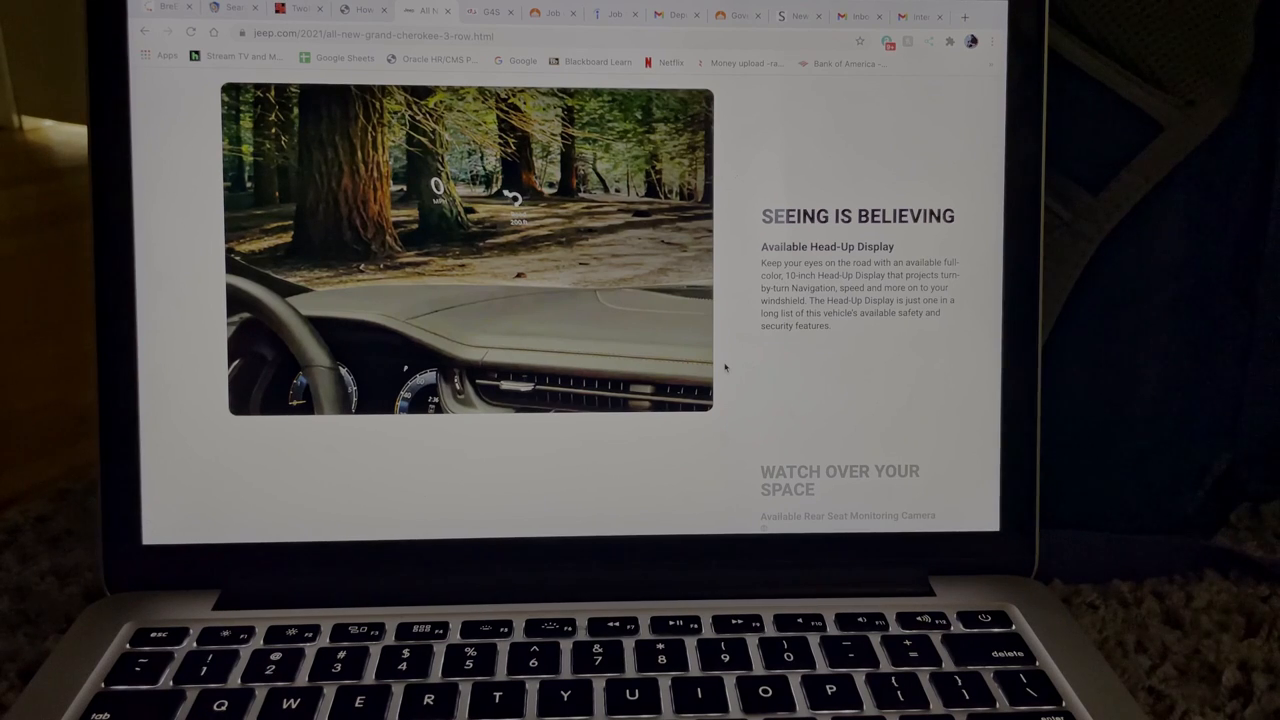
scroll("down", 3)
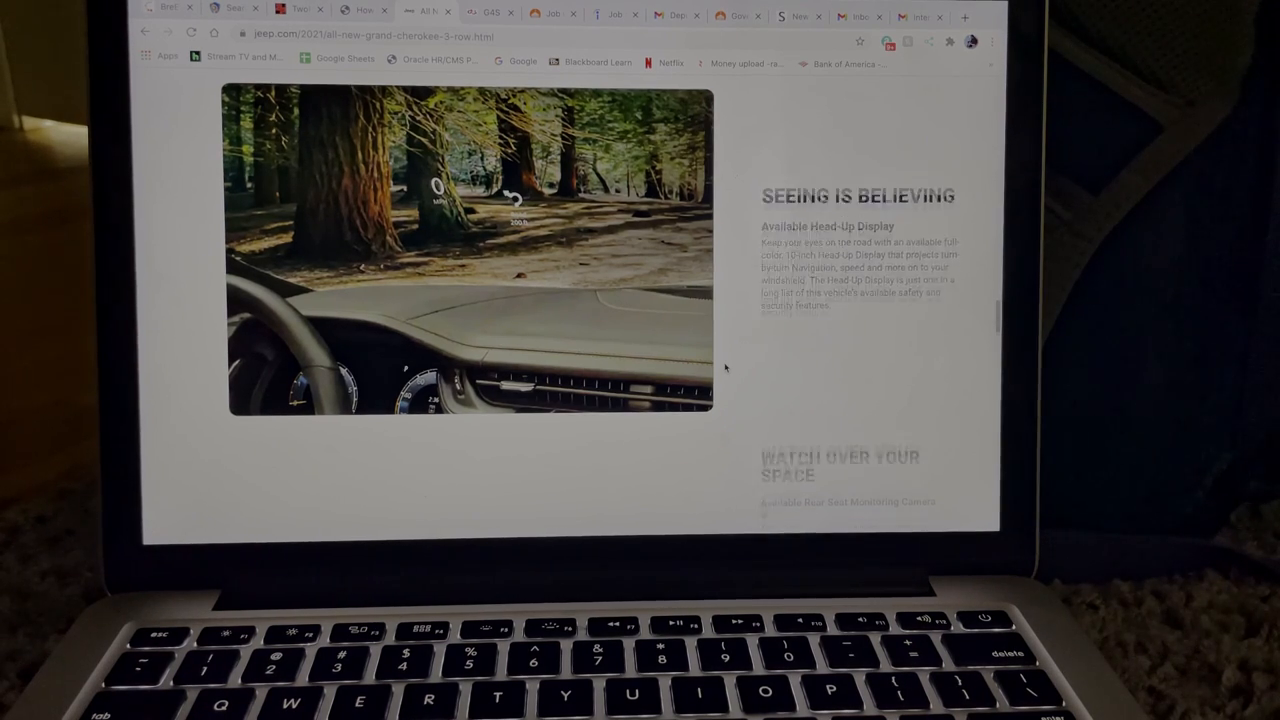
scroll("down", 3)
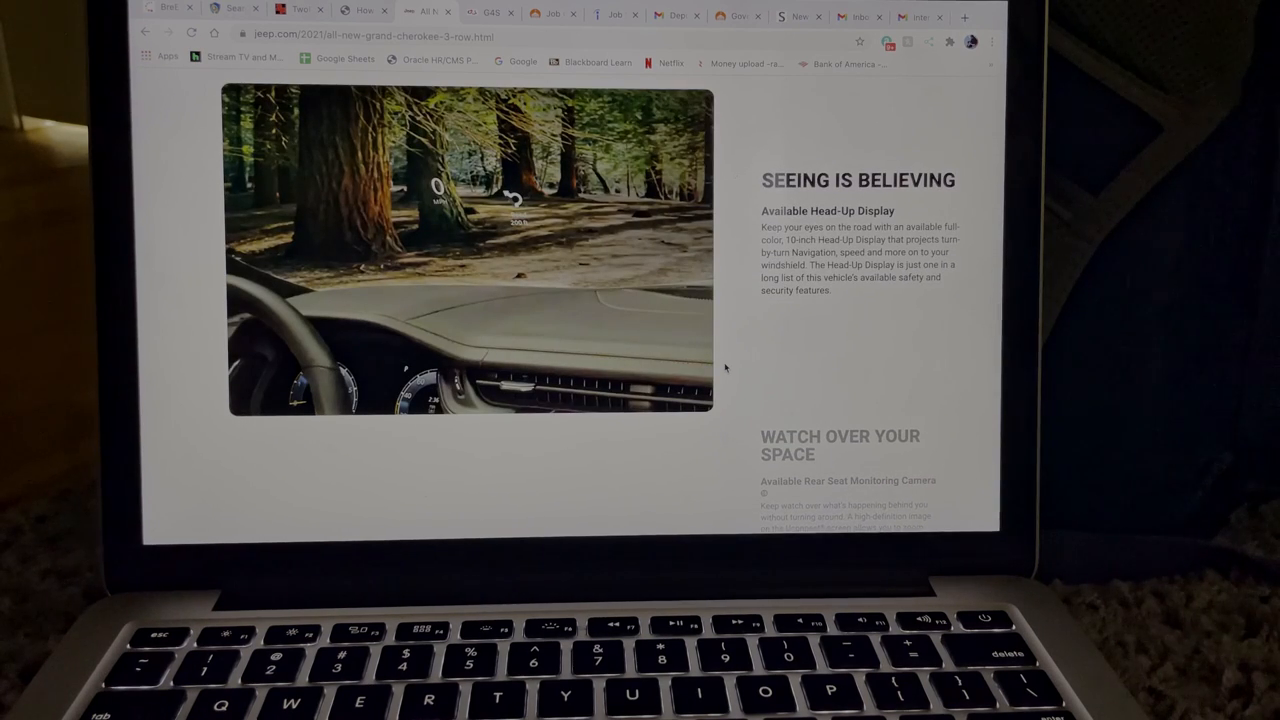
scroll("down", 3)
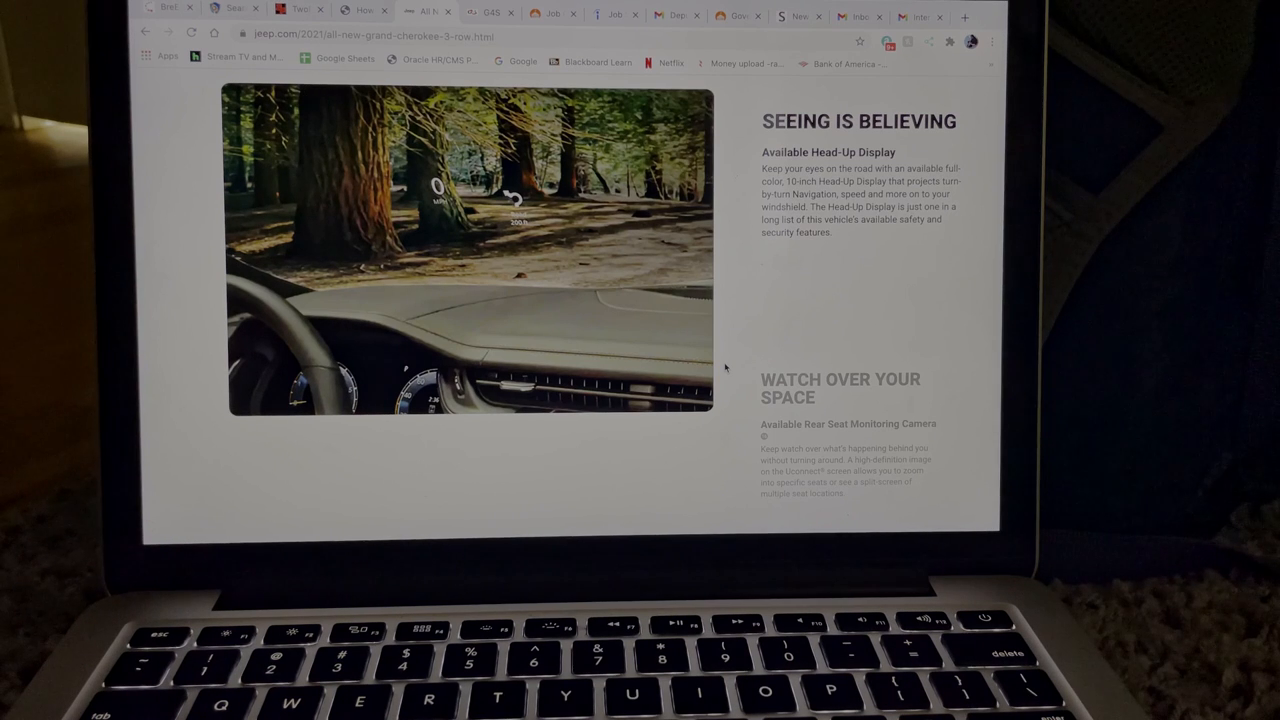
scroll("down", 3)
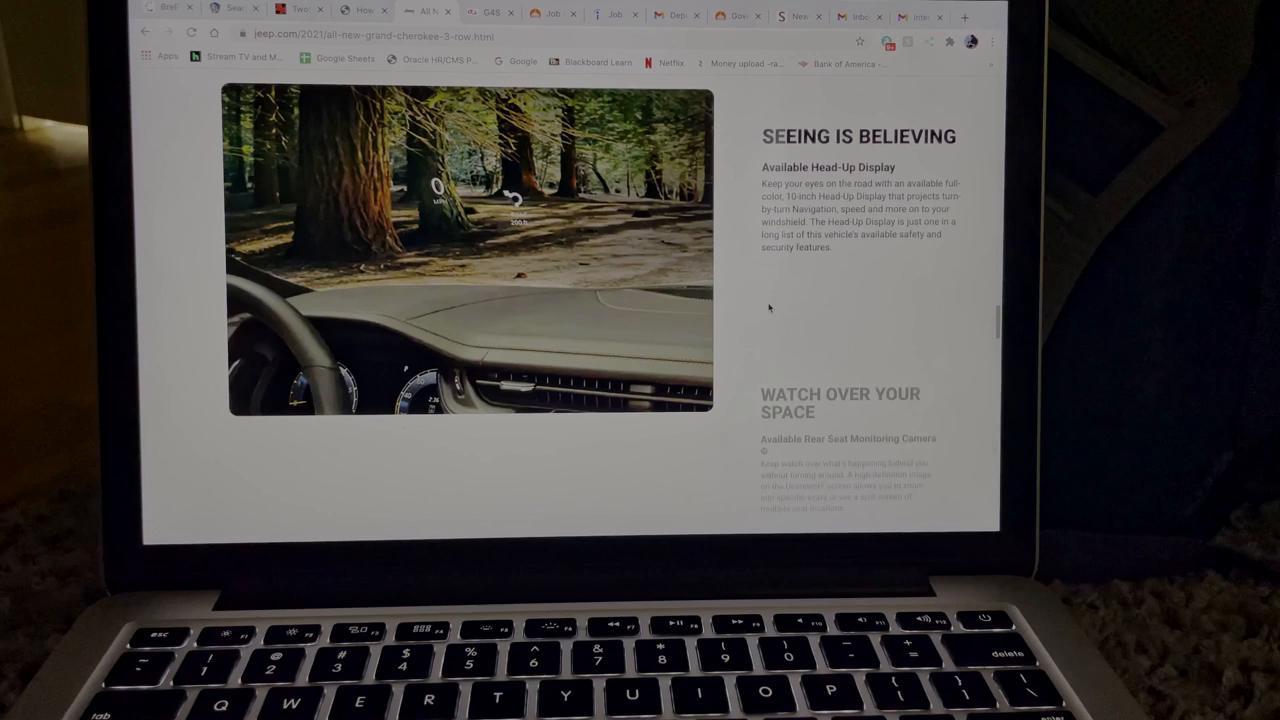
scroll("down", 3)
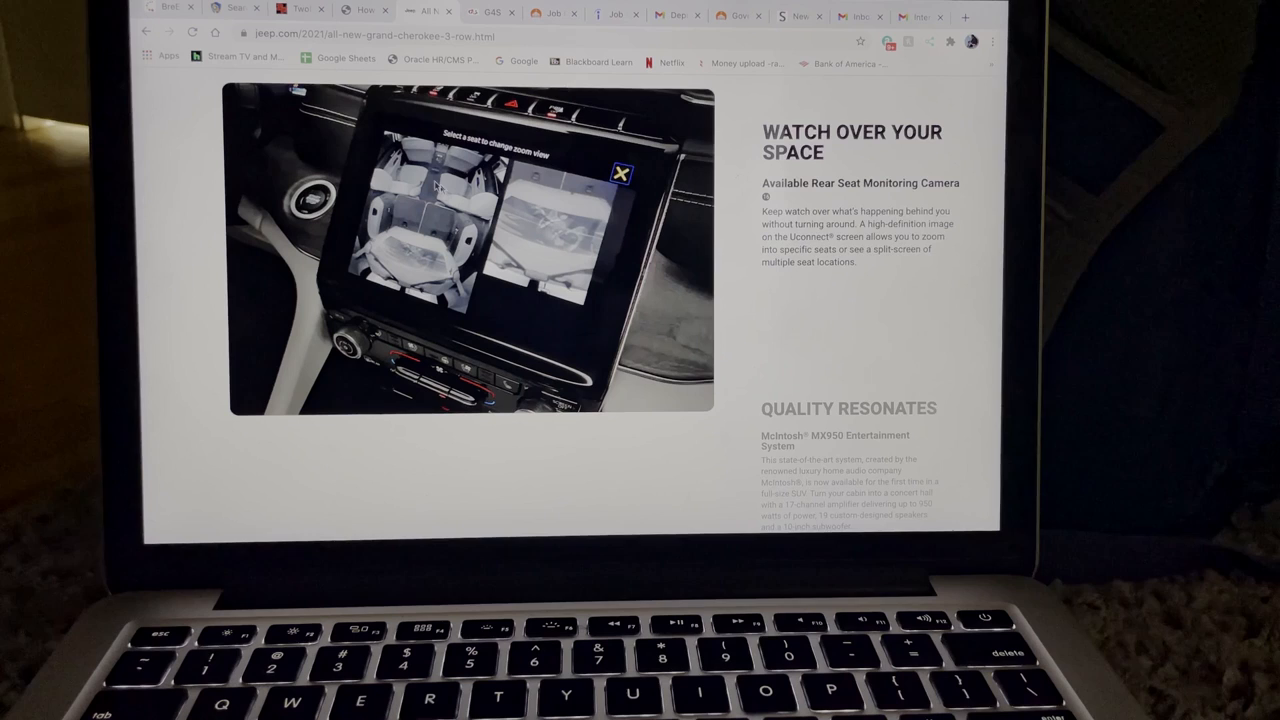
Scroll until the full Watch Over Your Space camera description shows, with Quality Resonates starting below.
scroll("down", 3)
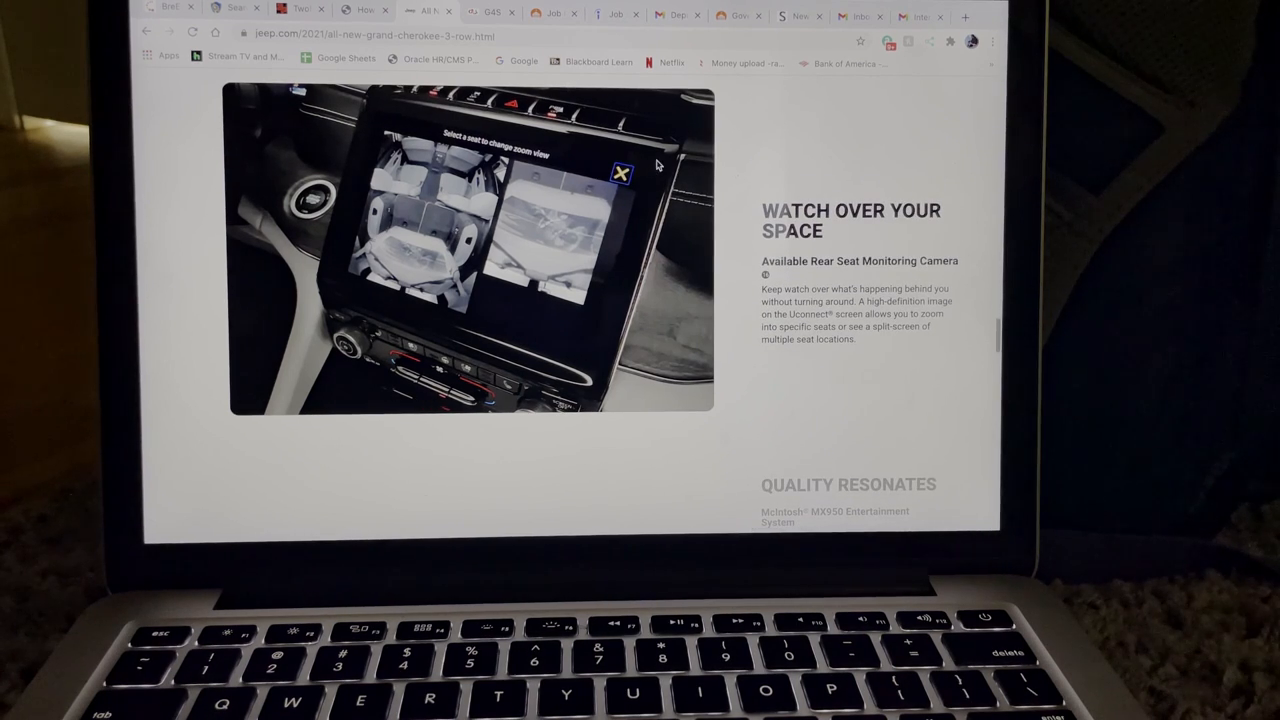
scroll("down", 3)
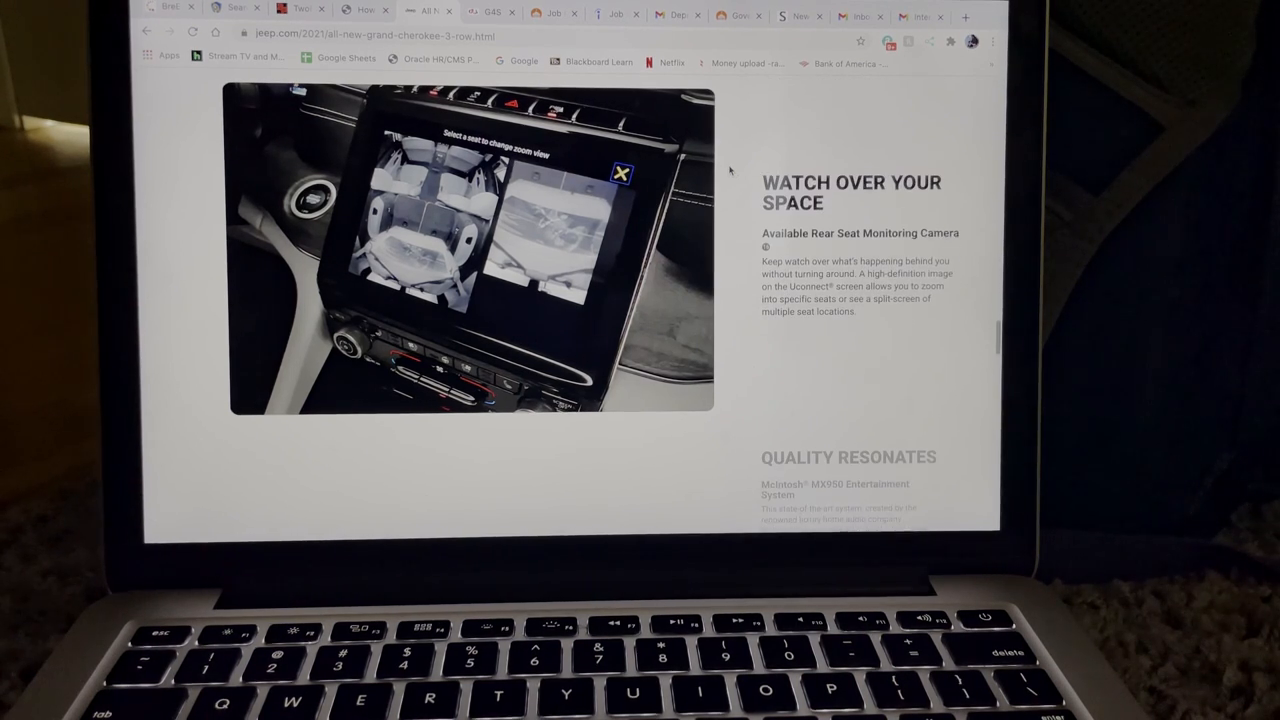
scroll("down", 3)
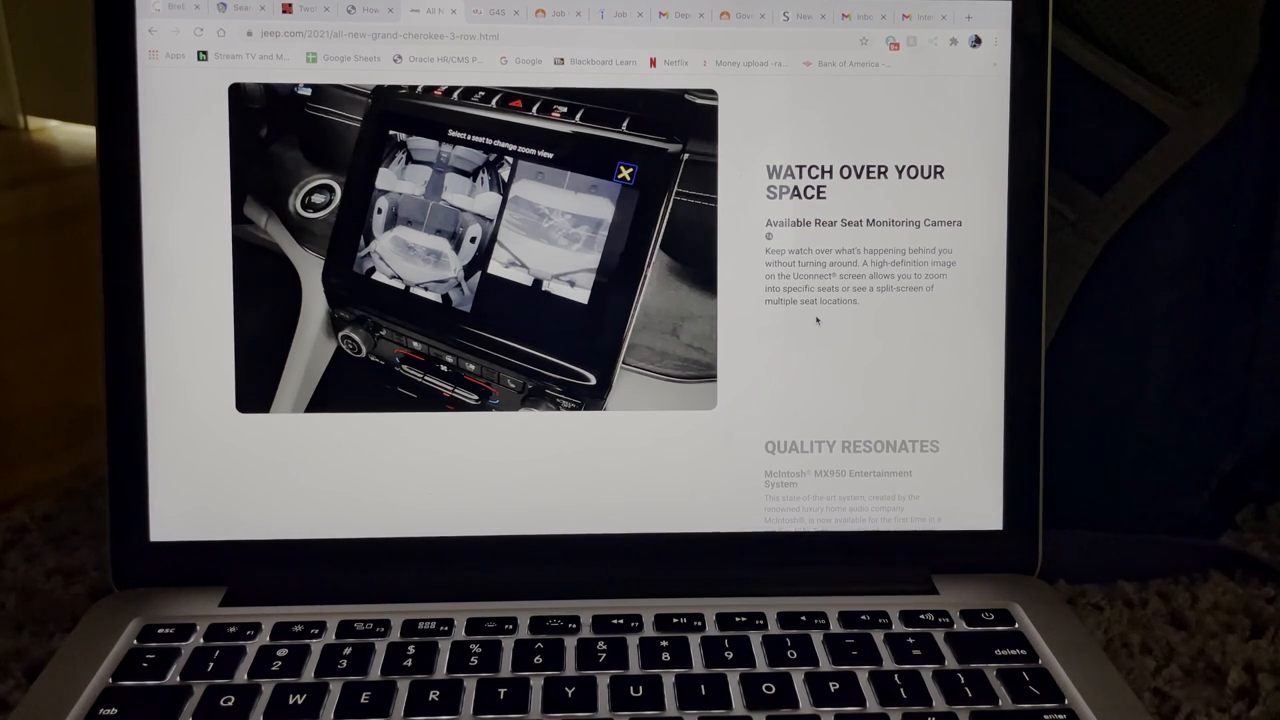
Scroll down to show the full McIntosh MX950 Quality Resonates speaker section with Greatness Redesigned below.
scroll("down", 3)
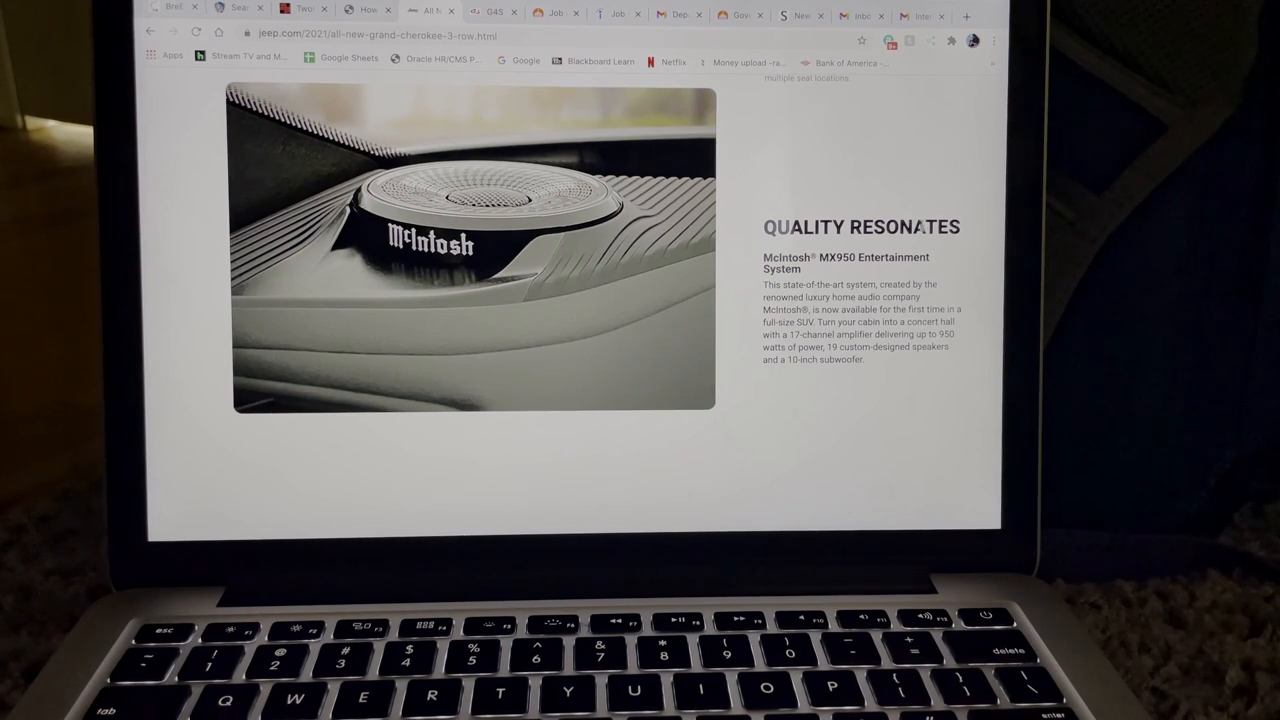
scroll("down", 3)
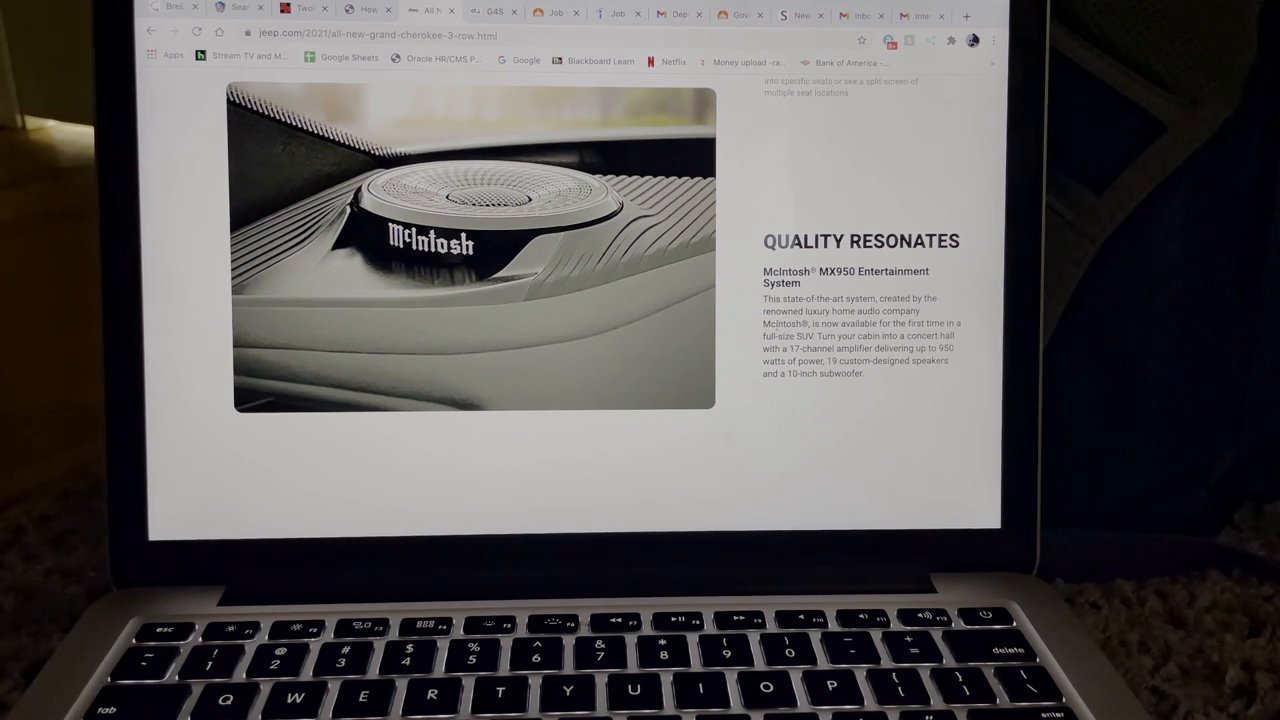
scroll("down", 3)
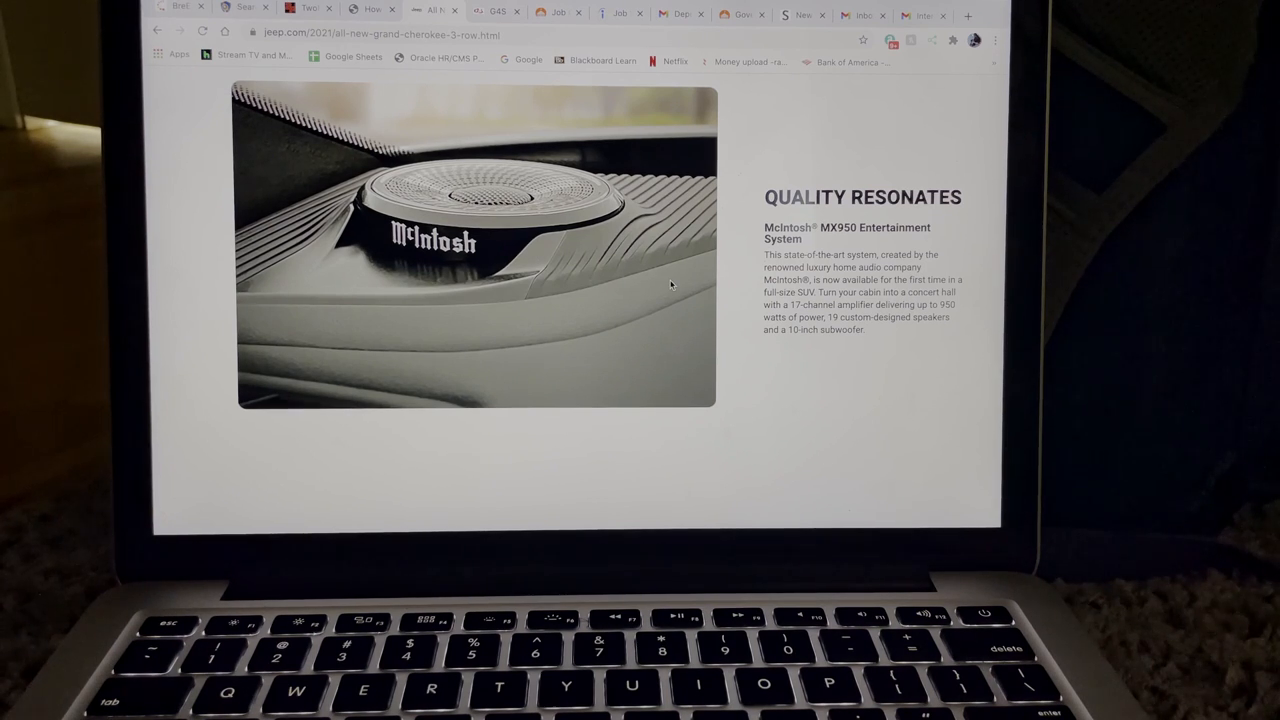
scroll("down", 3)
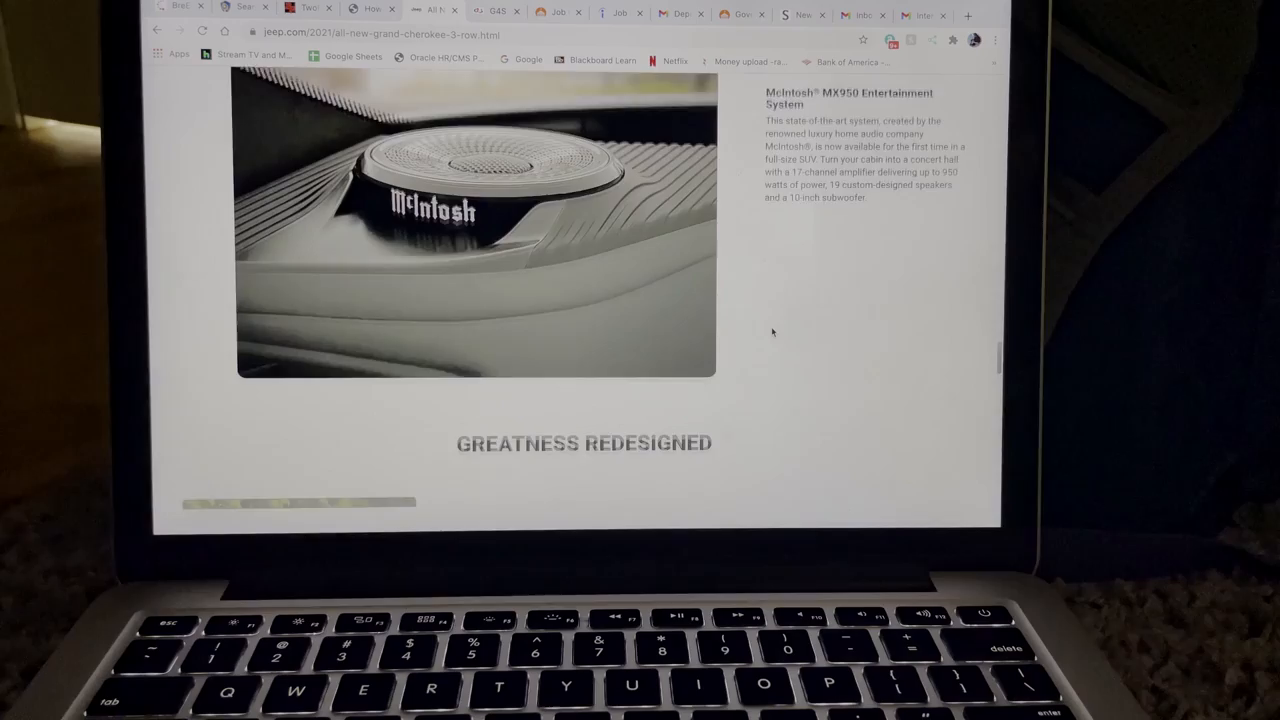
Scroll to the Greatness Redesigned gallery and enlarge the grey Grand Cherokee L photo.
scroll("down", 3)
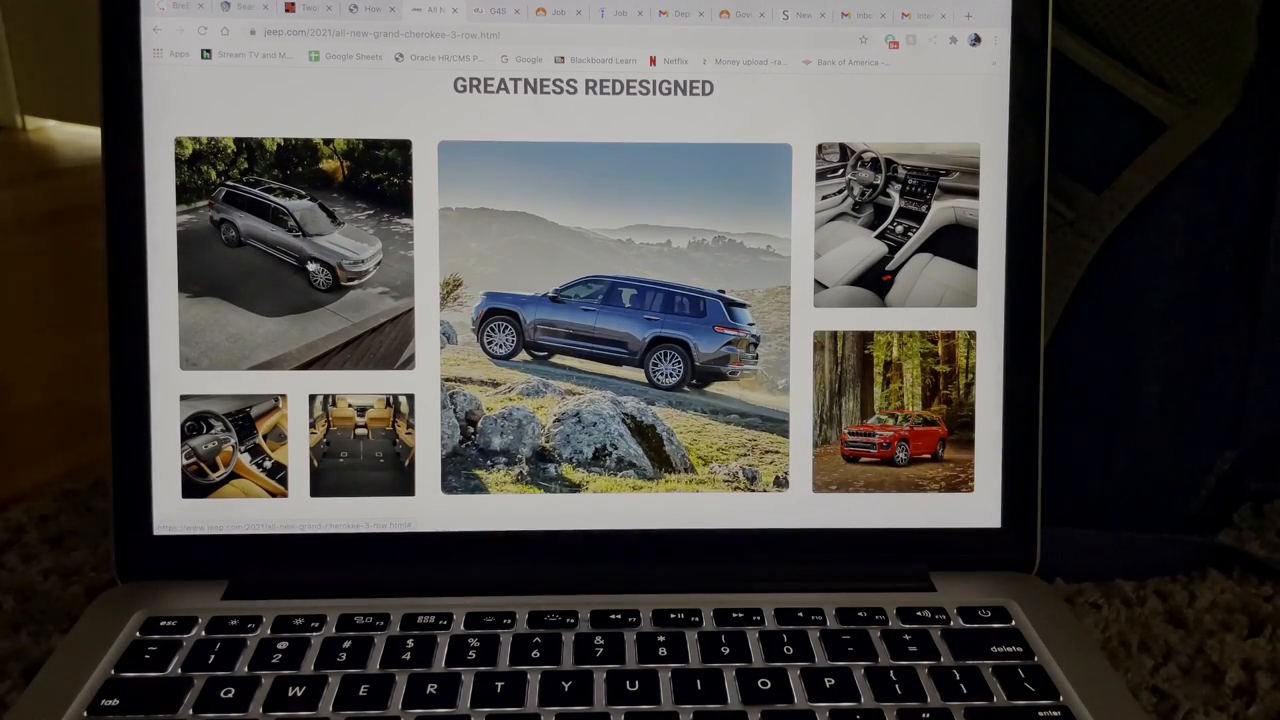
left_click(296, 250)
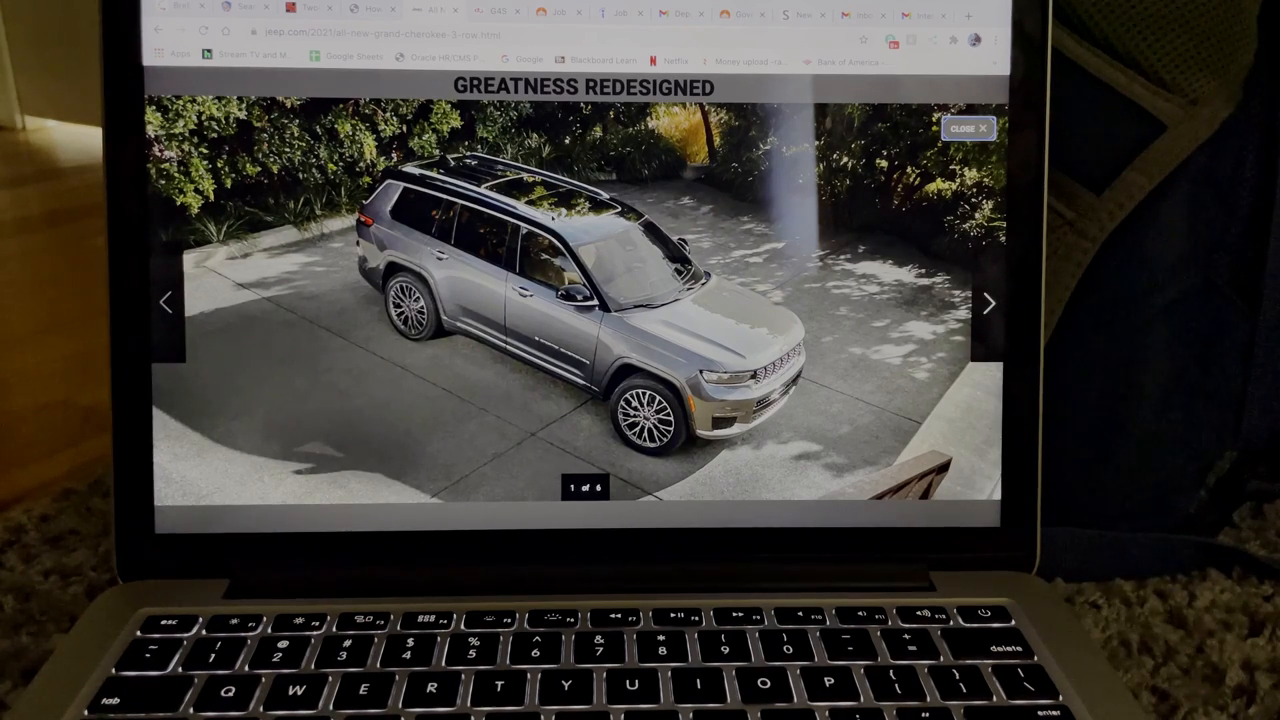
mouse_move(544, 196)
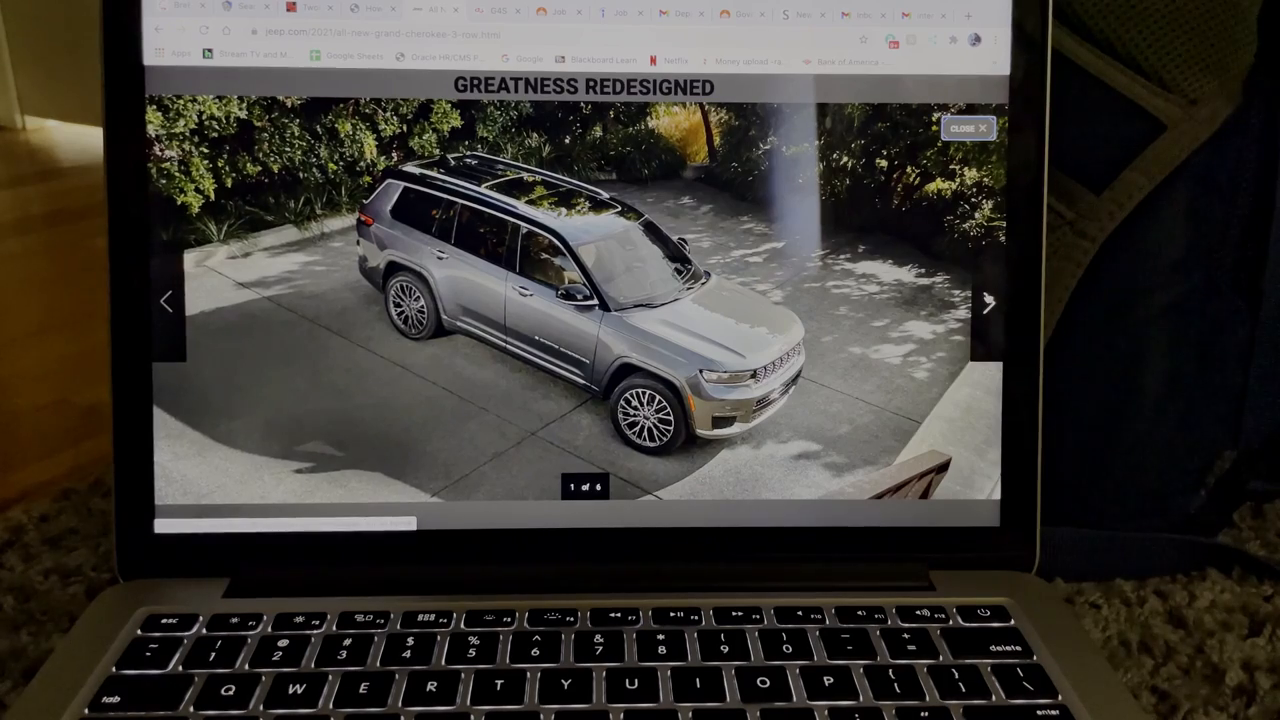
Advance the enlarged gallery to the tan-leather cockpit photo with the steering wheel.
left_click(988, 304)
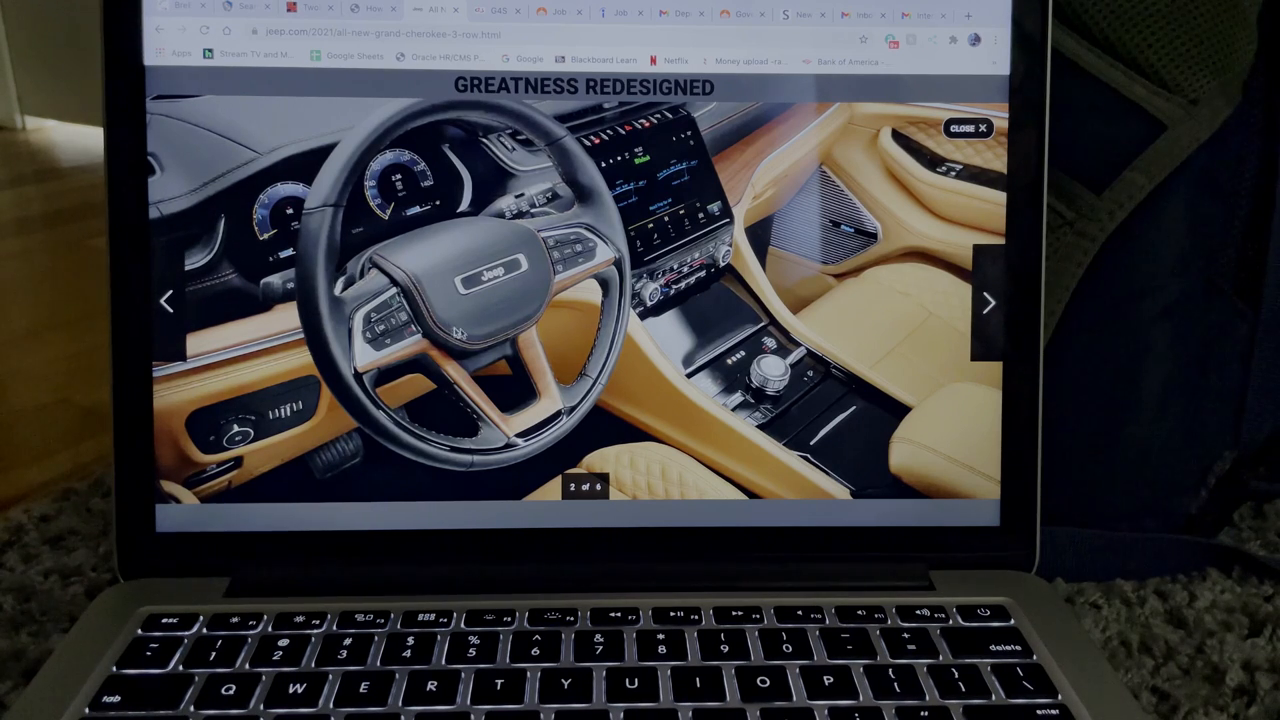
mouse_move(398, 448)
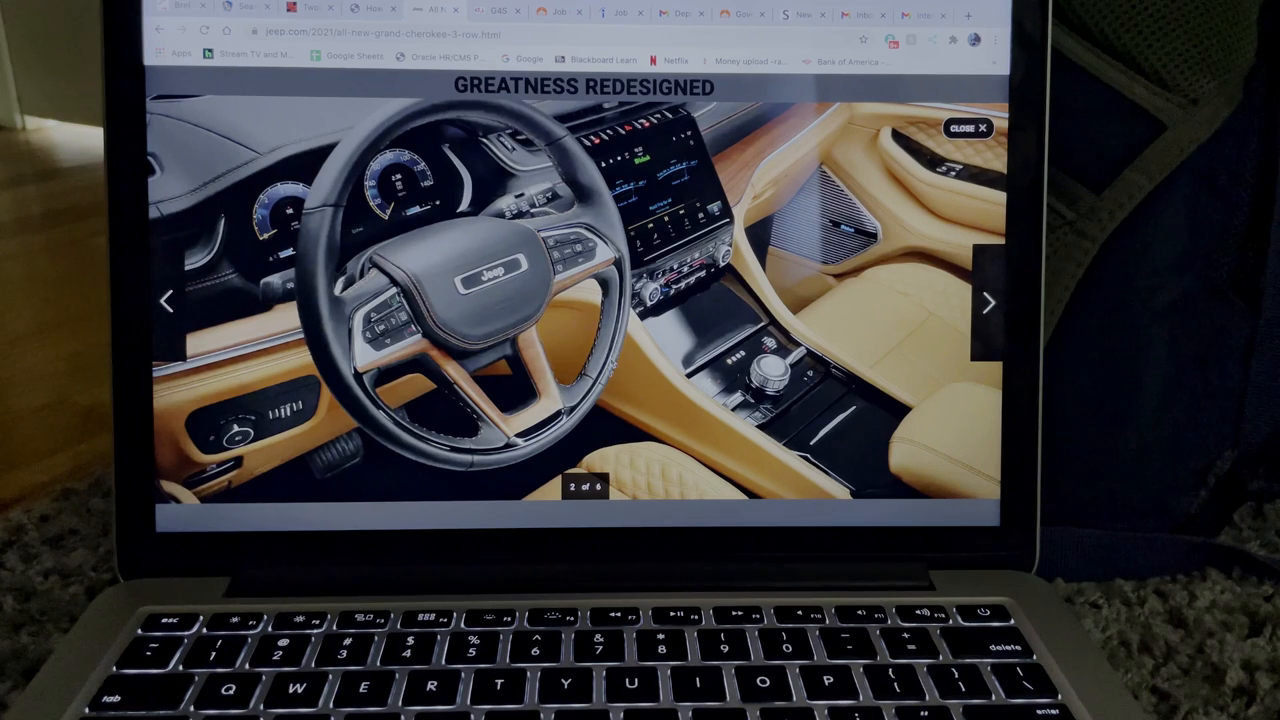
mouse_move(470, 500)
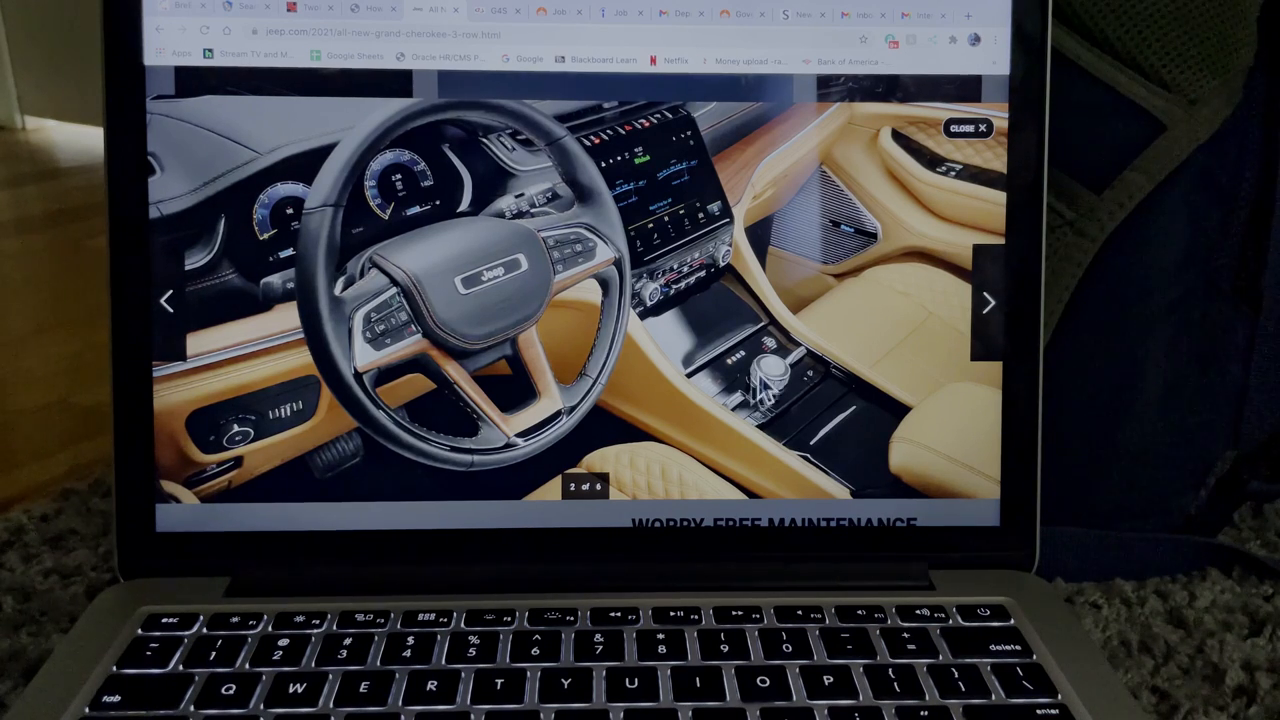
mouse_move(704, 420)
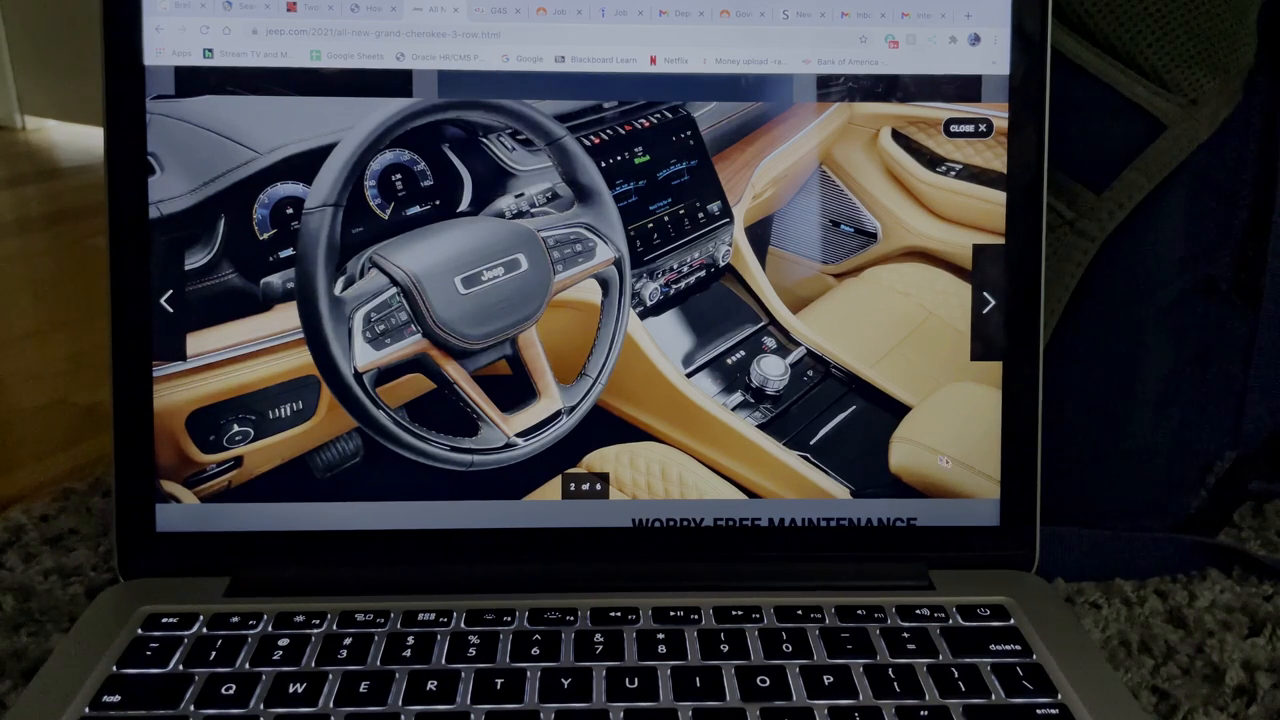
Advance the enlarged gallery to the third photo, the cargo area with rear seats folded flat.
left_click(988, 304)
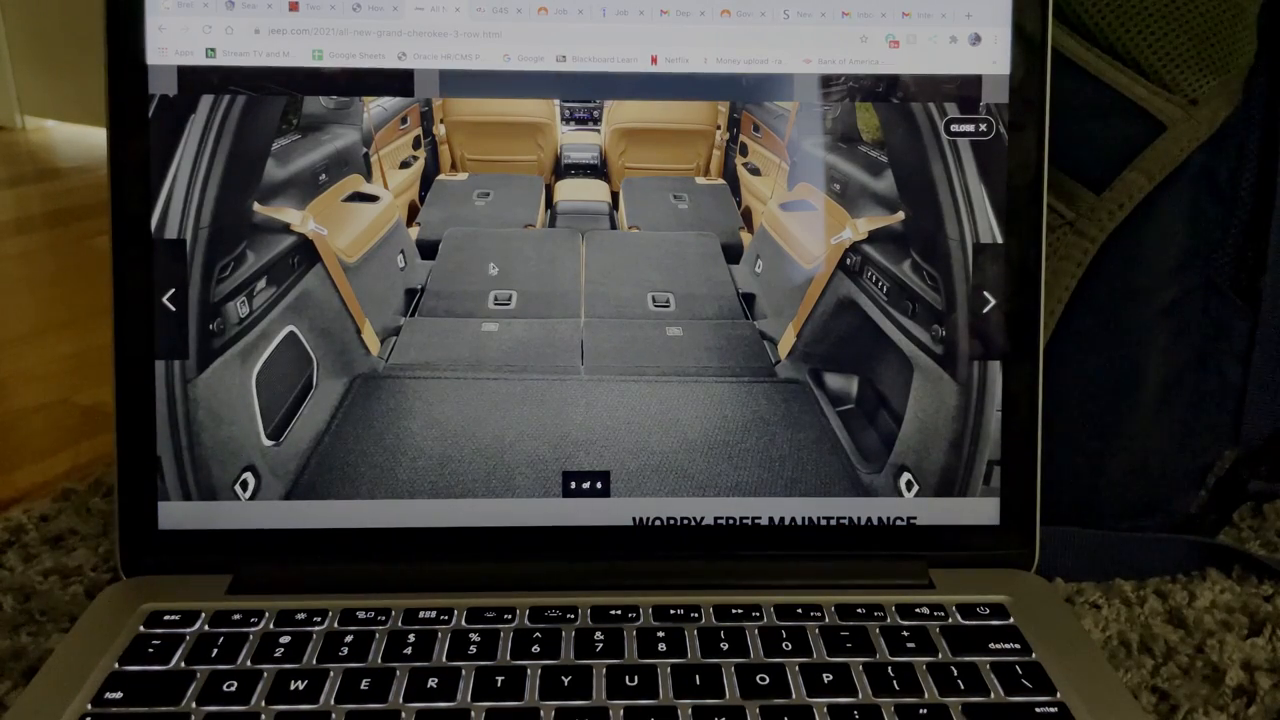
mouse_move(640, 266)
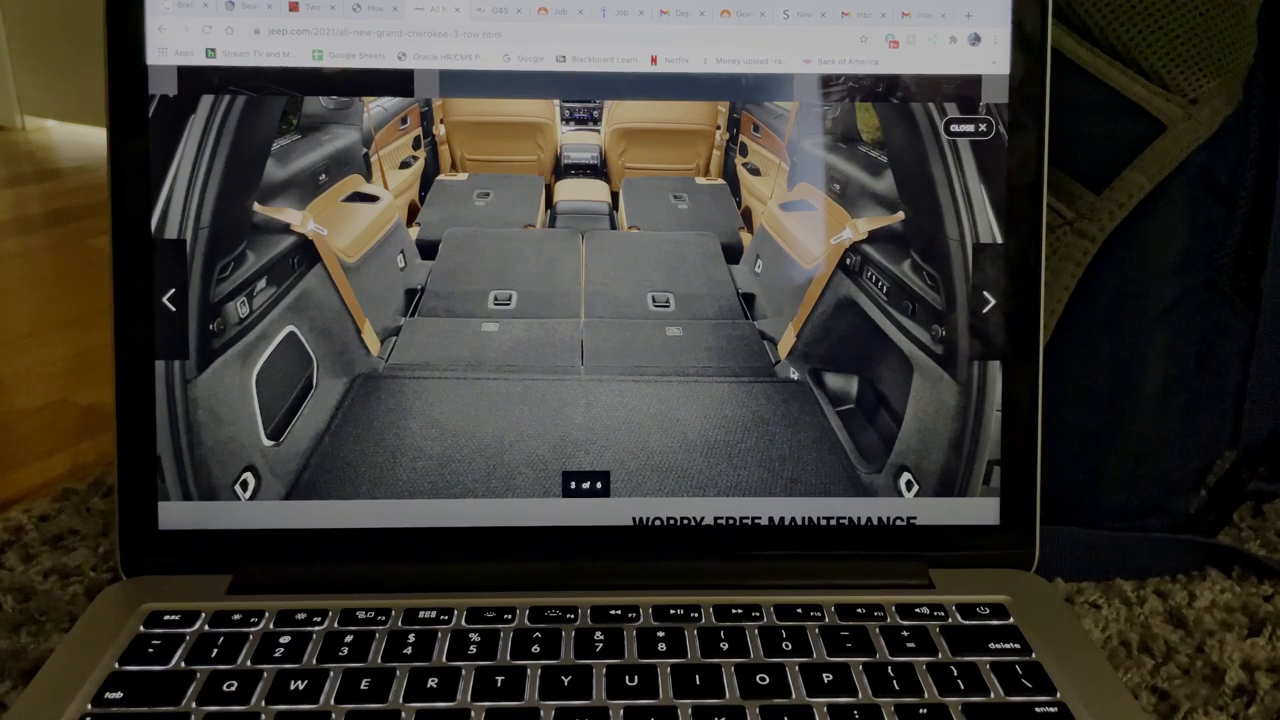
mouse_move(796, 376)
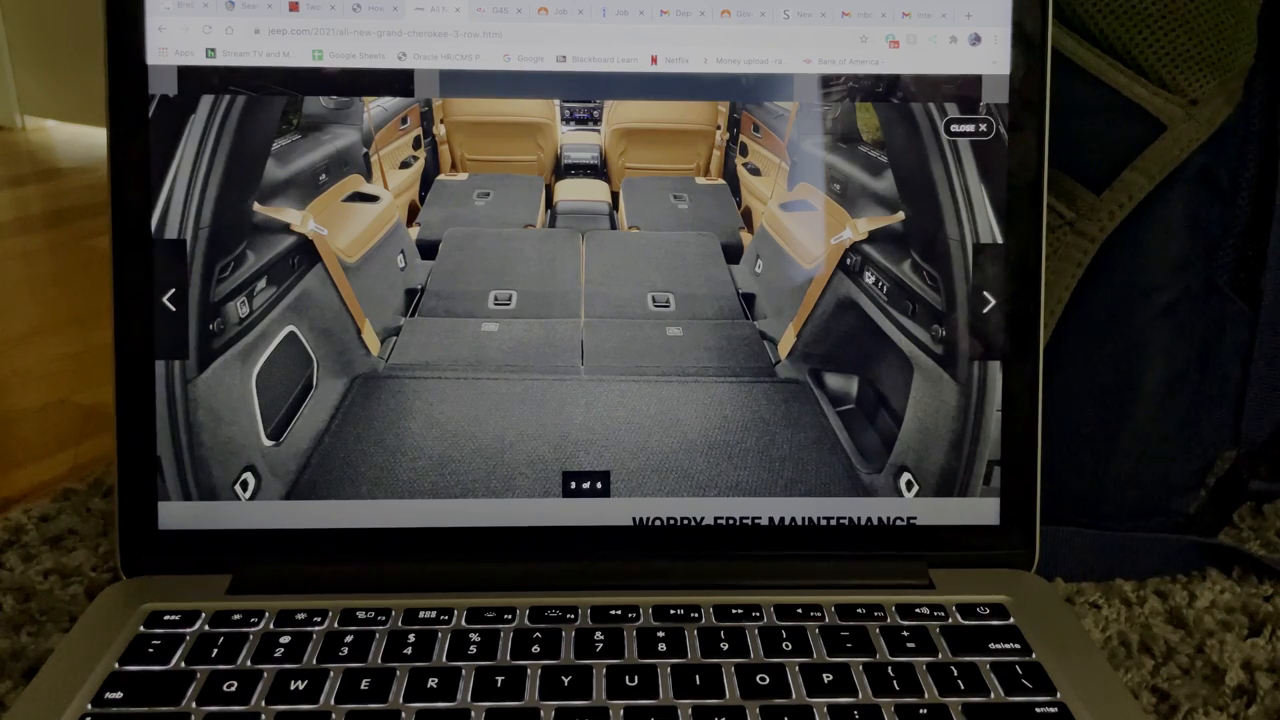
mouse_move(938, 396)
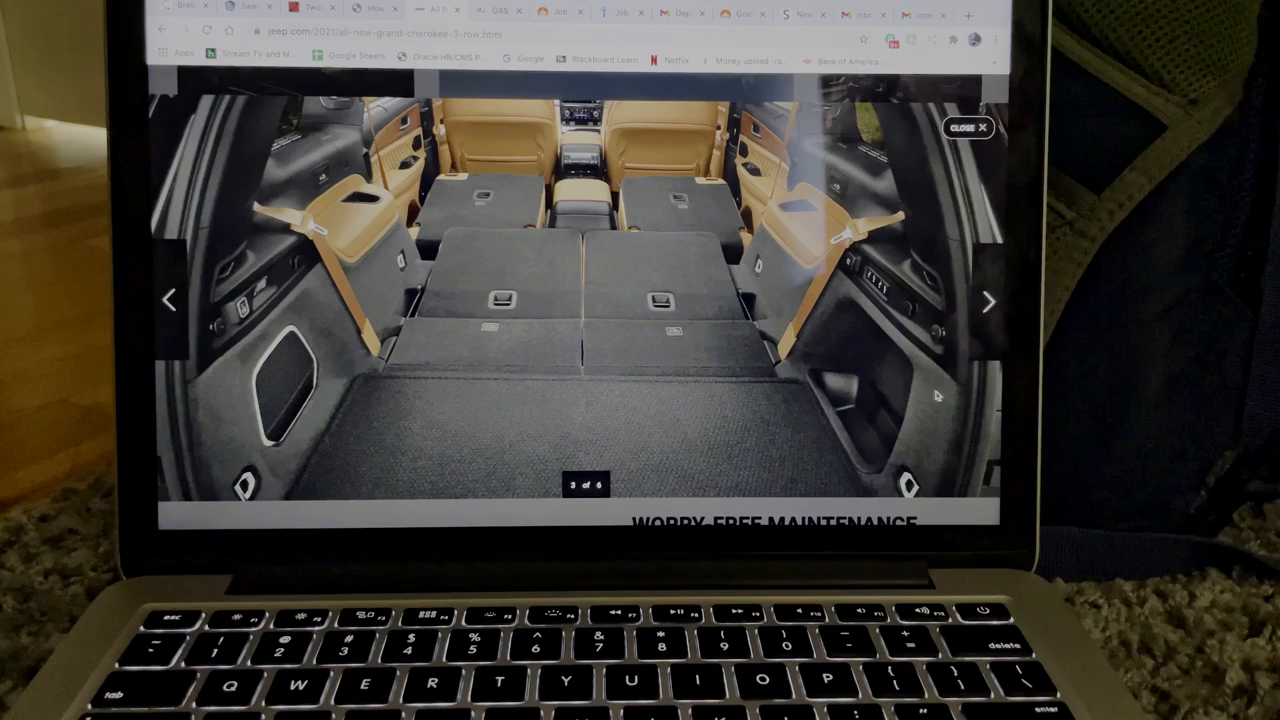
mouse_move(944, 336)
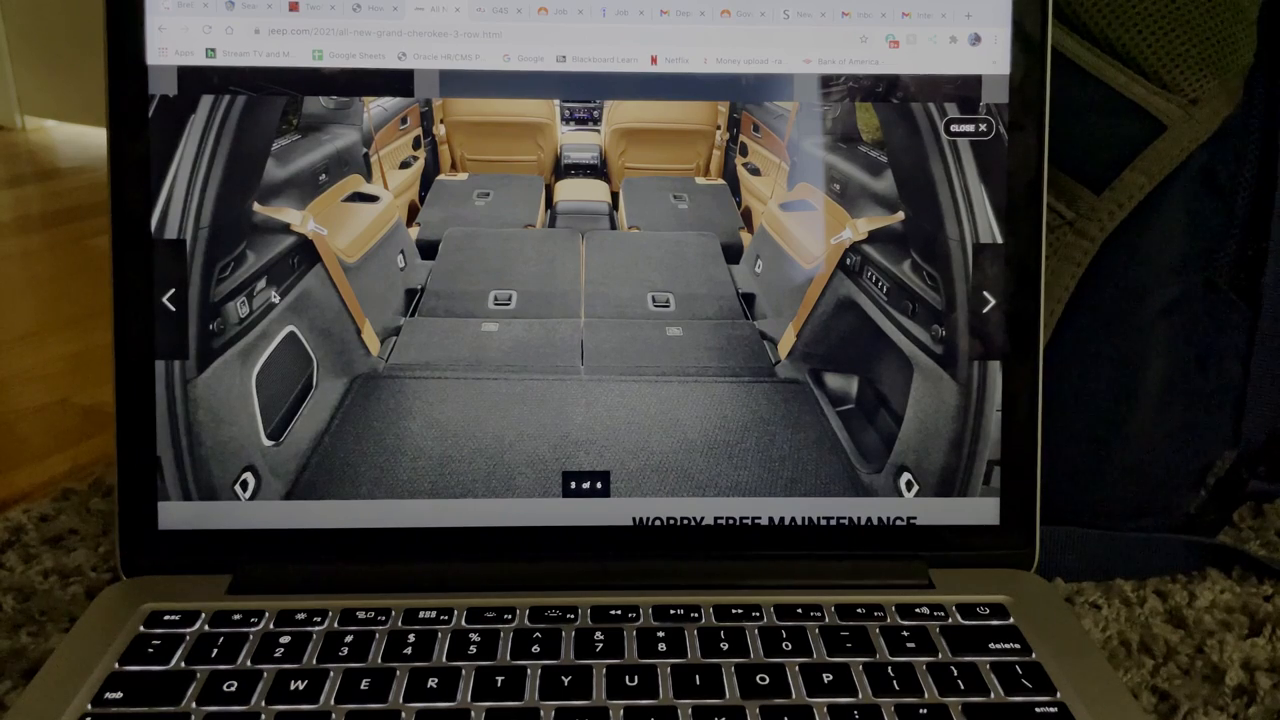
mouse_move(270, 296)
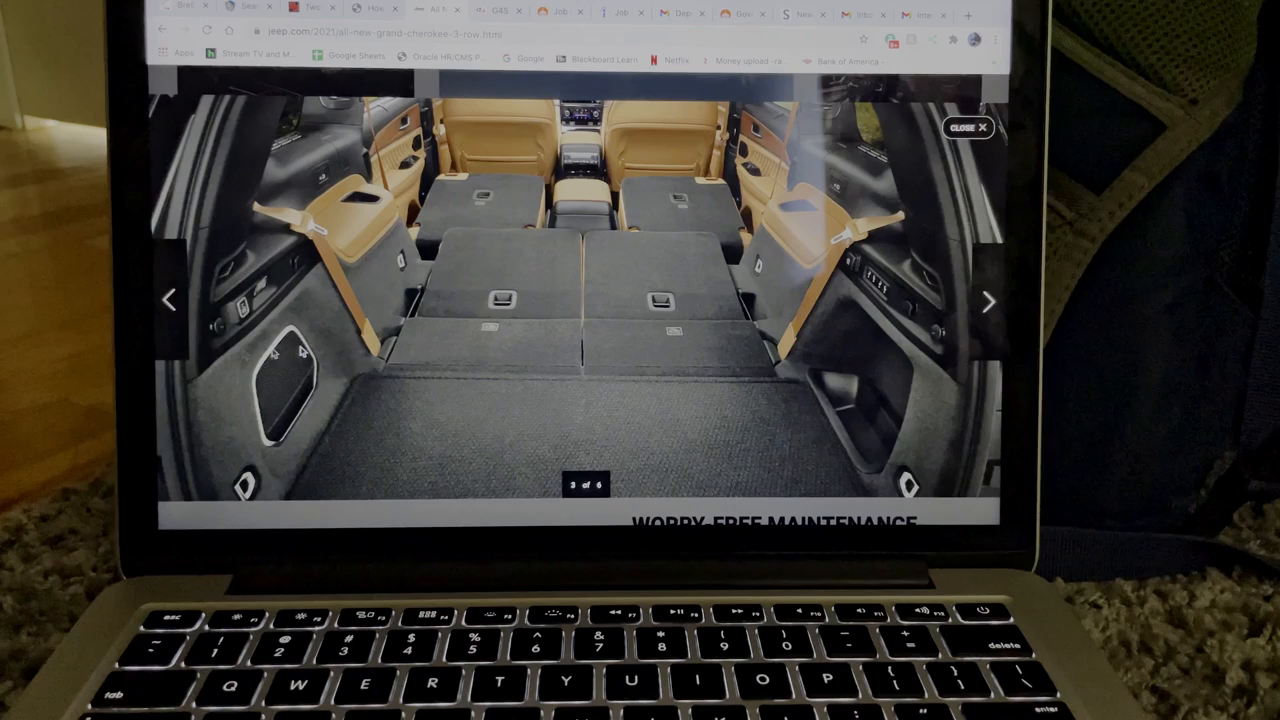
Advance the gallery past the light-grey interior photo to the red Grand Cherokee among redwoods.
left_click(988, 300)
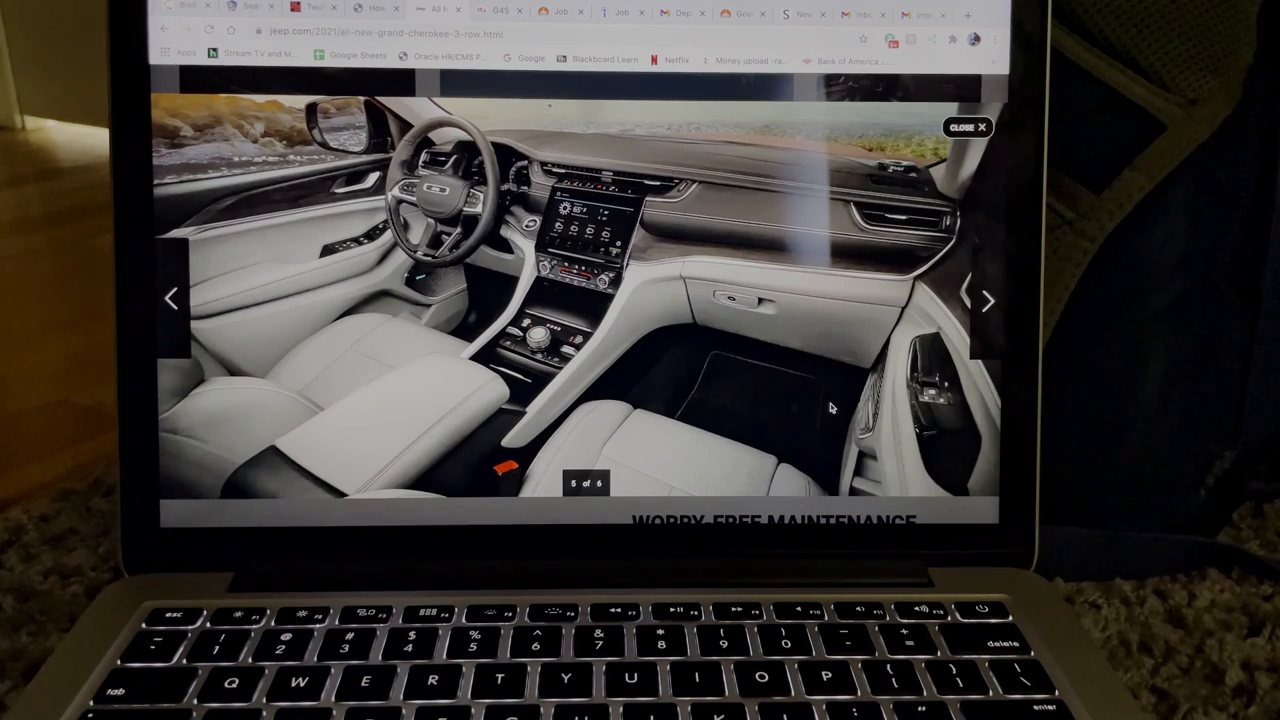
mouse_move(760, 444)
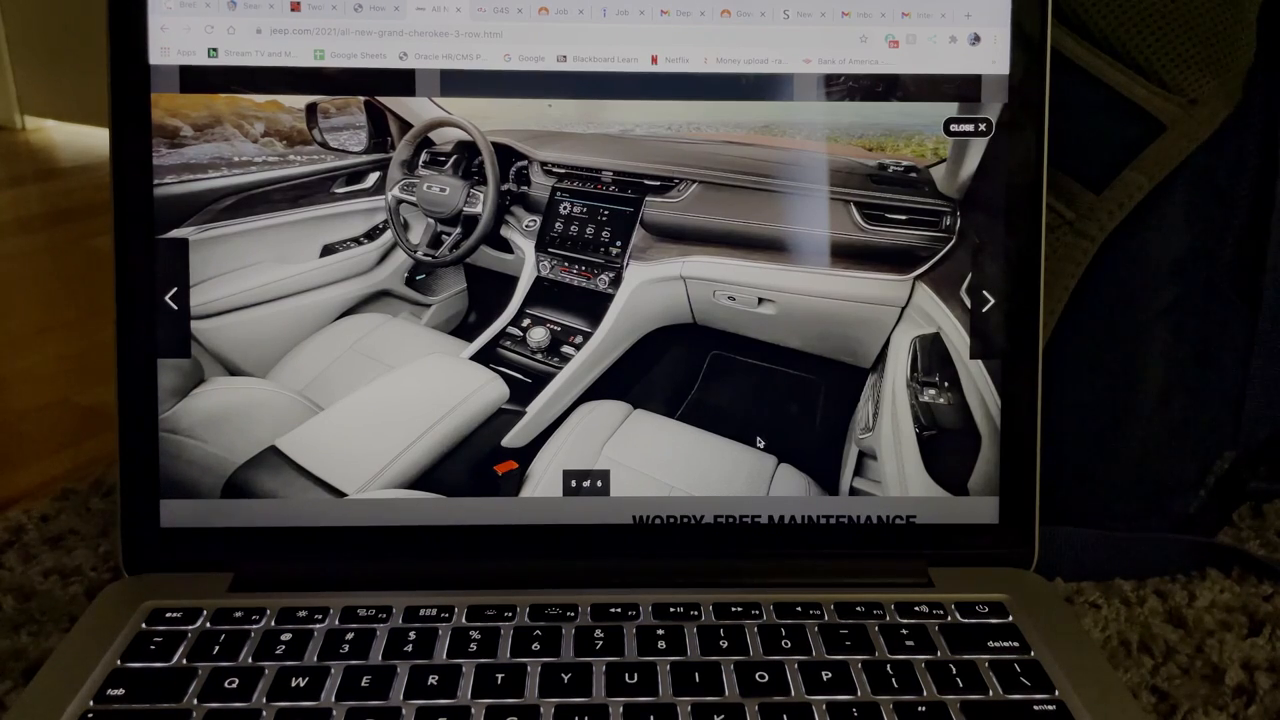
mouse_move(896, 268)
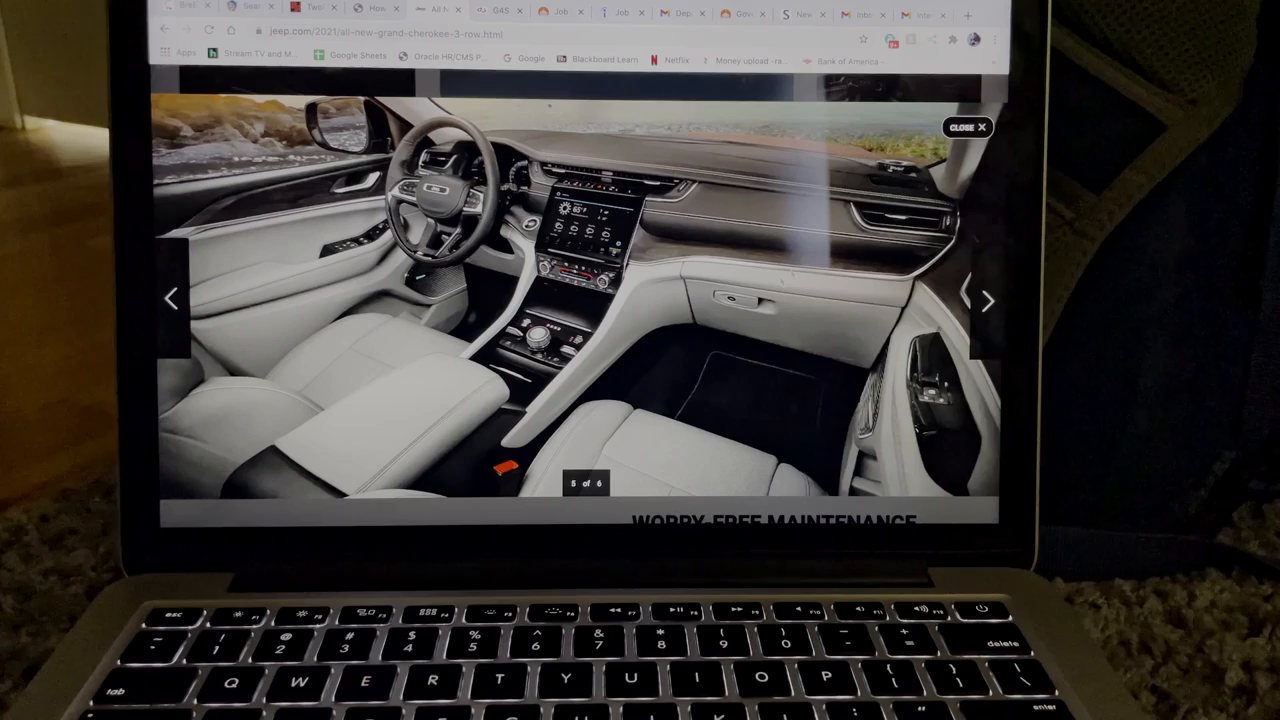
left_click(986, 300)
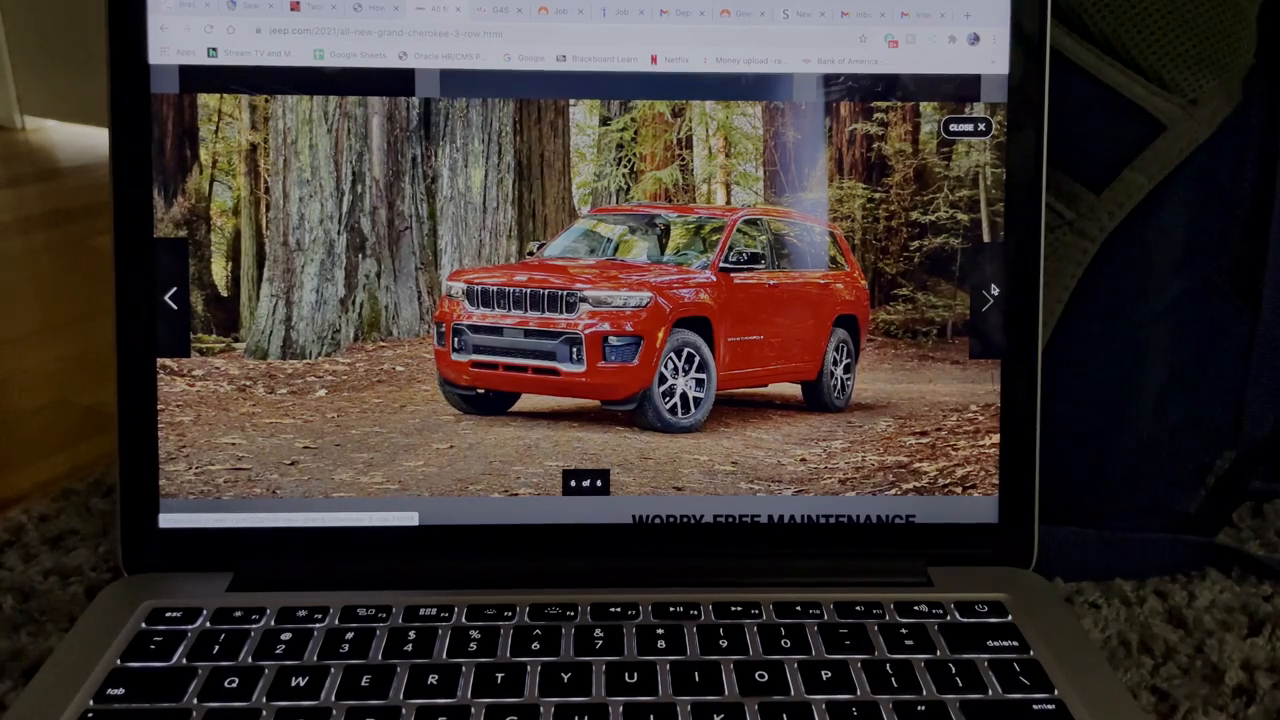
Close the enlarged gallery and scroll the page toward the Jeep Wave customer care section.
left_click(964, 128)
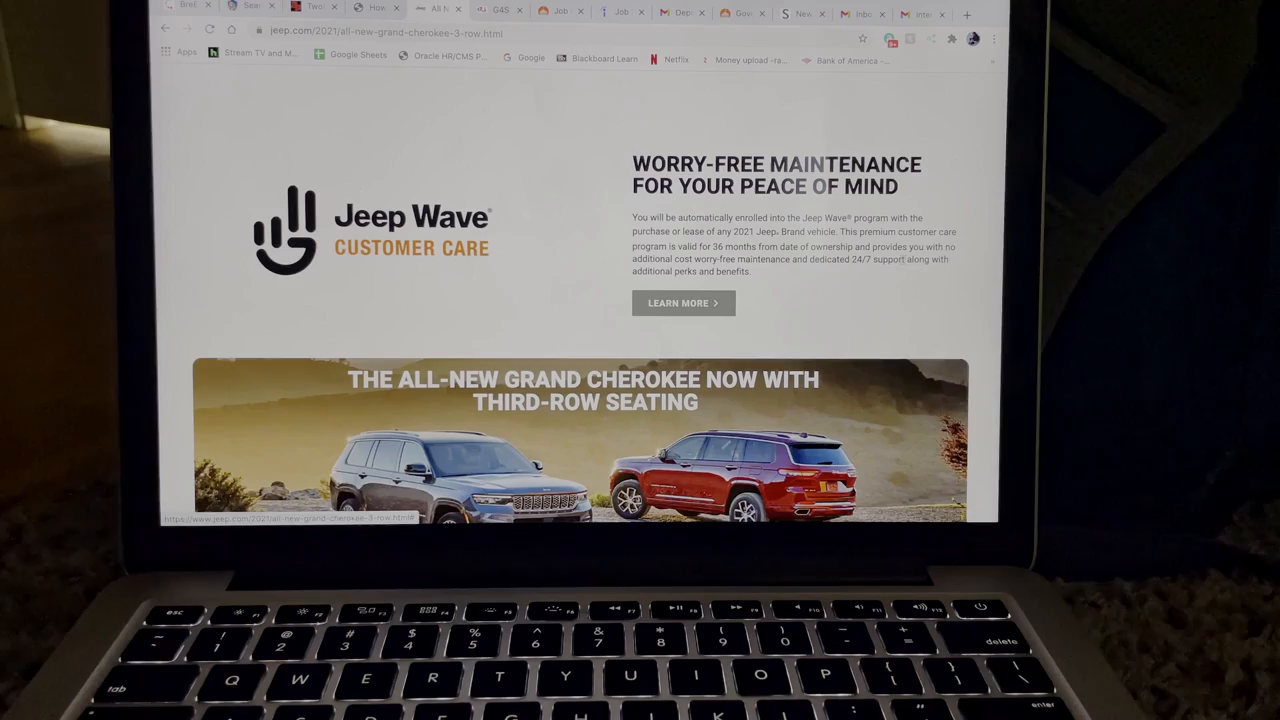
mouse_move(628, 290)
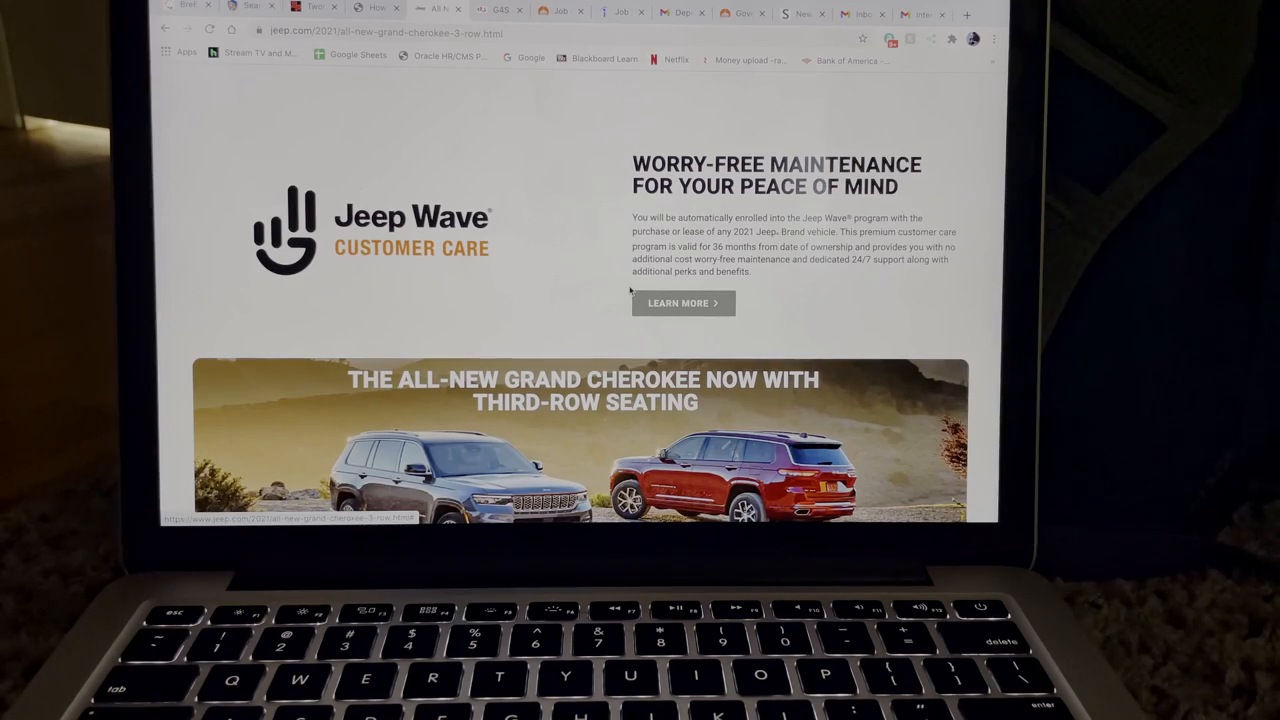
scroll("down", 3)
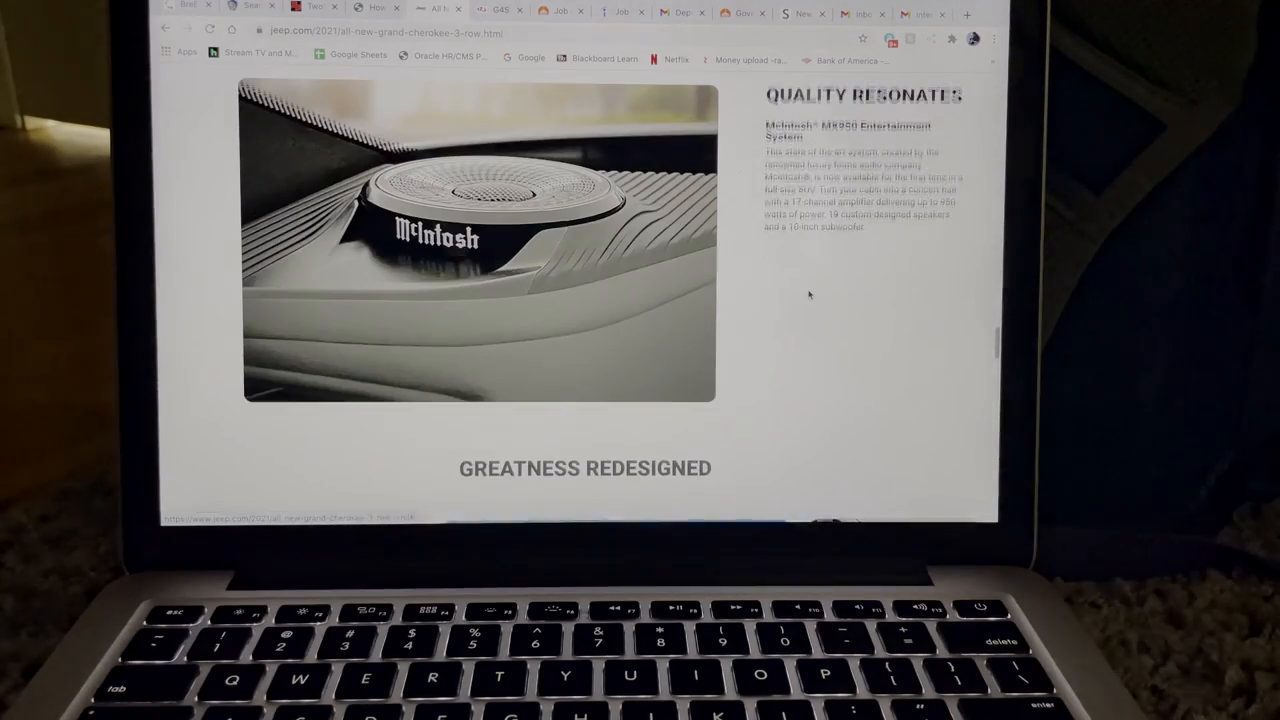